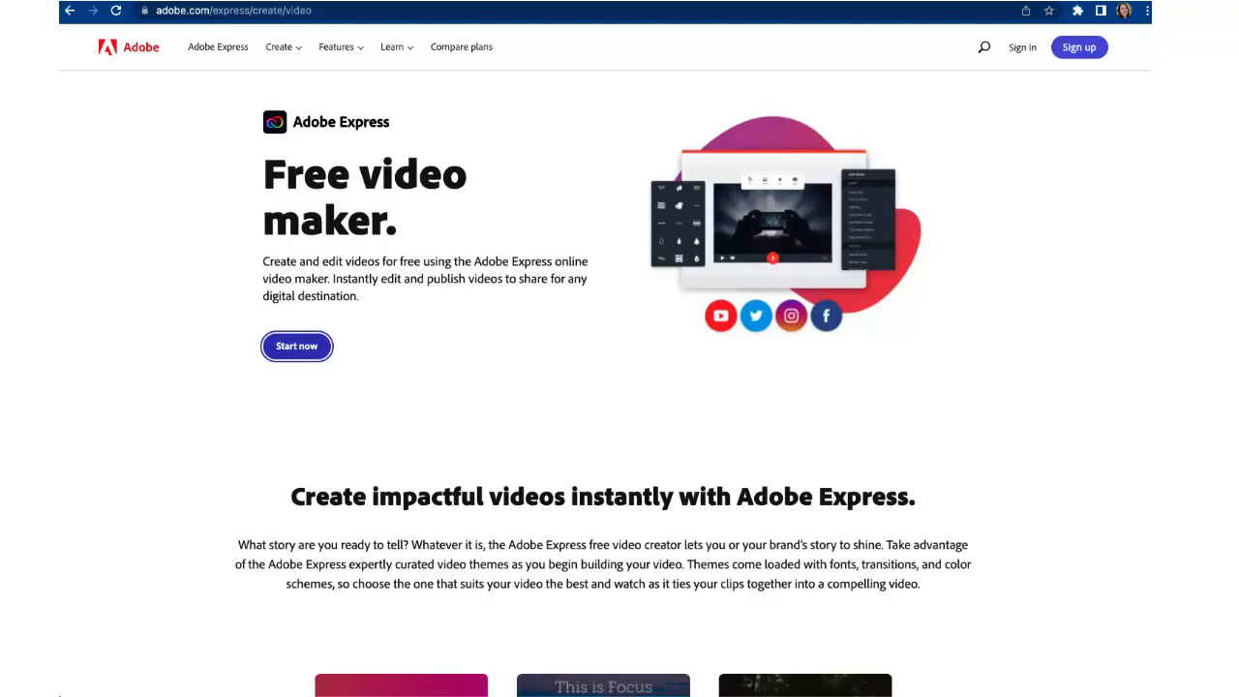
{"action": "mouse_move", "coordinate": [1114, 348]}
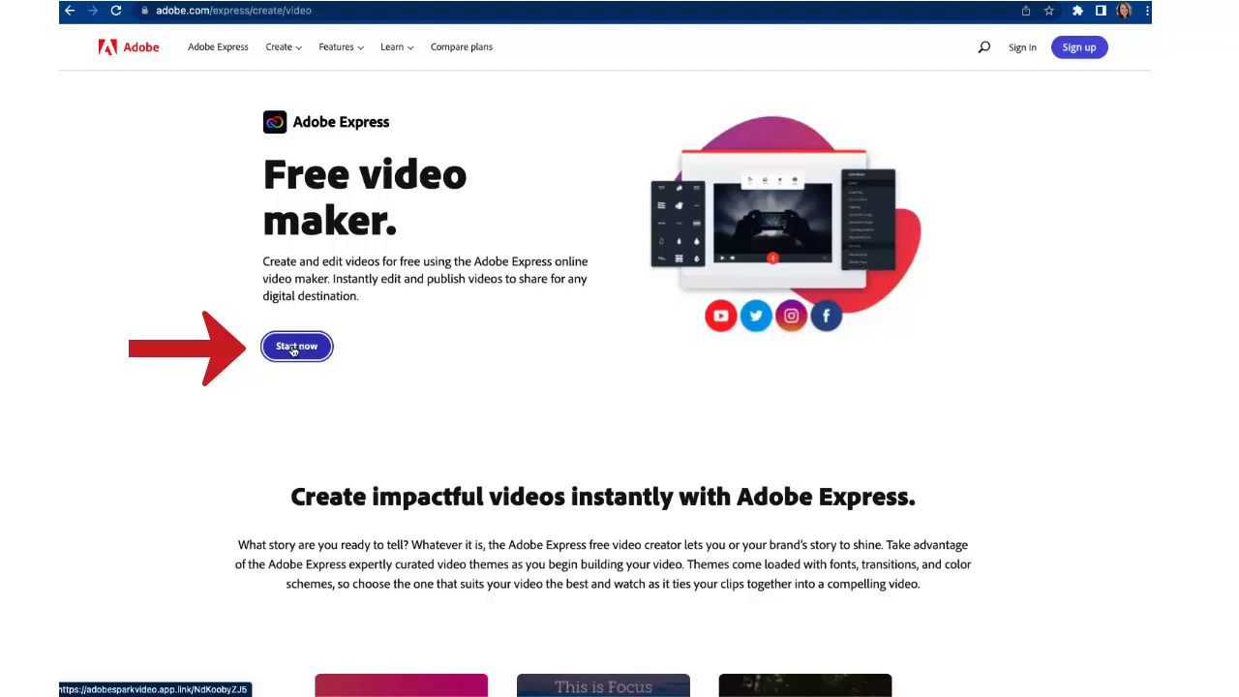
Begin a free video from the Adobe Express online video maker page.
{"action": "left_click", "coordinate": [296, 345]}
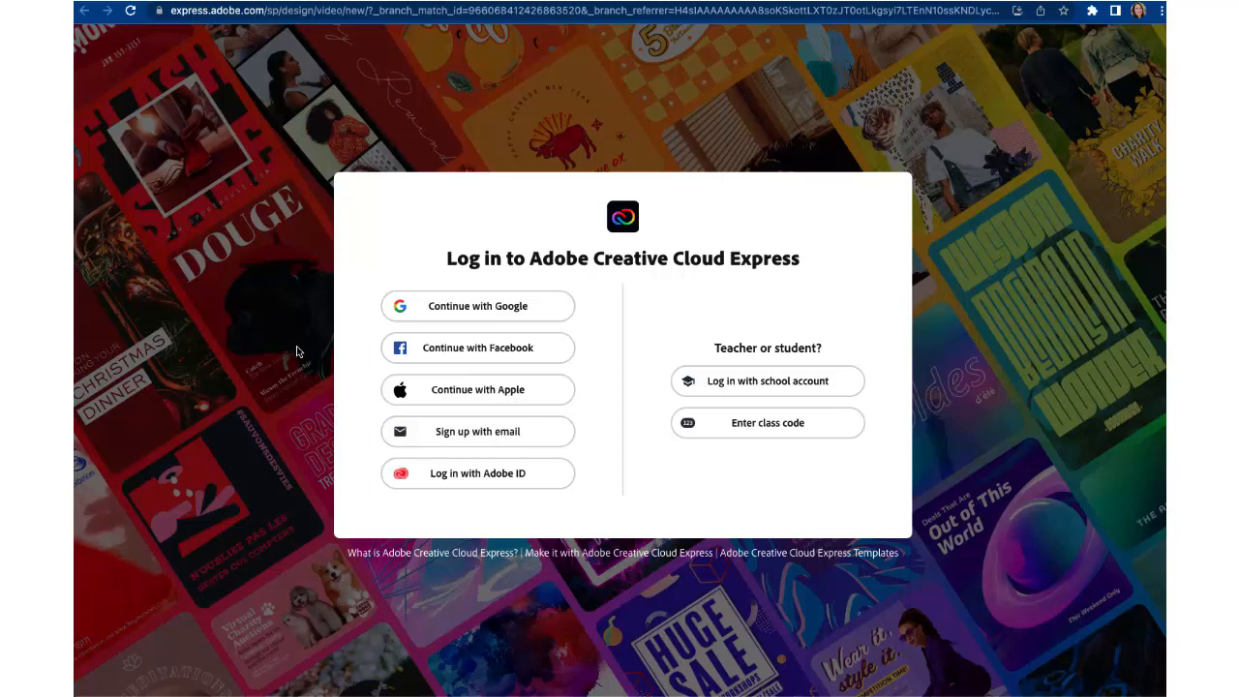
{"action": "mouse_move", "coordinate": [782, 353]}
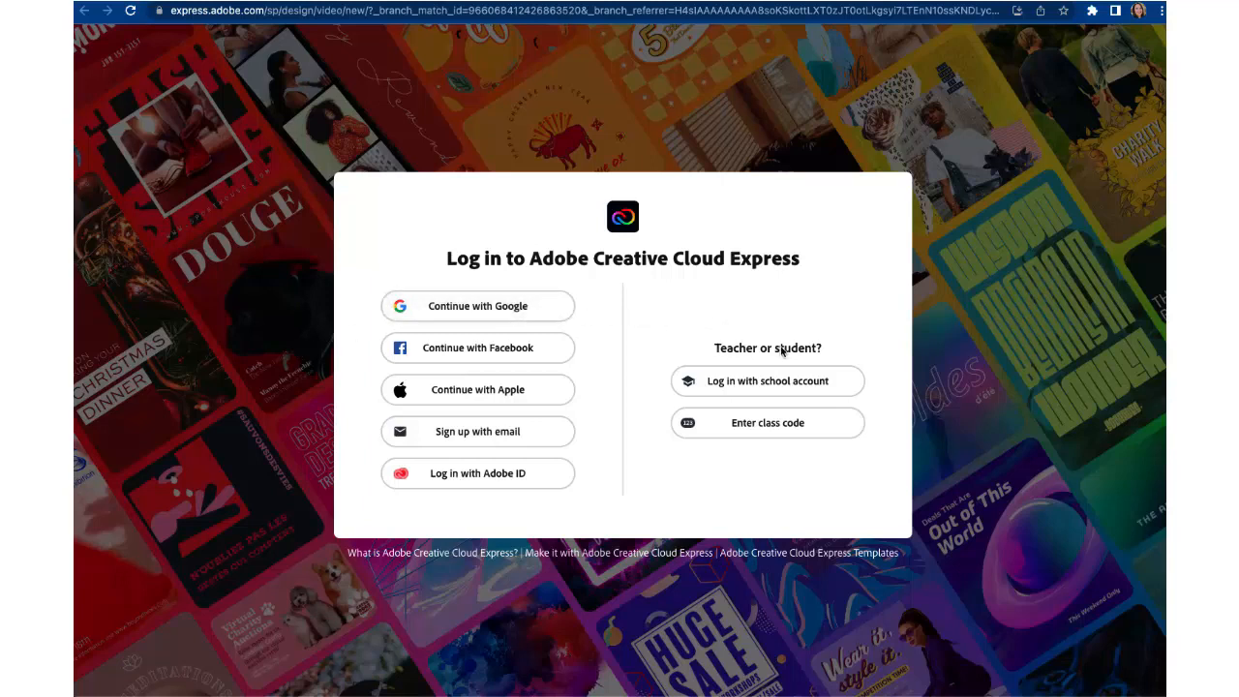
{"action": "mouse_move", "coordinate": [798, 356]}
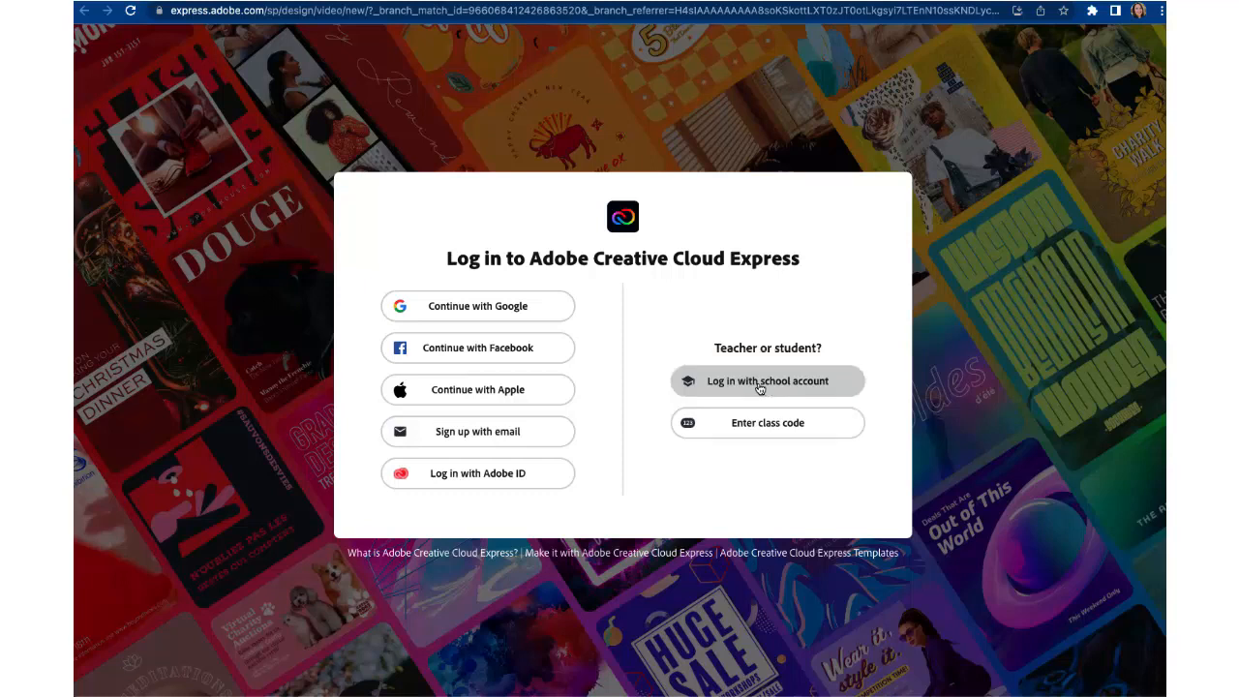
{"action": "mouse_move", "coordinate": [776, 375]}
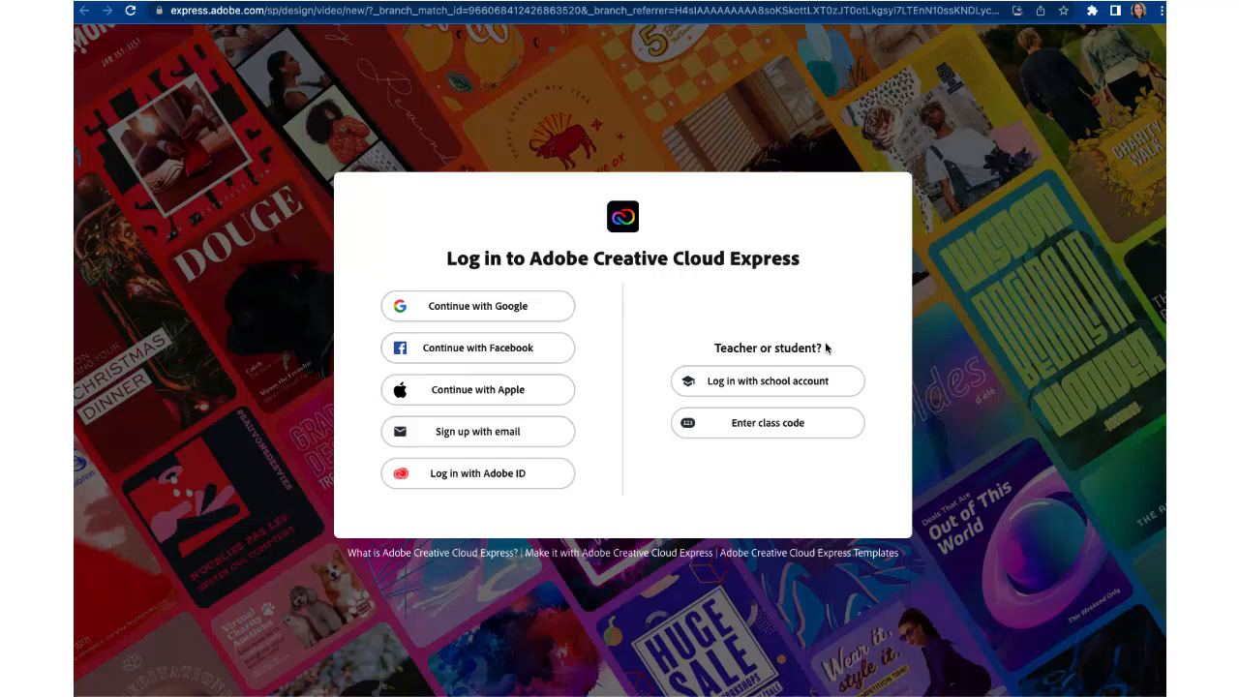
{"action": "mouse_move", "coordinate": [821, 349]}
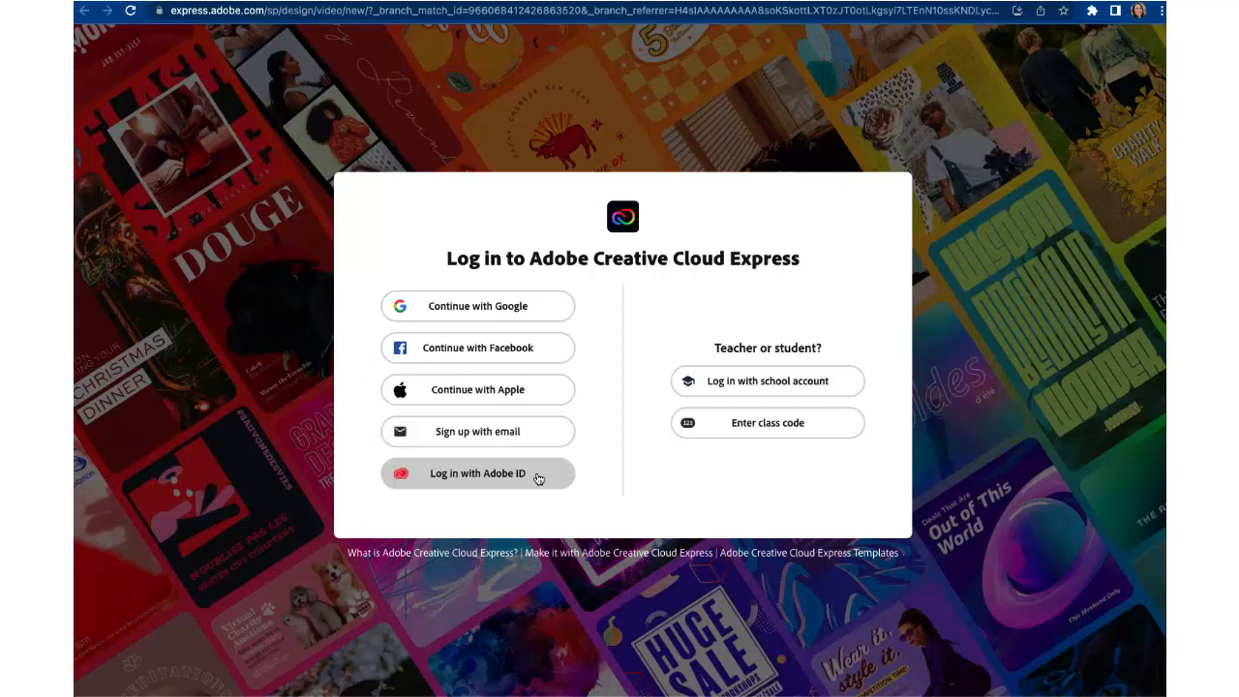
Sign in with an Adobe ID and reach the Adobe Express home dashboard.
{"action": "left_click", "coordinate": [477, 472]}
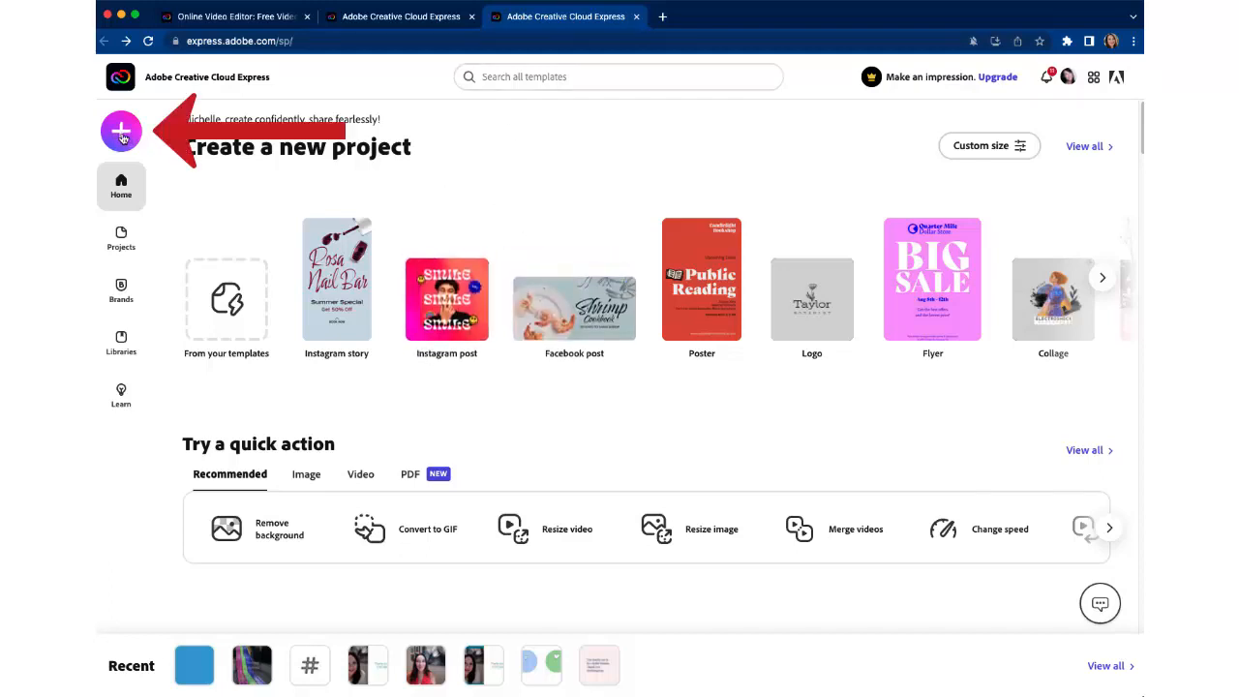
Create a new Video project from the Create new list.
{"action": "left_click", "coordinate": [120, 131]}
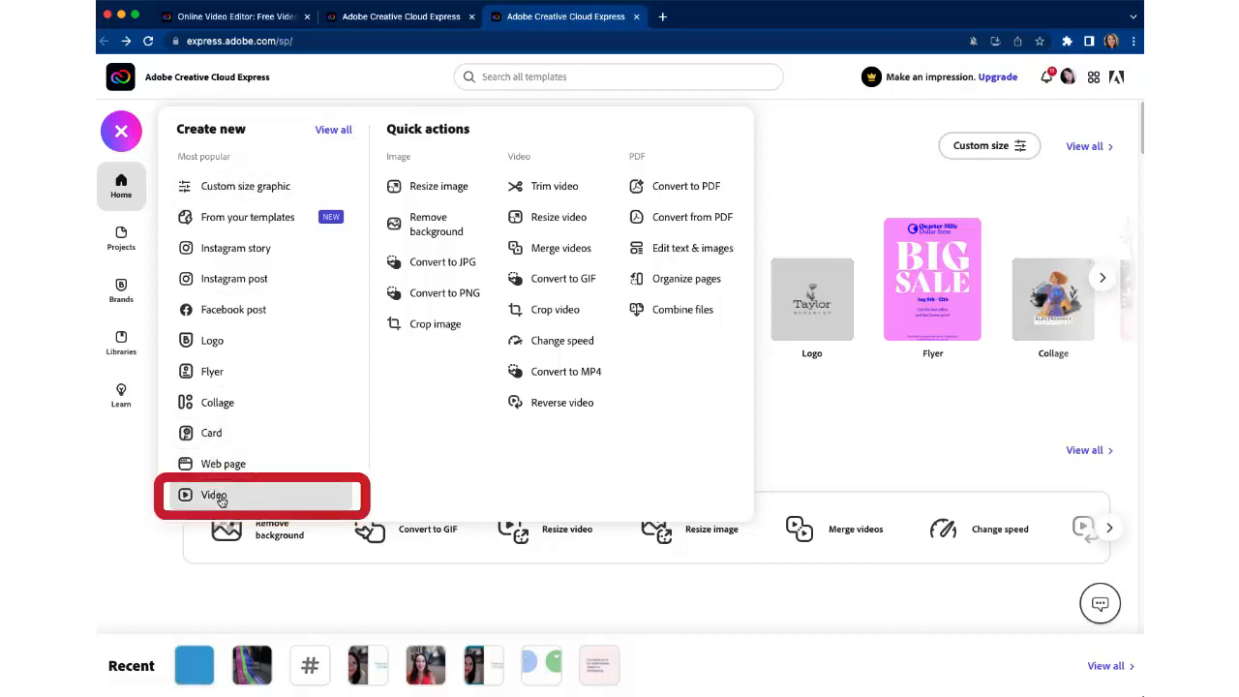
{"action": "left_click", "coordinate": [213, 496]}
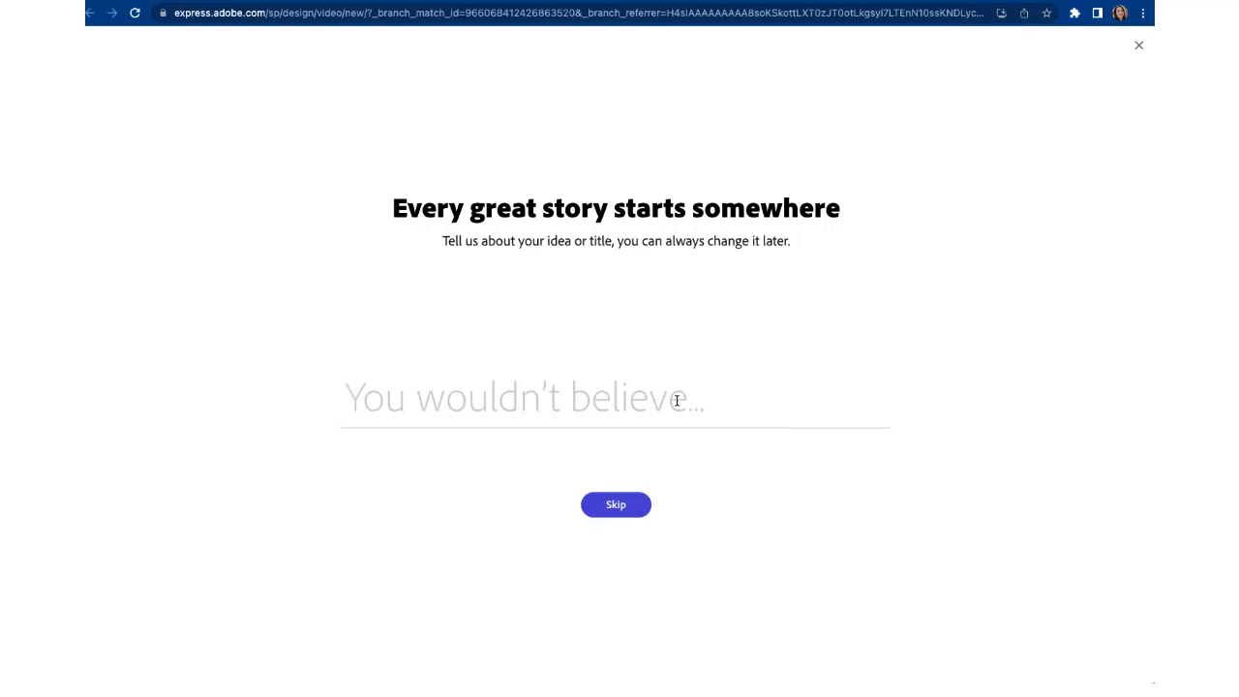
{"action": "mouse_move", "coordinate": [709, 519]}
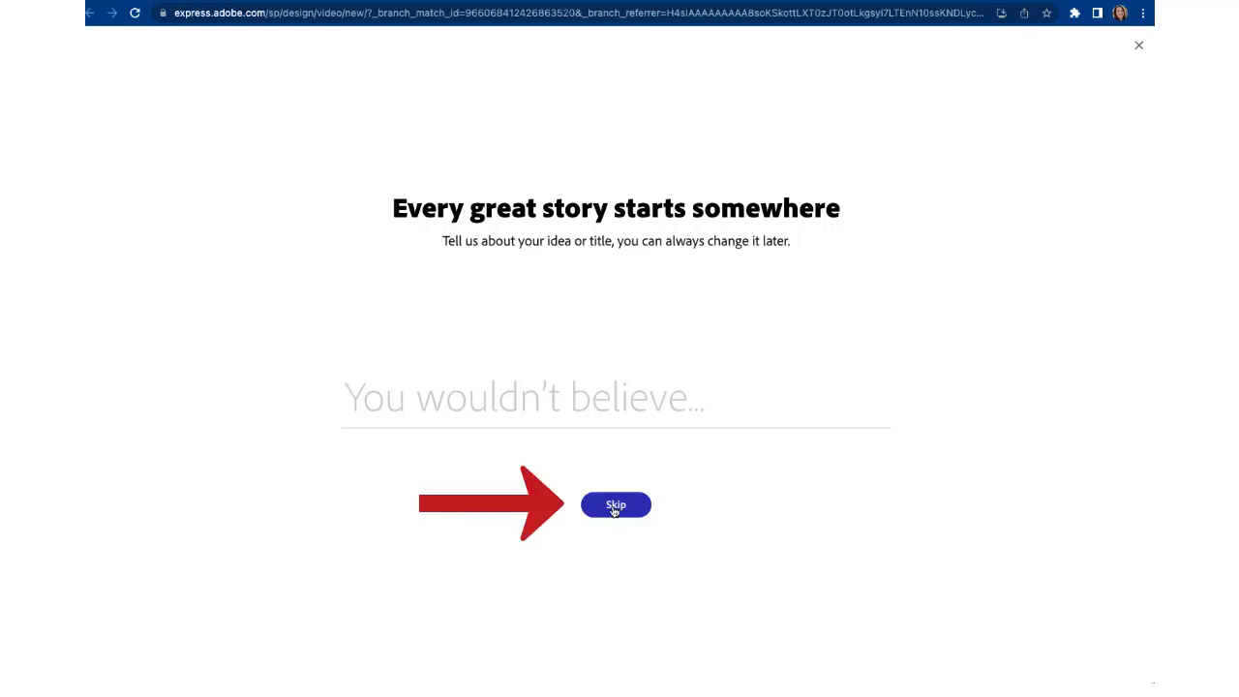
Skip the story title and start the video from scratch without a template.
{"action": "left_click", "coordinate": [615, 503]}
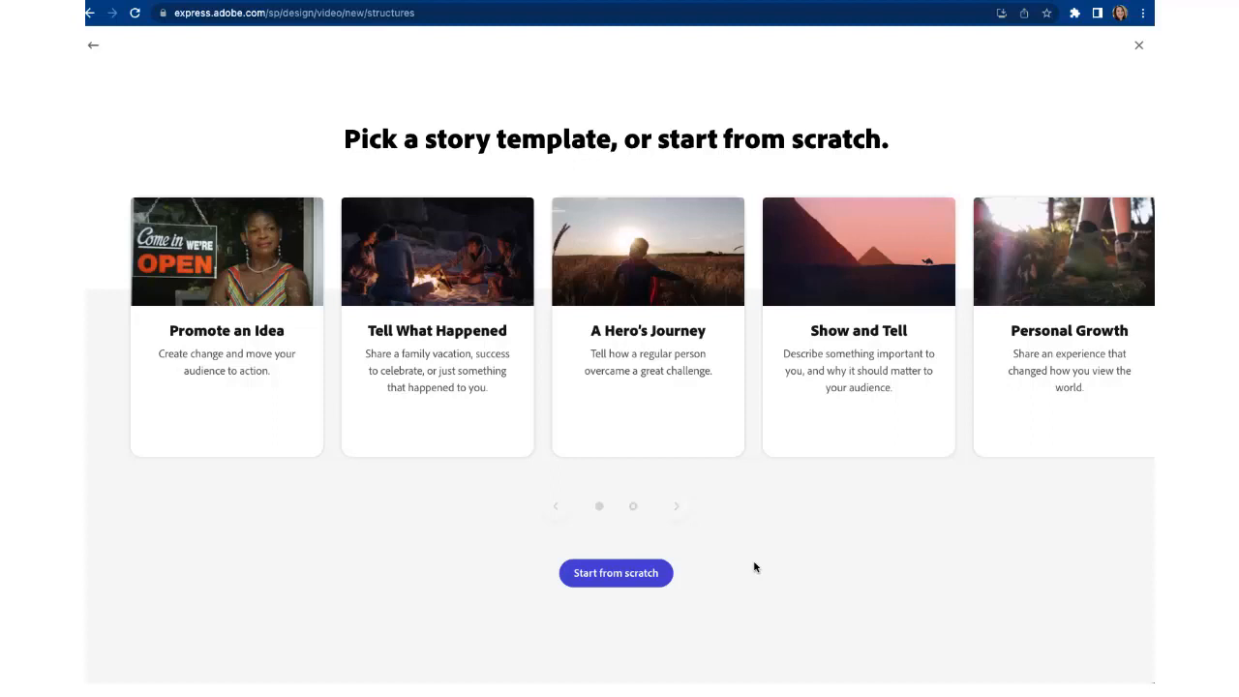
{"action": "mouse_move", "coordinate": [755, 566]}
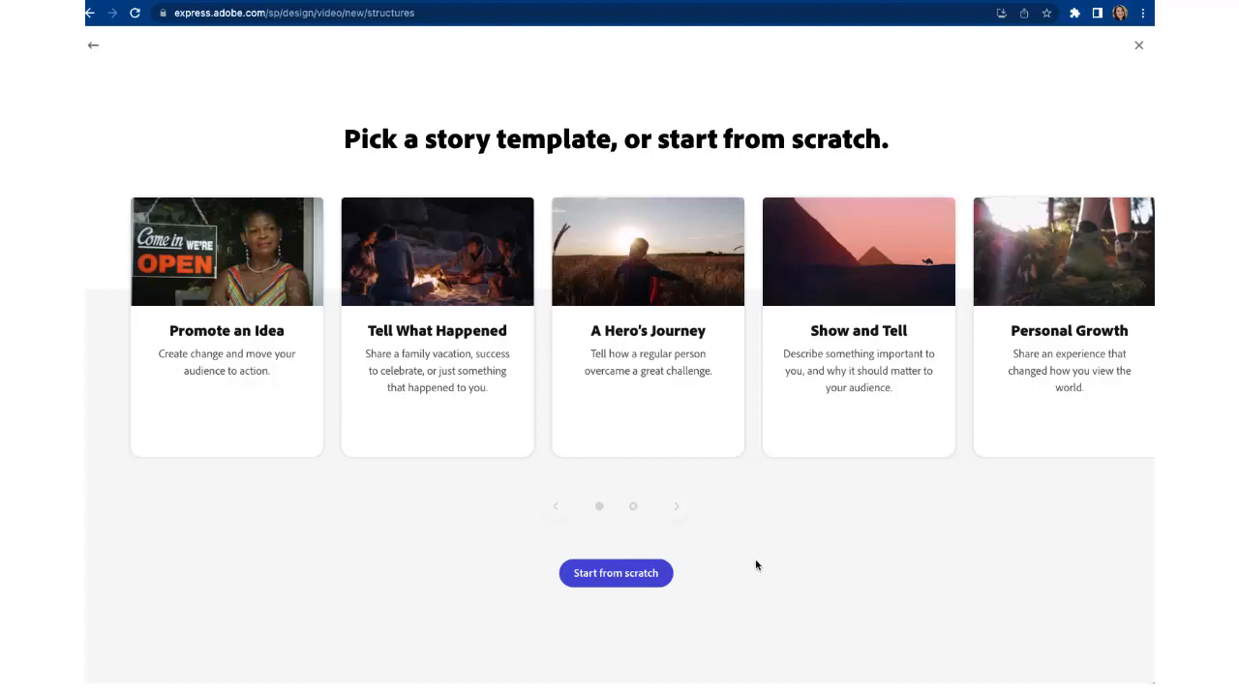
{"action": "mouse_move", "coordinate": [747, 561]}
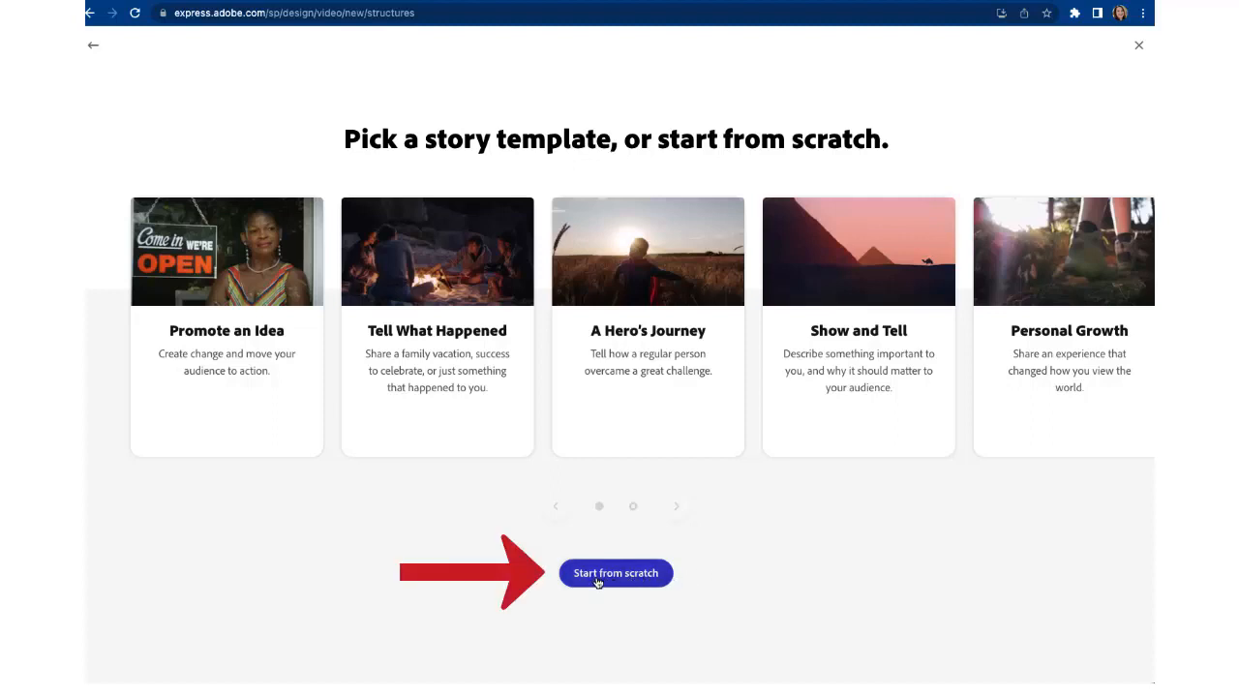
{"action": "left_click", "coordinate": [616, 573]}
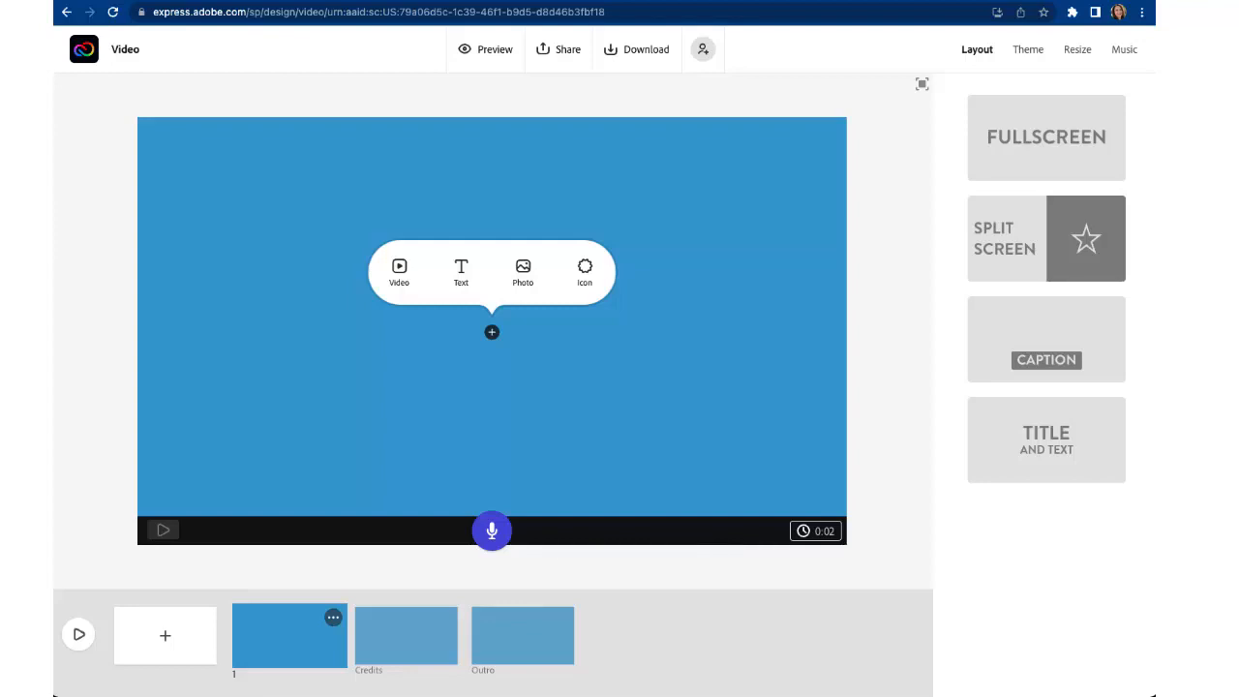
{"action": "mouse_move", "coordinate": [1134, 269]}
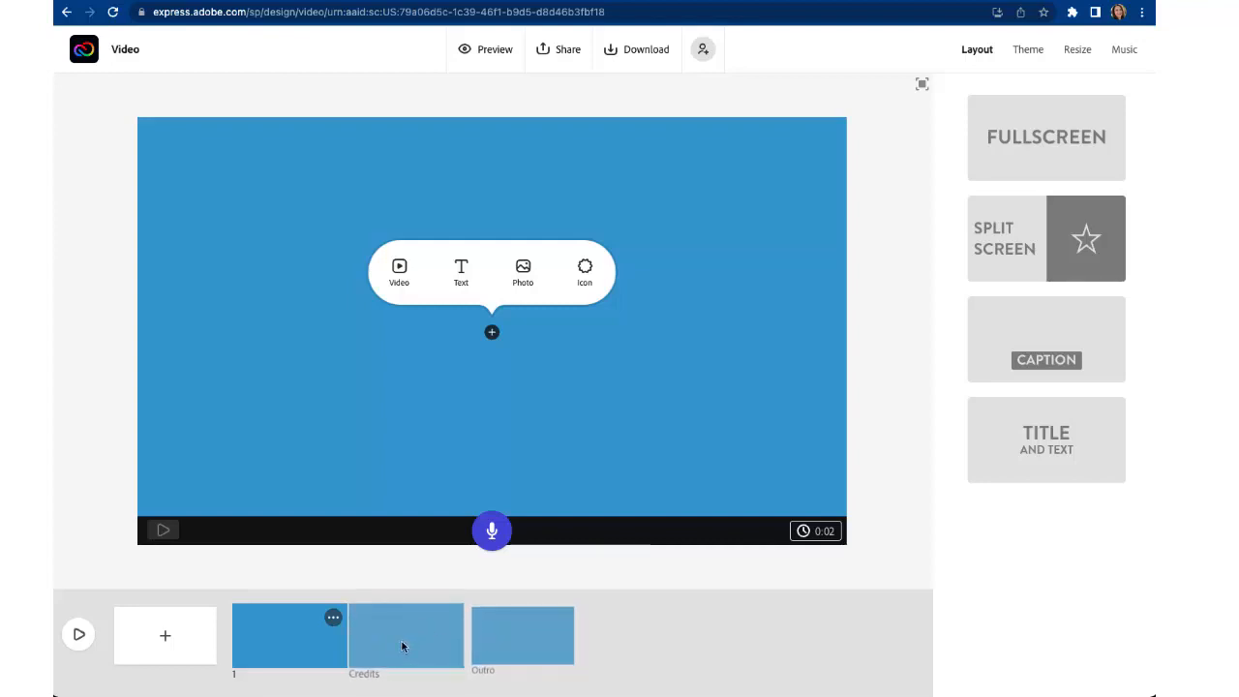
Review the Credits and Outro starter slides and bring up the Outro slide's options.
{"action": "left_click", "coordinate": [407, 635]}
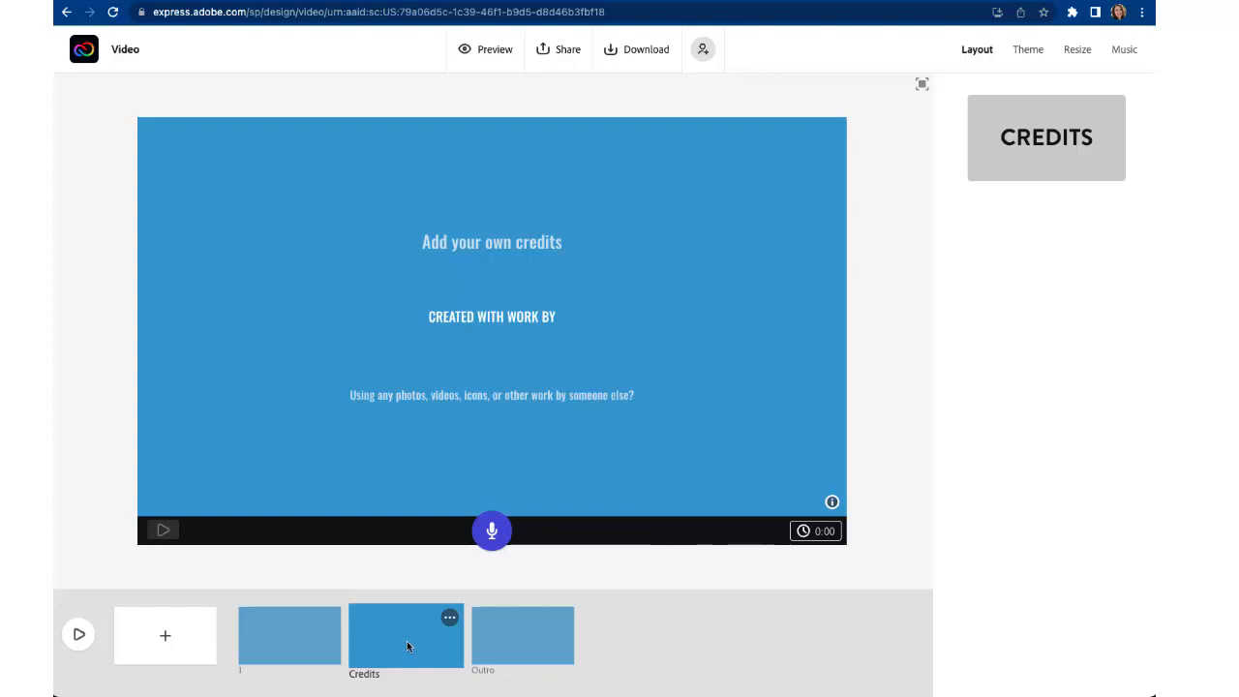
{"action": "left_click", "coordinate": [492, 242]}
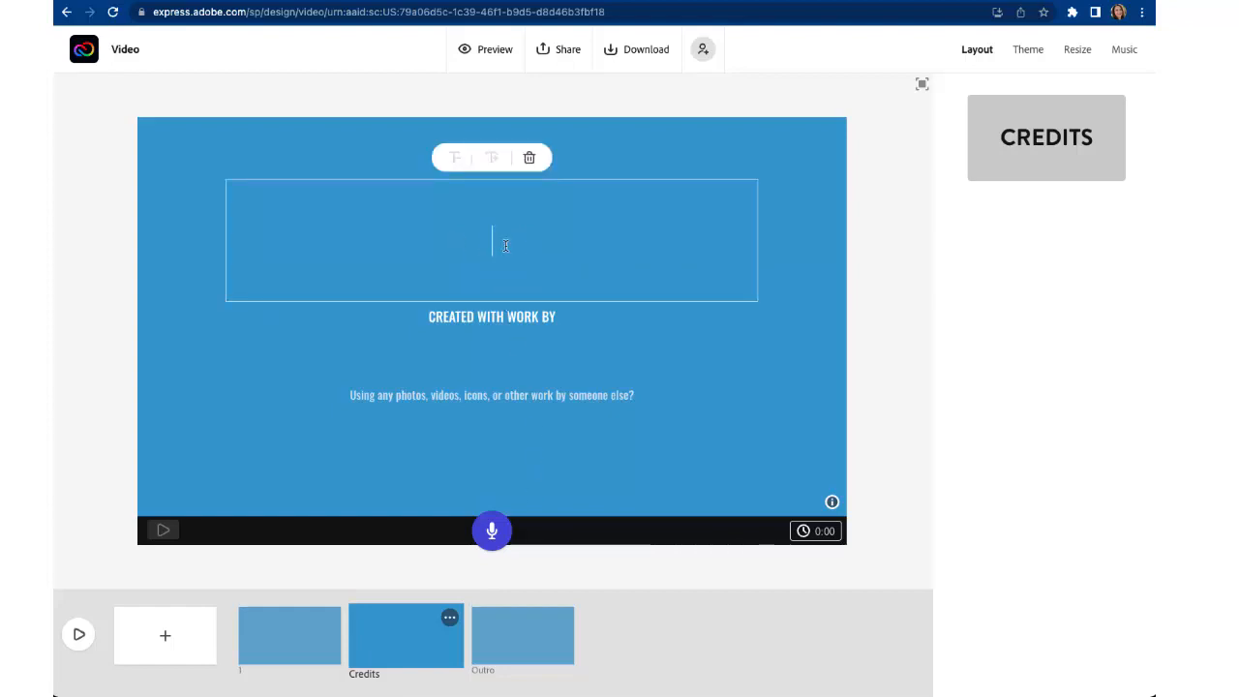
{"action": "left_click", "coordinate": [523, 635]}
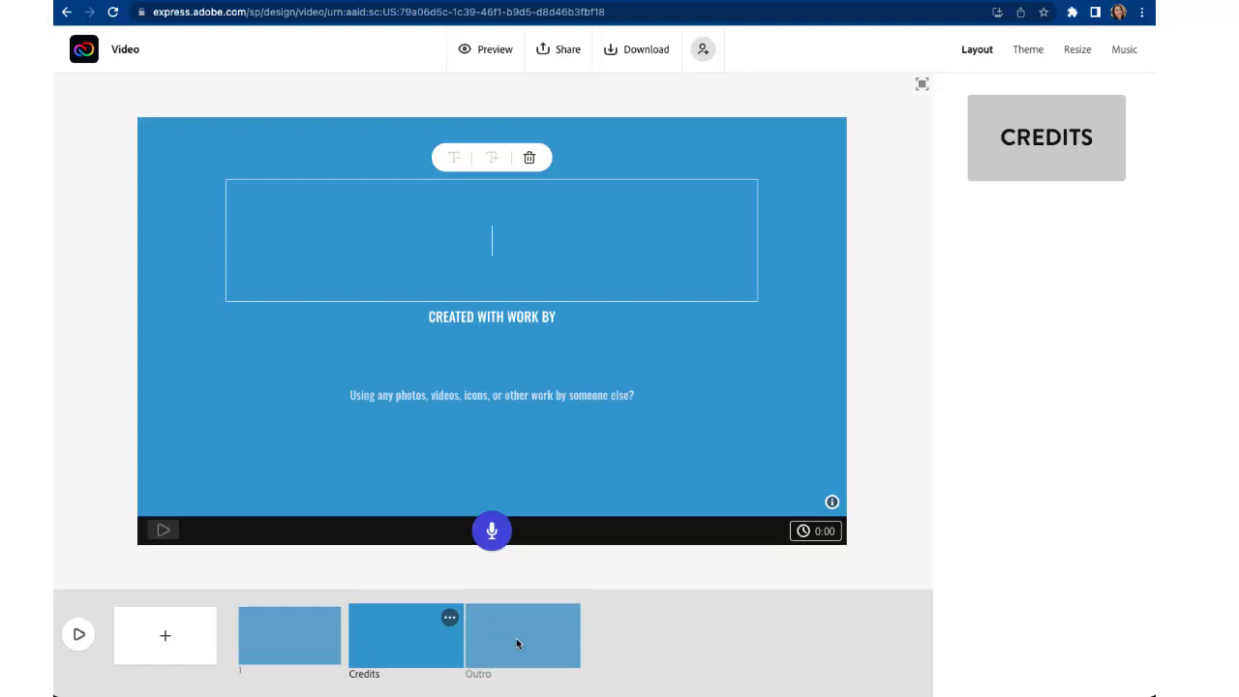
{"action": "left_click", "coordinate": [522, 635]}
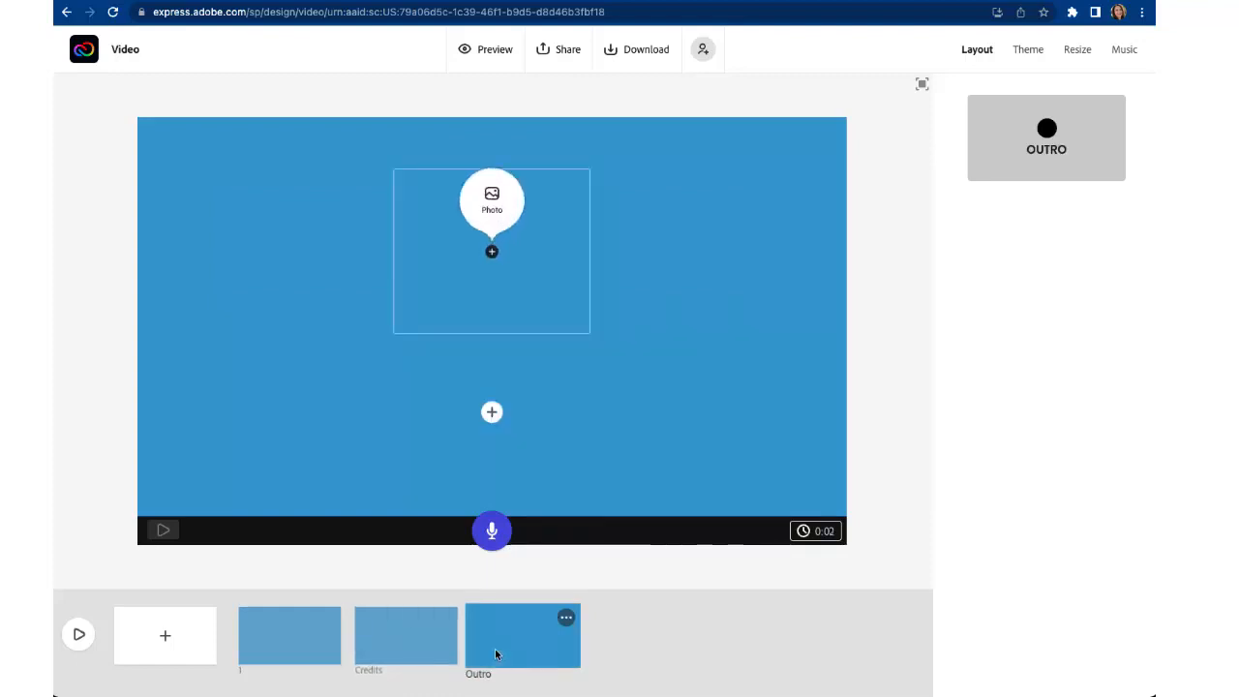
{"action": "mouse_move", "coordinate": [505, 649]}
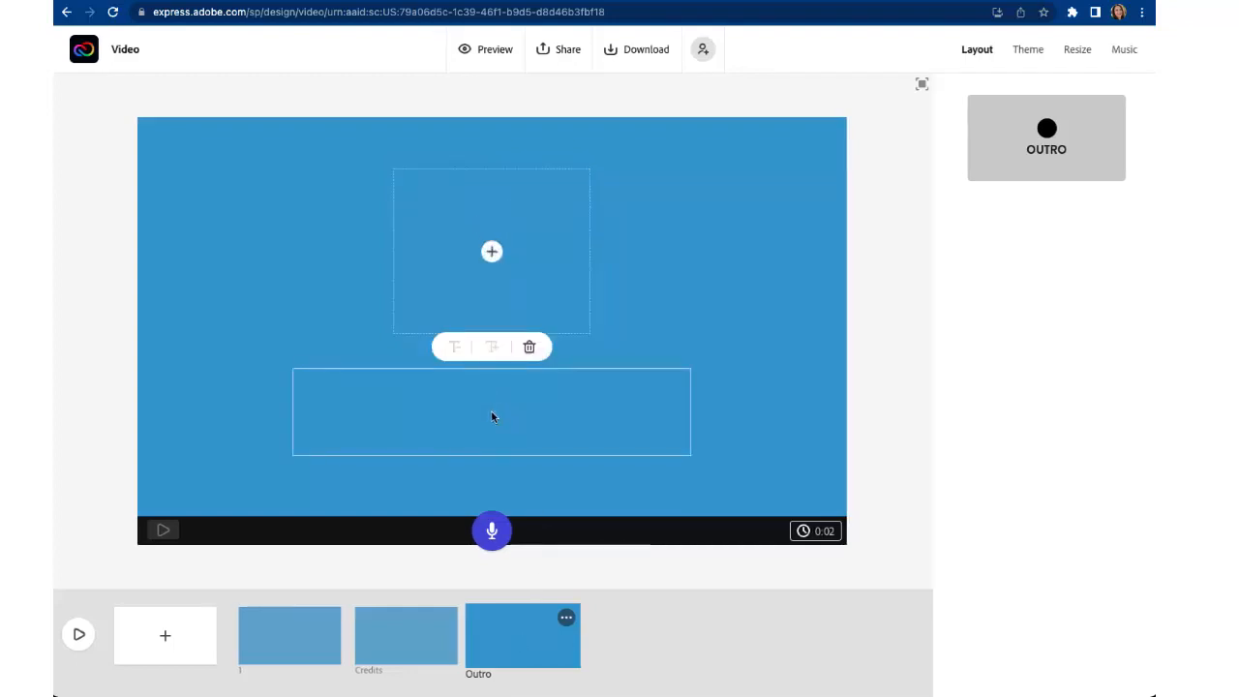
{"action": "type", "text": "#Humazn"}
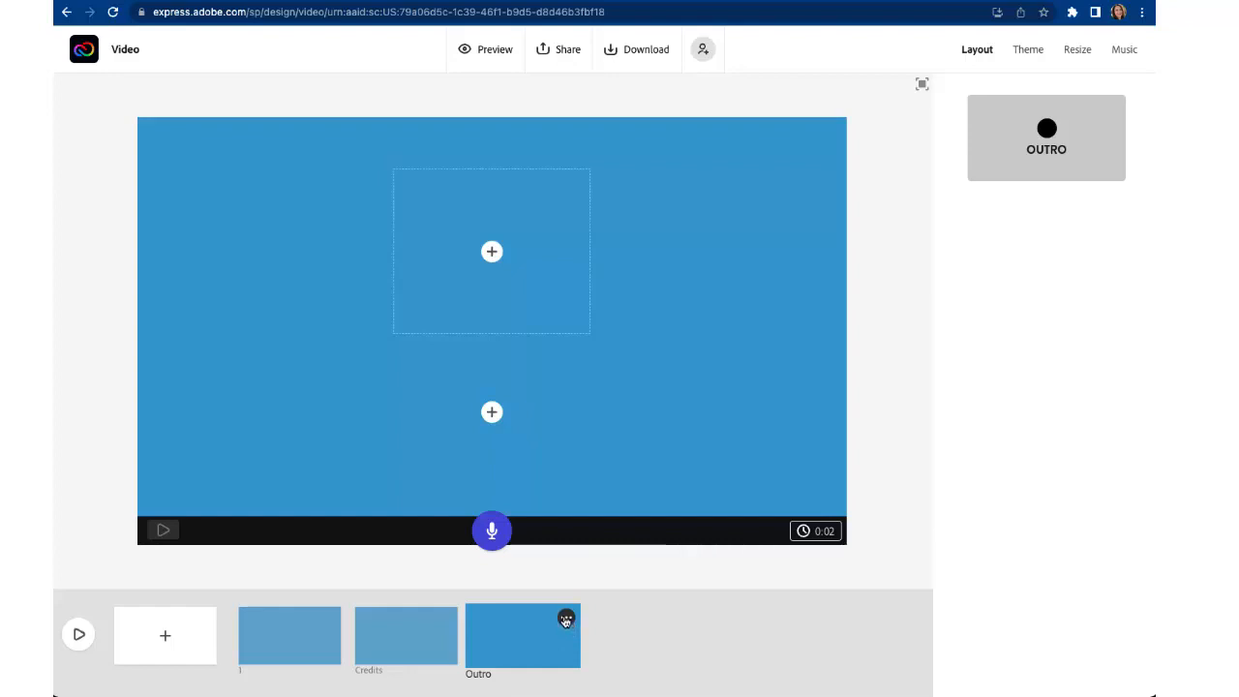
{"action": "left_click", "coordinate": [565, 619]}
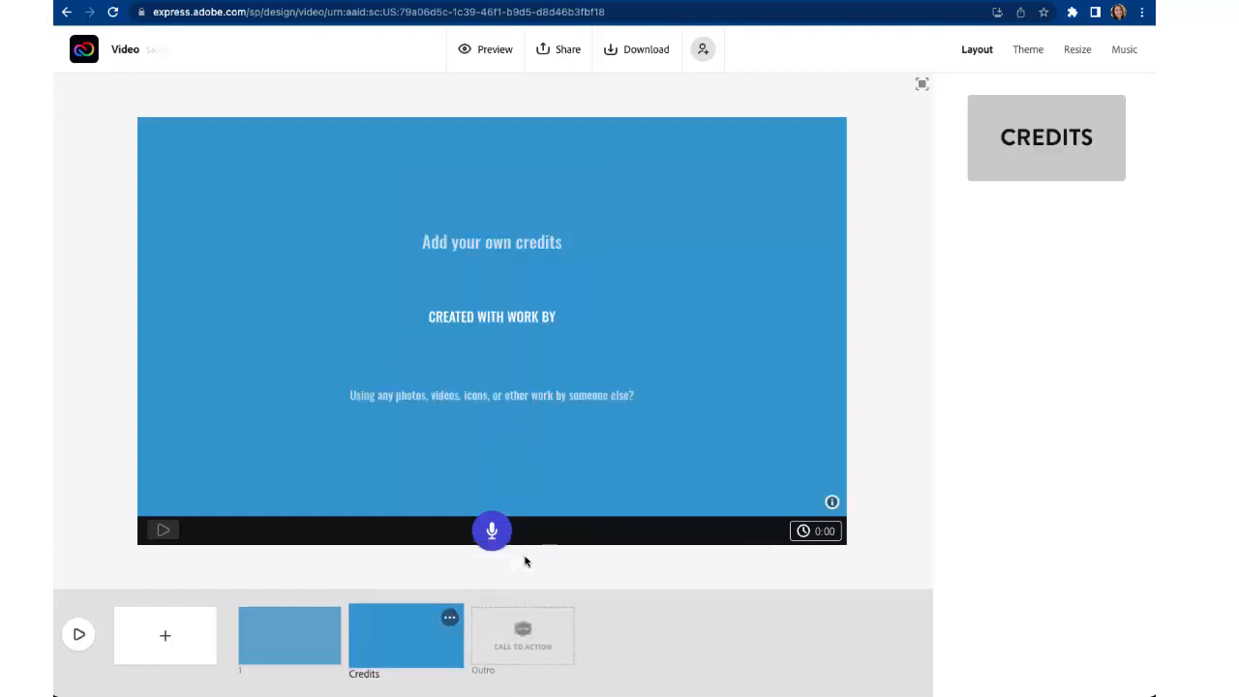
{"action": "mouse_move", "coordinate": [619, 650]}
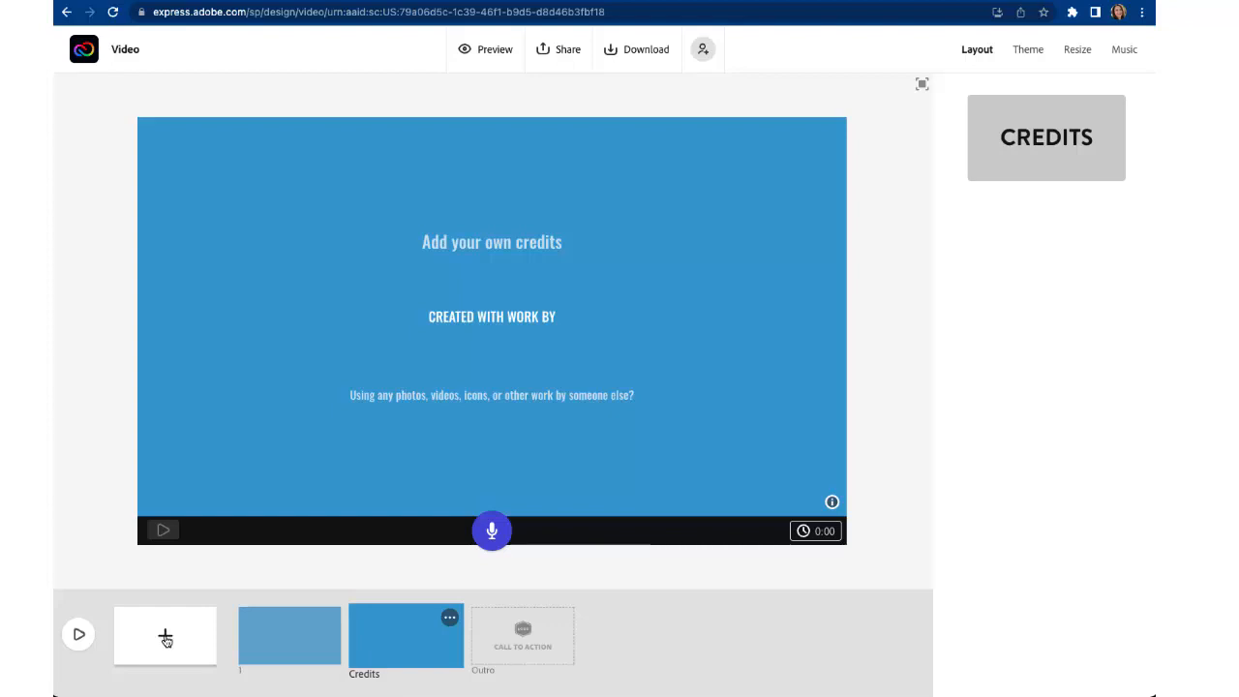
{"action": "left_click", "coordinate": [289, 635]}
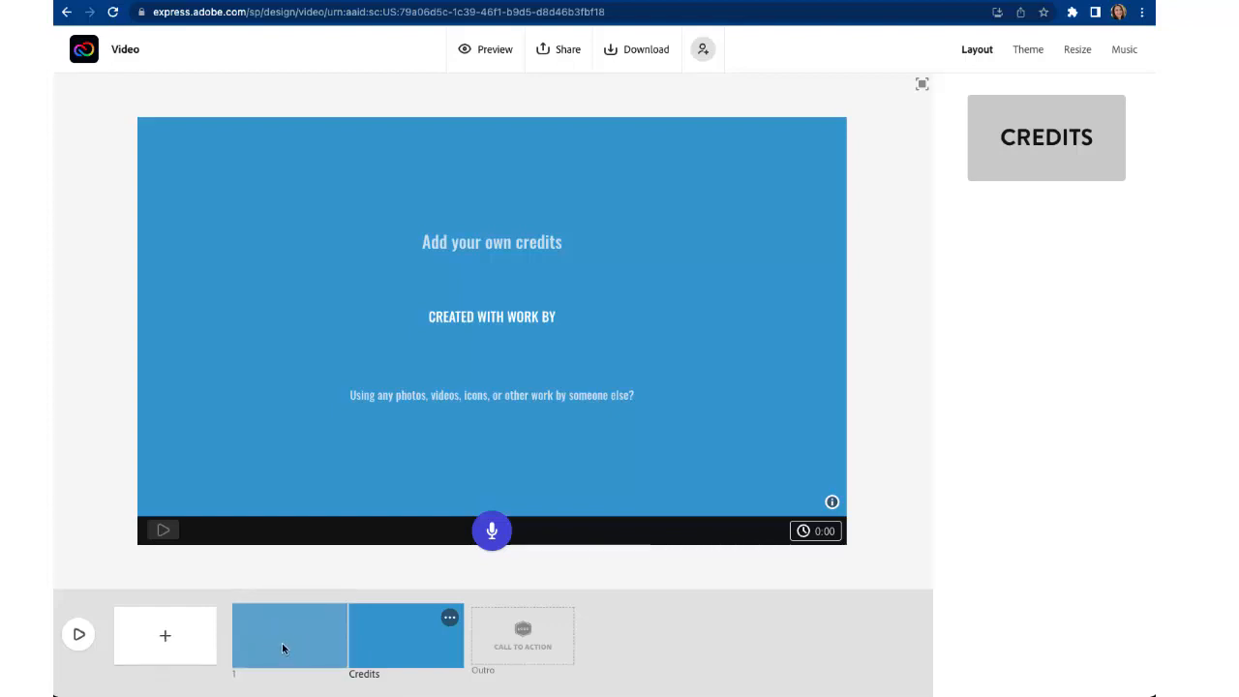
{"action": "left_click", "coordinate": [288, 635]}
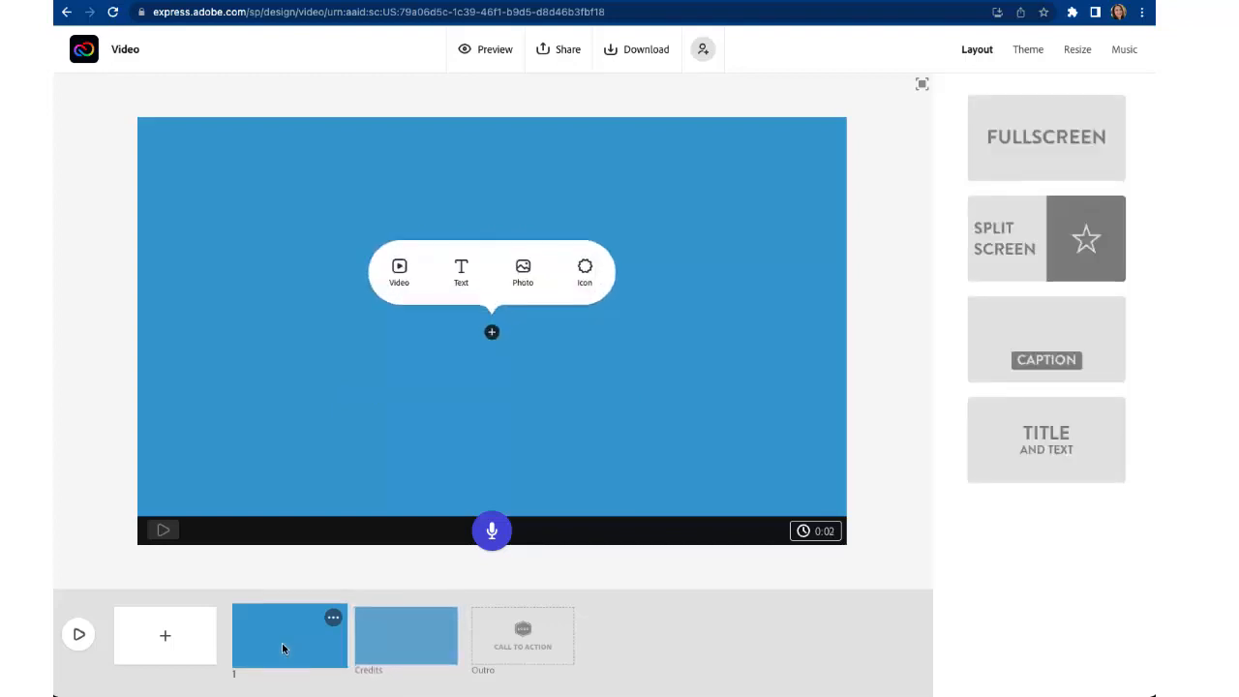
{"action": "mouse_move", "coordinate": [395, 422]}
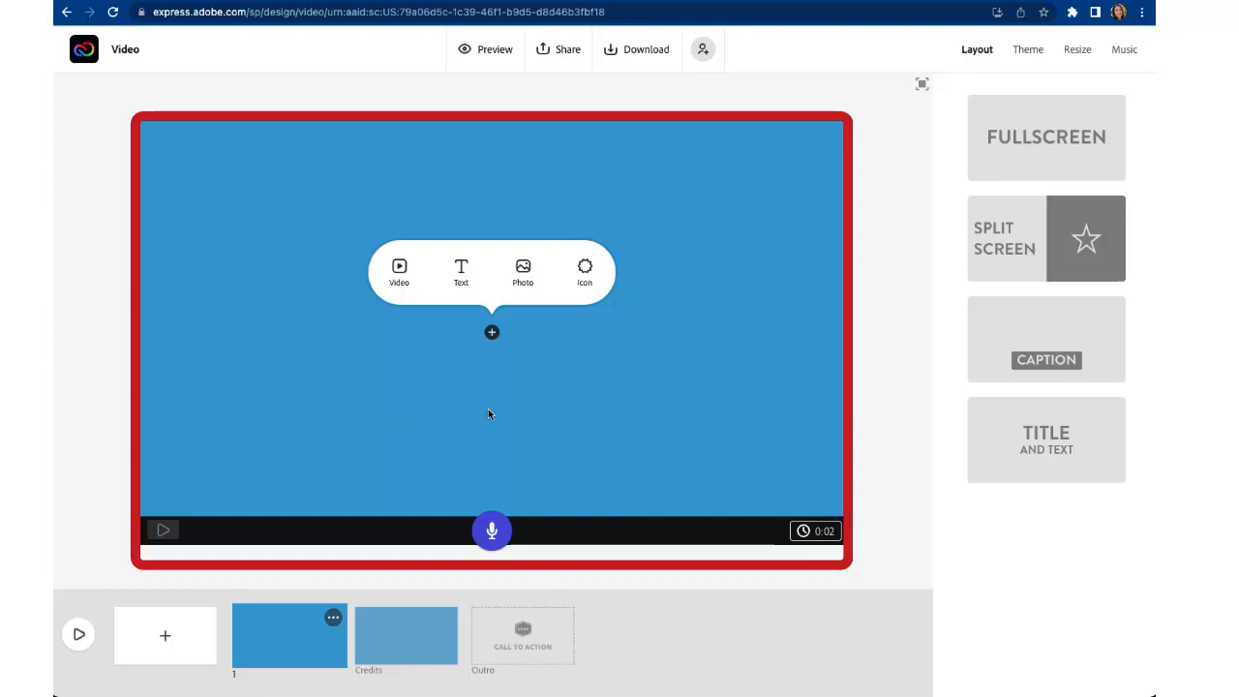
{"action": "mouse_move", "coordinate": [343, 305]}
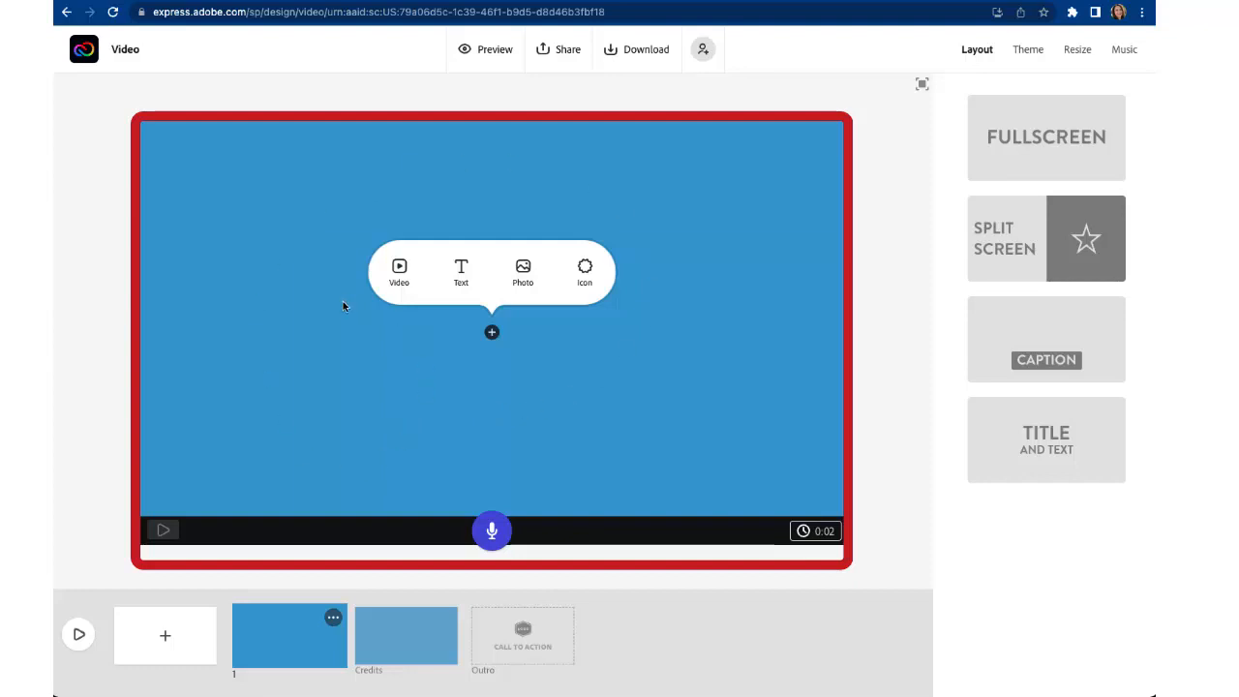
{"action": "left_click", "coordinate": [407, 635]}
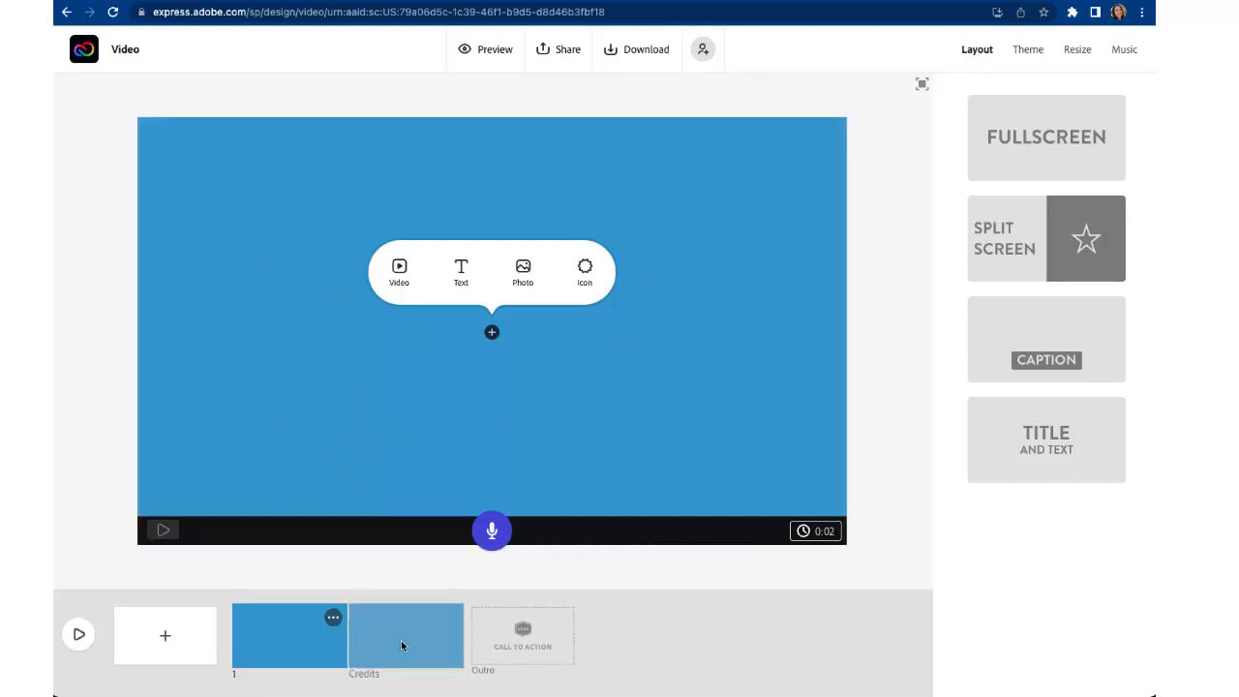
{"action": "left_click", "coordinate": [406, 635]}
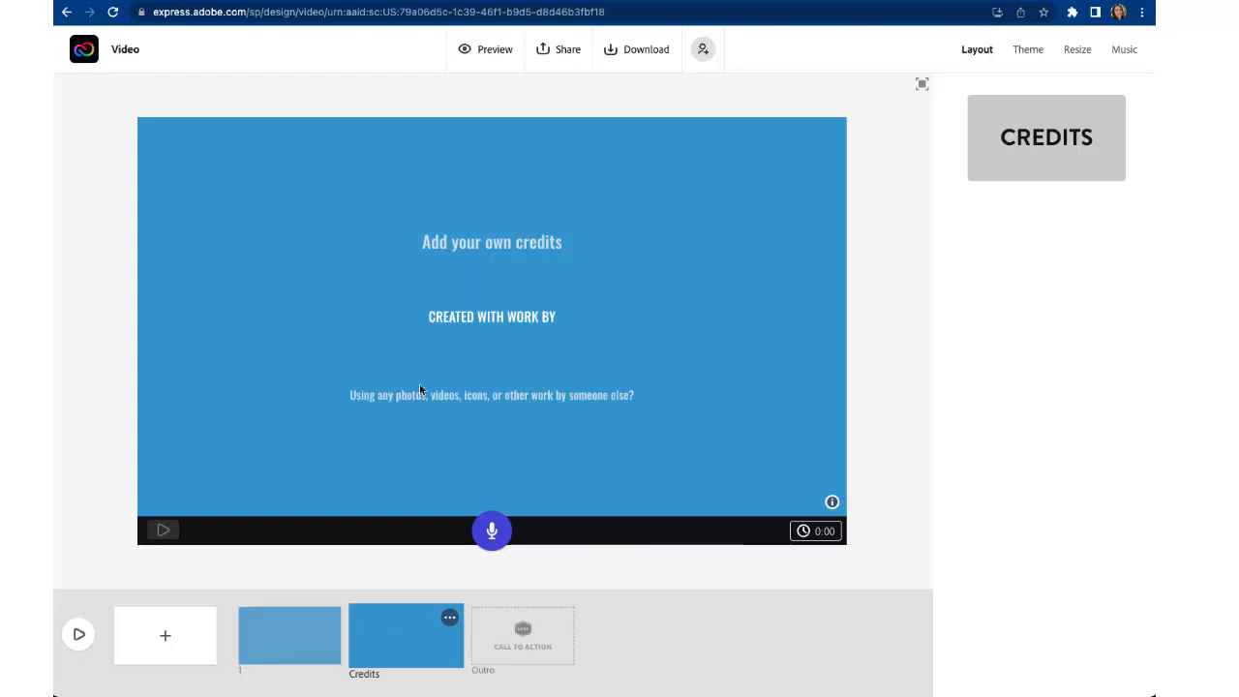
{"action": "mouse_move", "coordinate": [327, 597]}
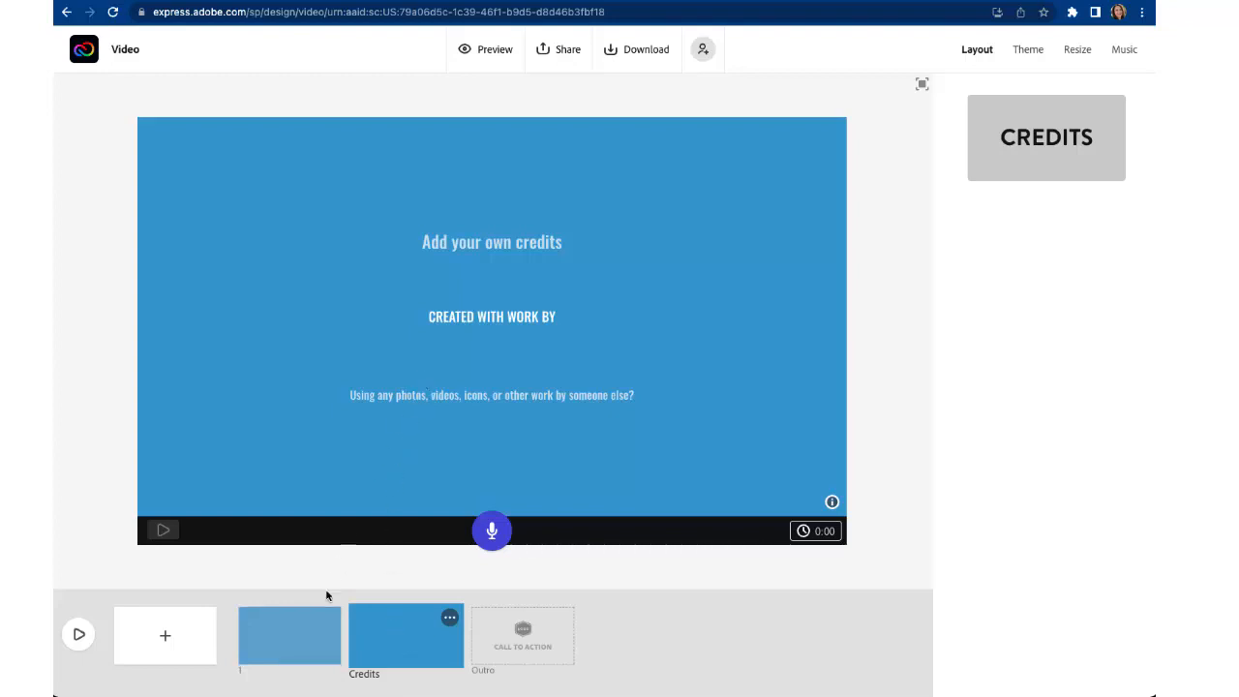
{"action": "left_click", "coordinate": [290, 635]}
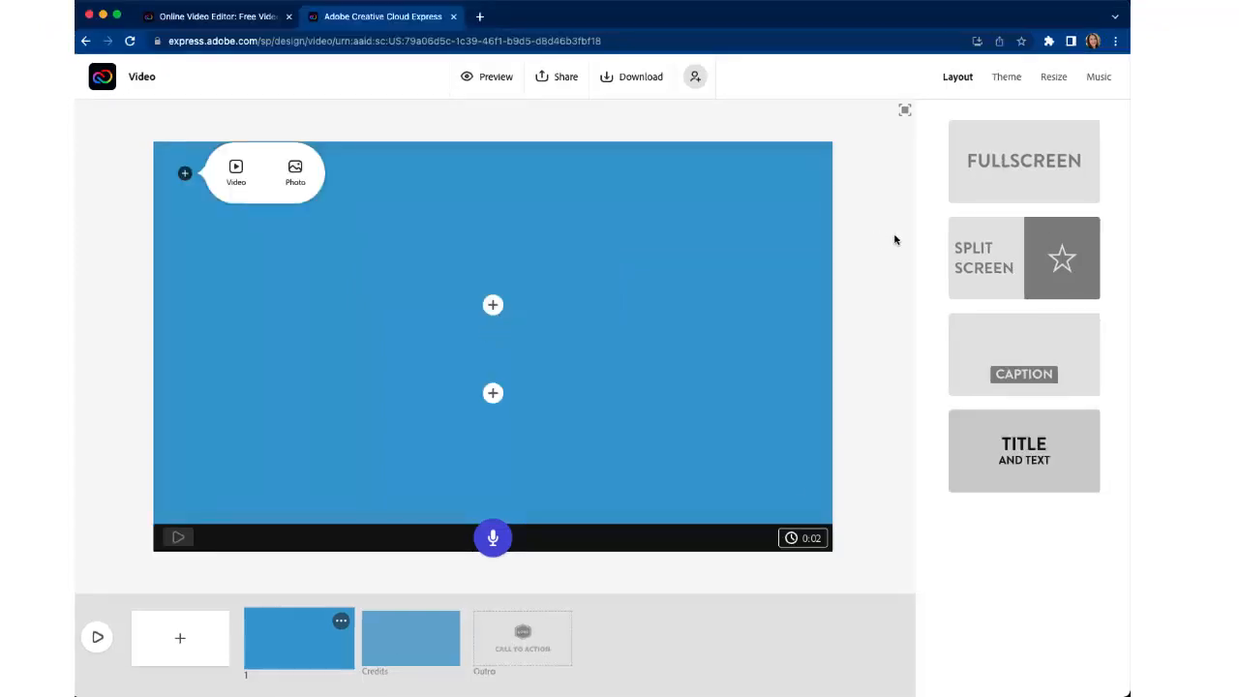
{"action": "mouse_move", "coordinate": [989, 490]}
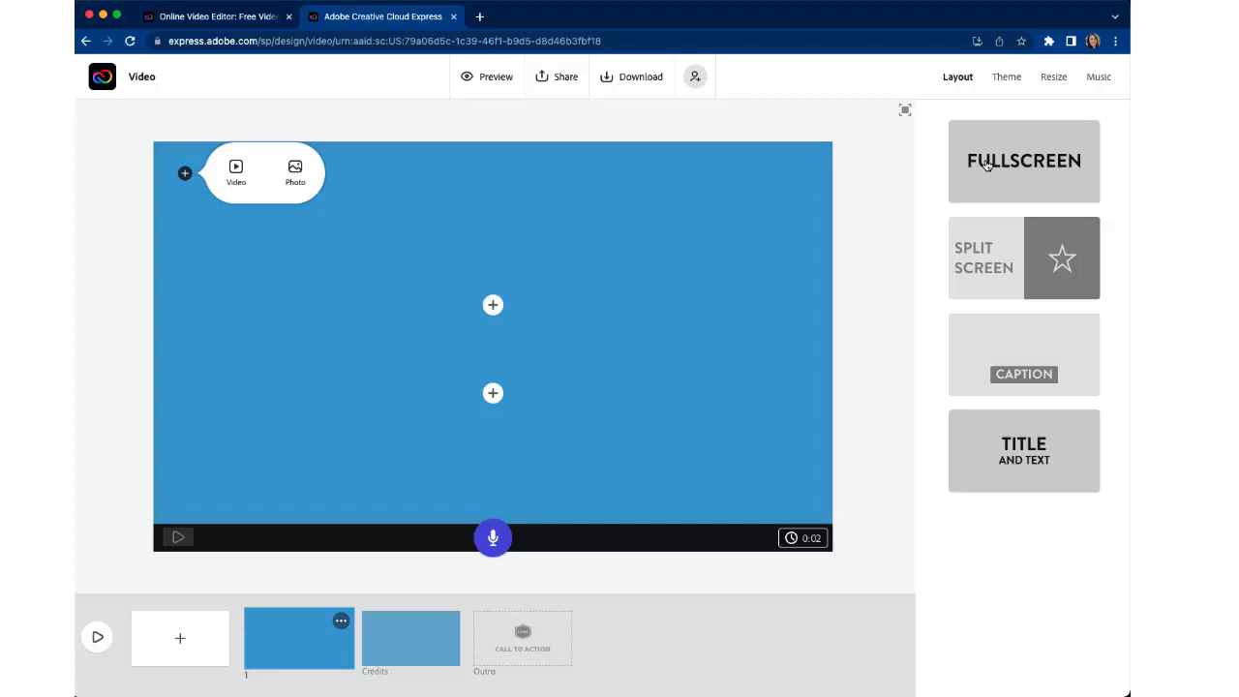
{"action": "mouse_move", "coordinate": [764, 360]}
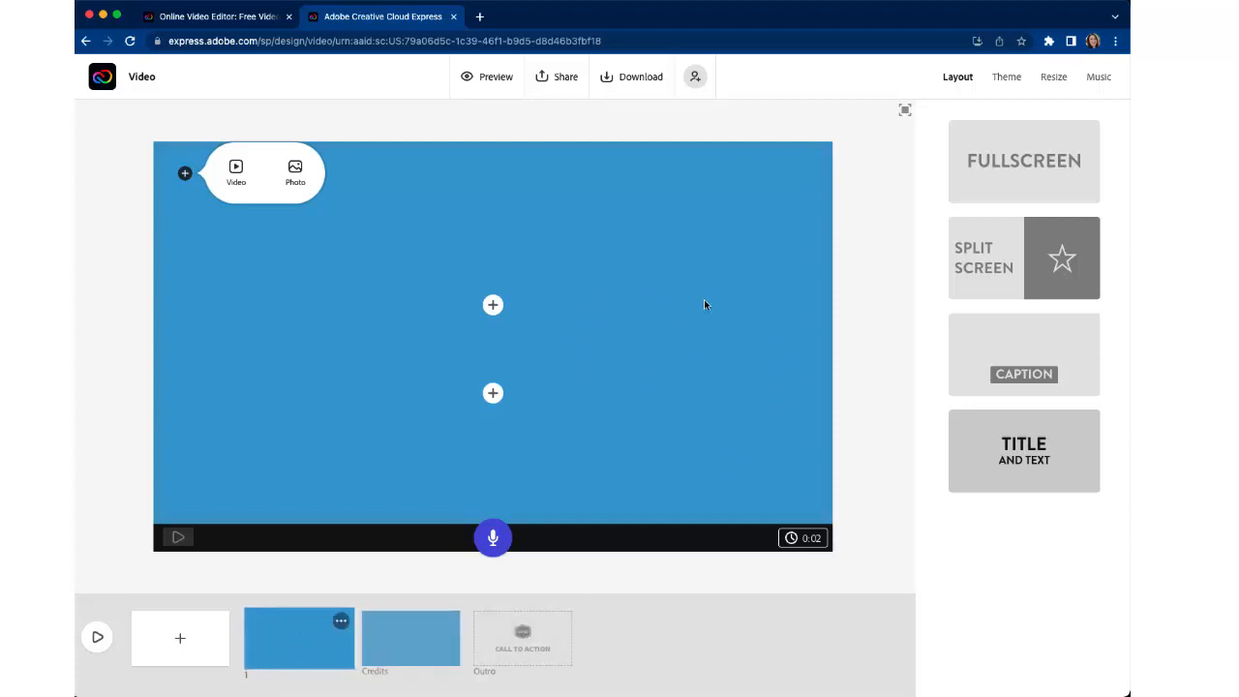
{"action": "mouse_move", "coordinate": [999, 411]}
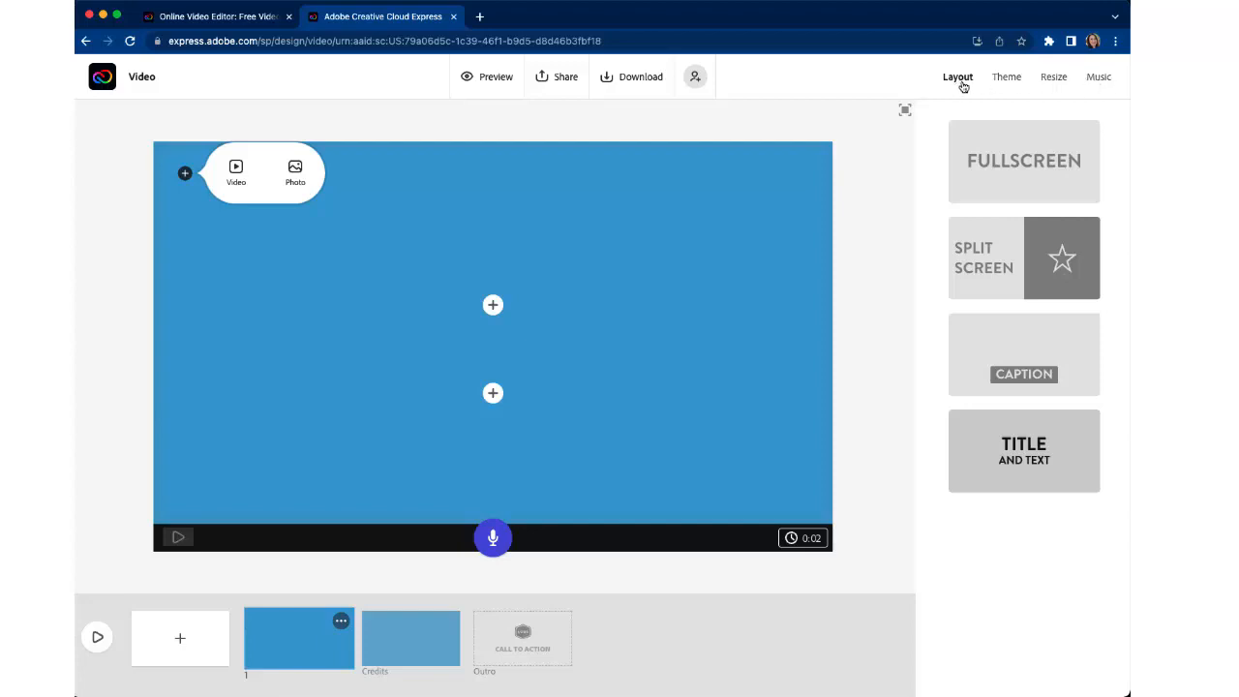
{"action": "mouse_move", "coordinate": [426, 416]}
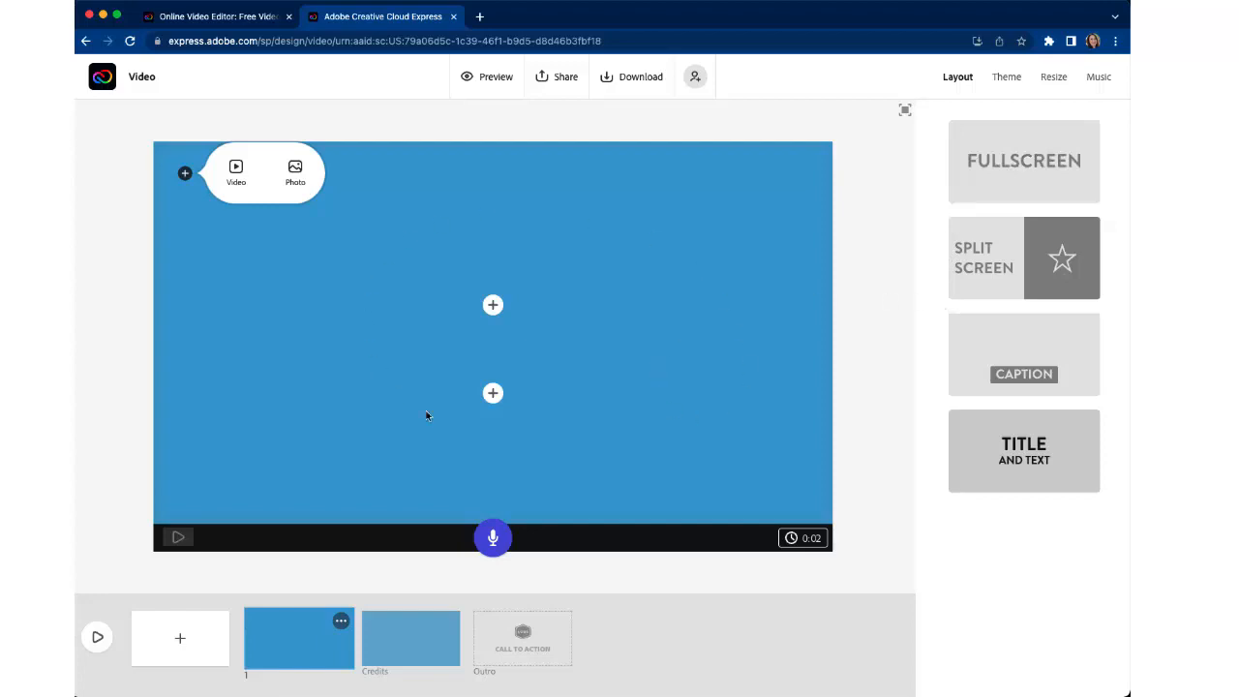
{"action": "mouse_move", "coordinate": [817, 403]}
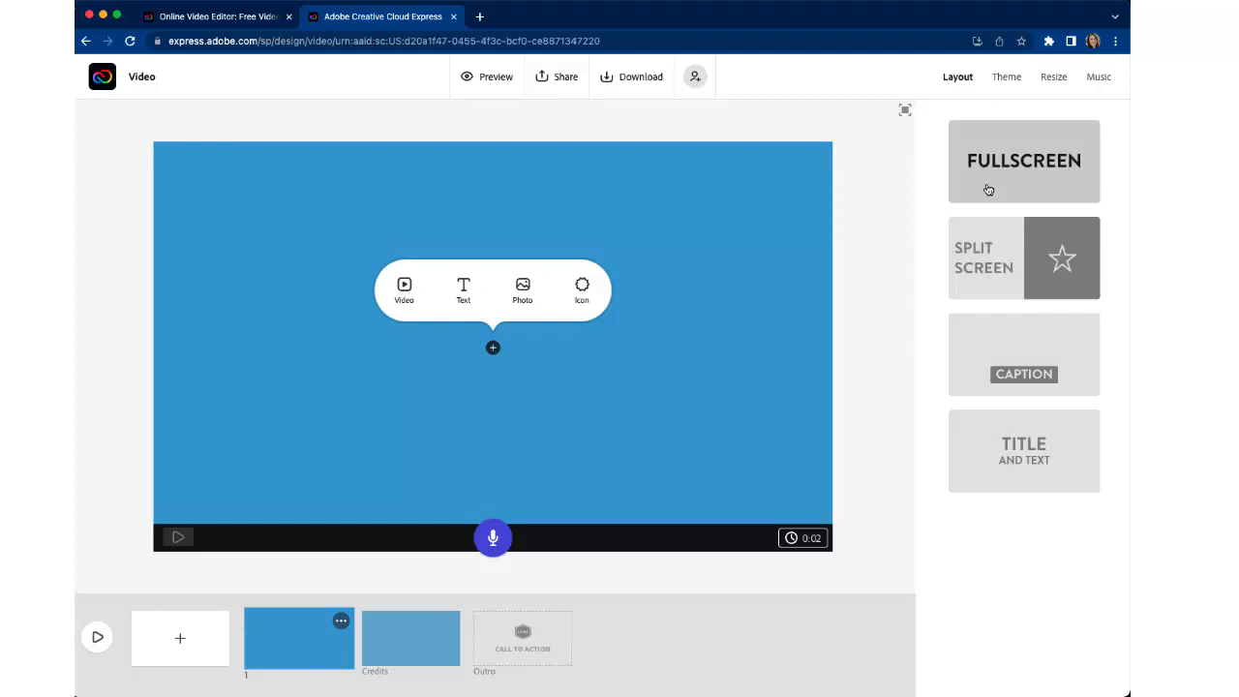
{"action": "mouse_move", "coordinate": [809, 223]}
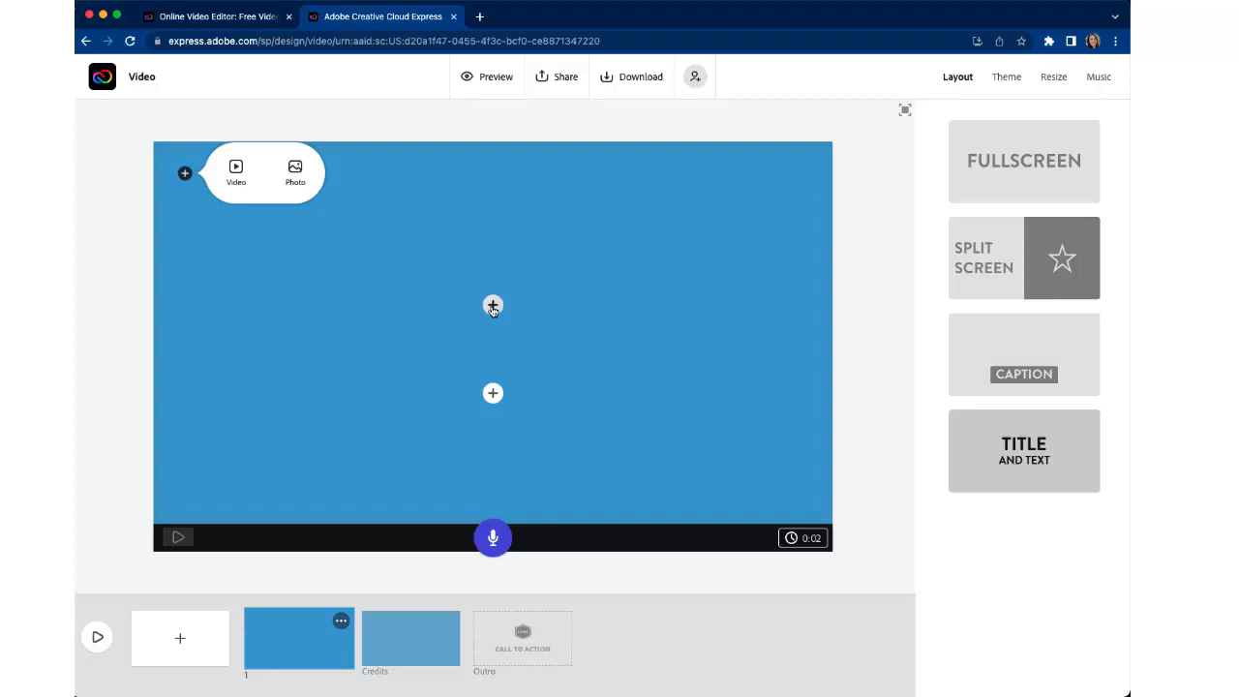
Title slide one 'Welcome to' with 'History of Still Photography' on a second line.
{"action": "left_click", "coordinate": [491, 306]}
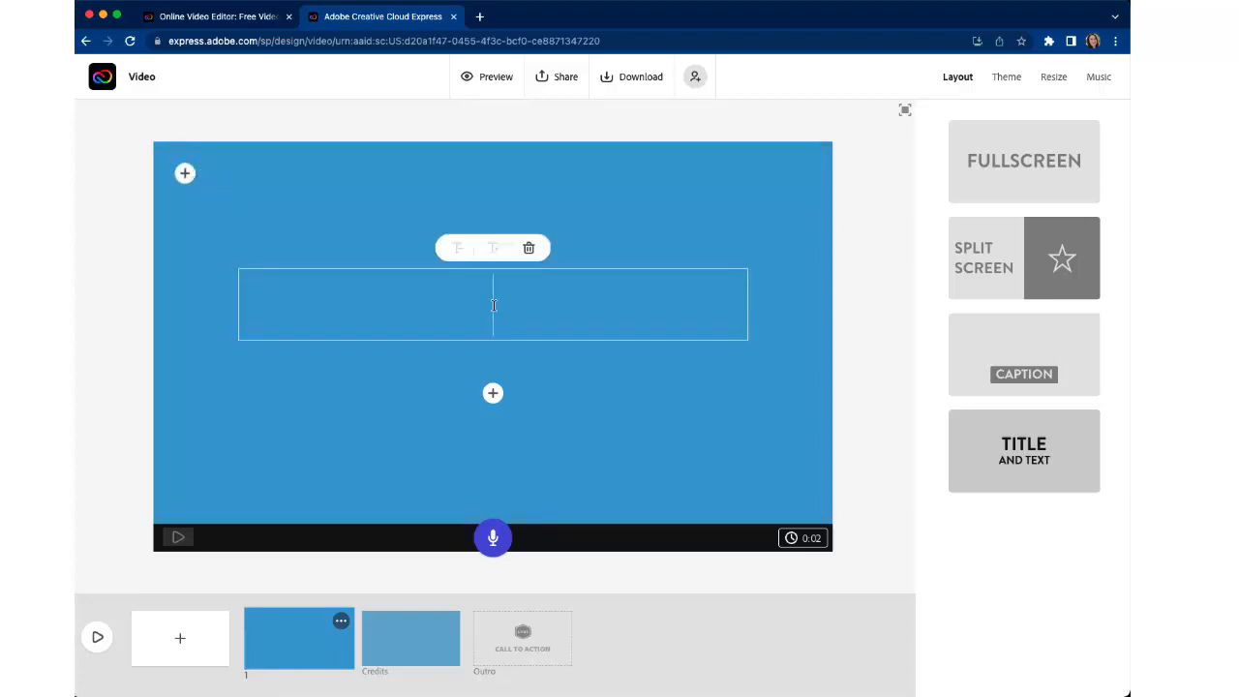
{"action": "type", "text": "Welcome to"}
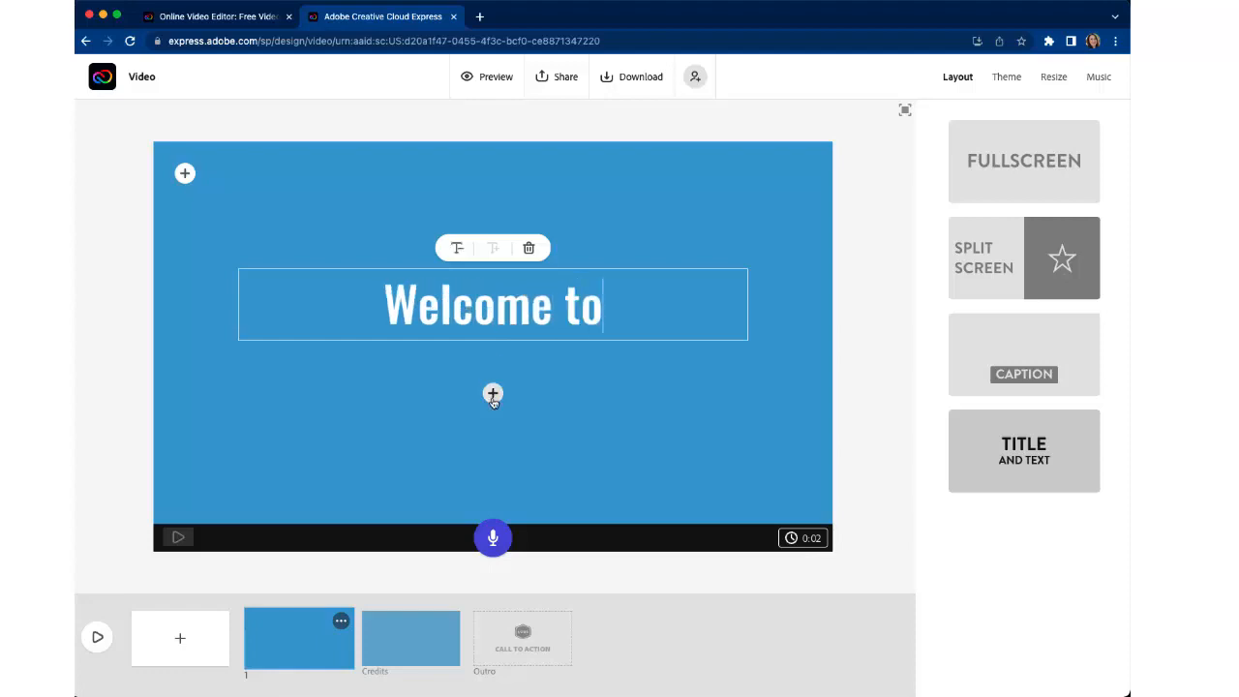
{"action": "left_click", "coordinate": [491, 393]}
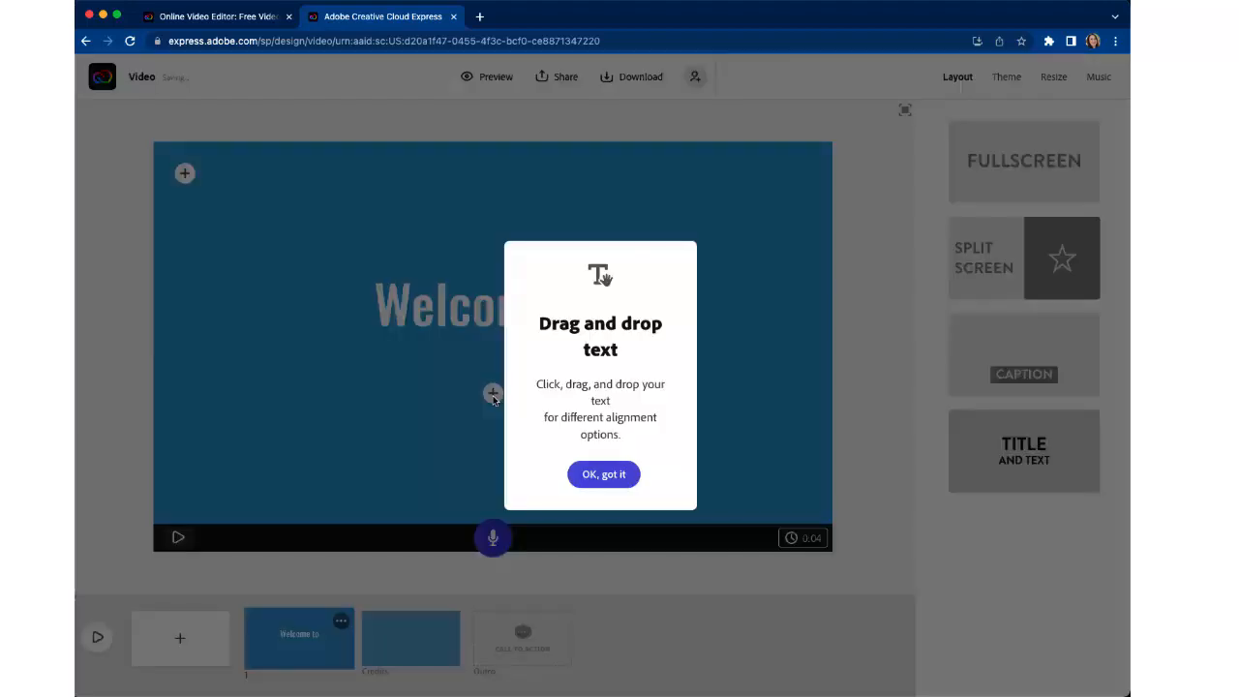
{"action": "mouse_move", "coordinate": [604, 475]}
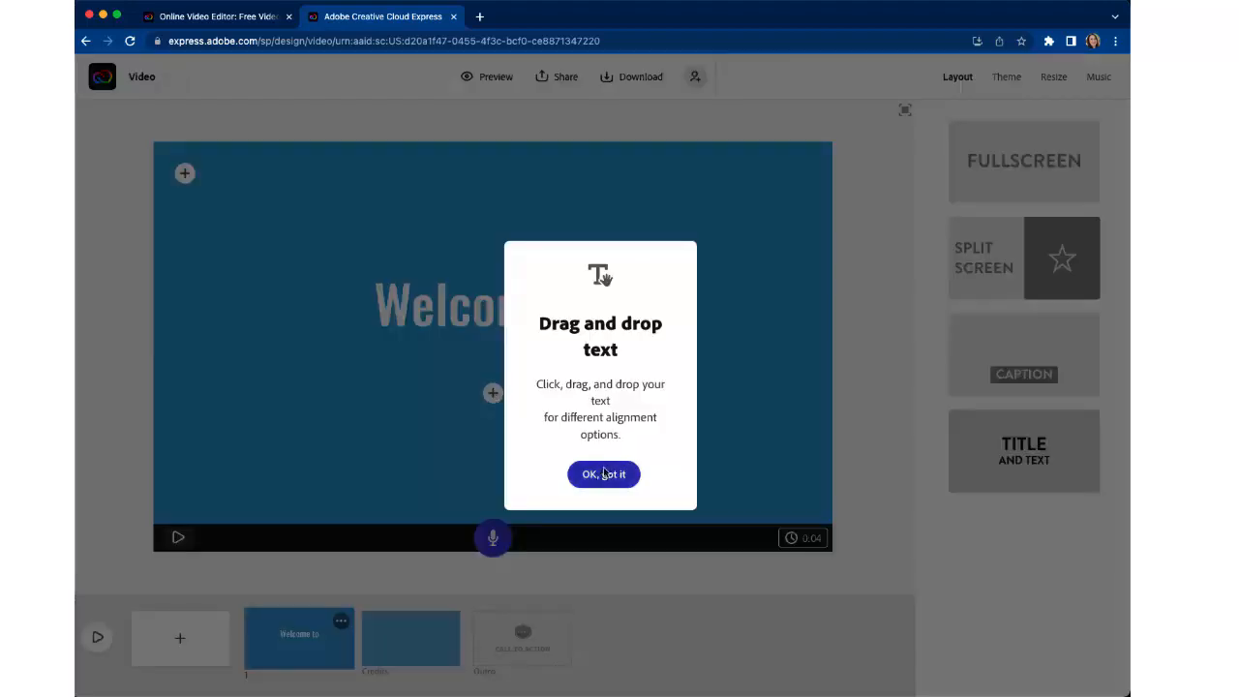
{"action": "left_click", "coordinate": [604, 474]}
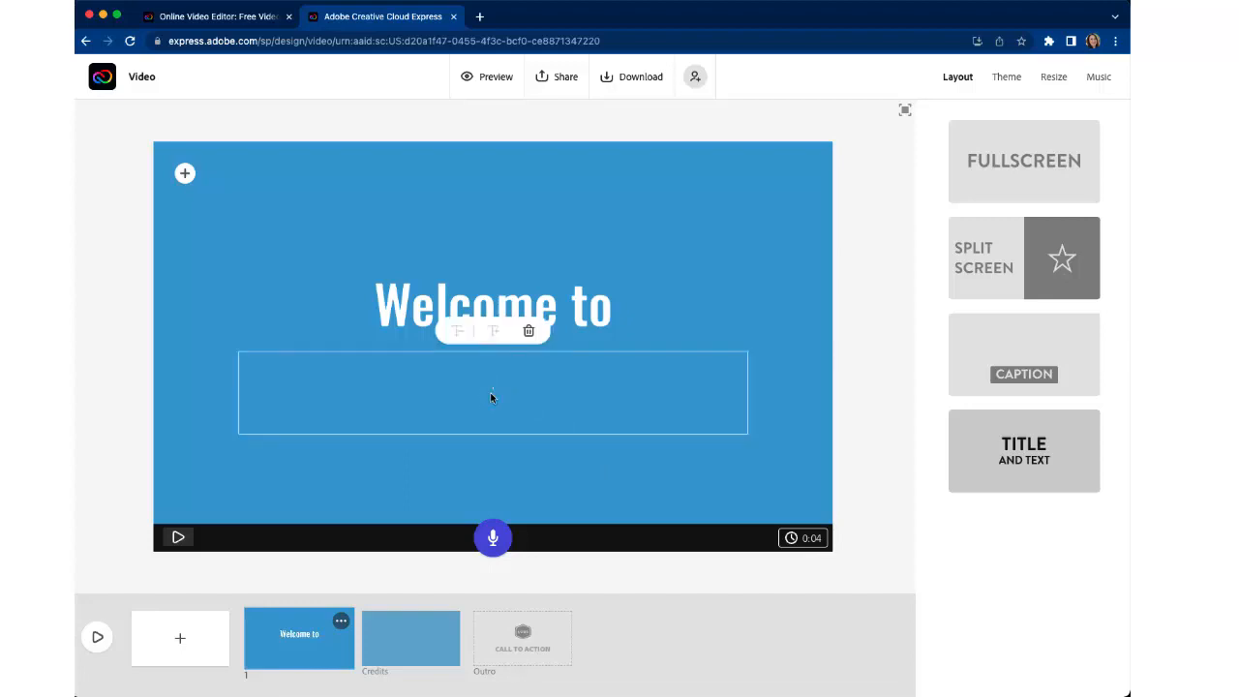
{"action": "type", "text": "History of Still Photography"}
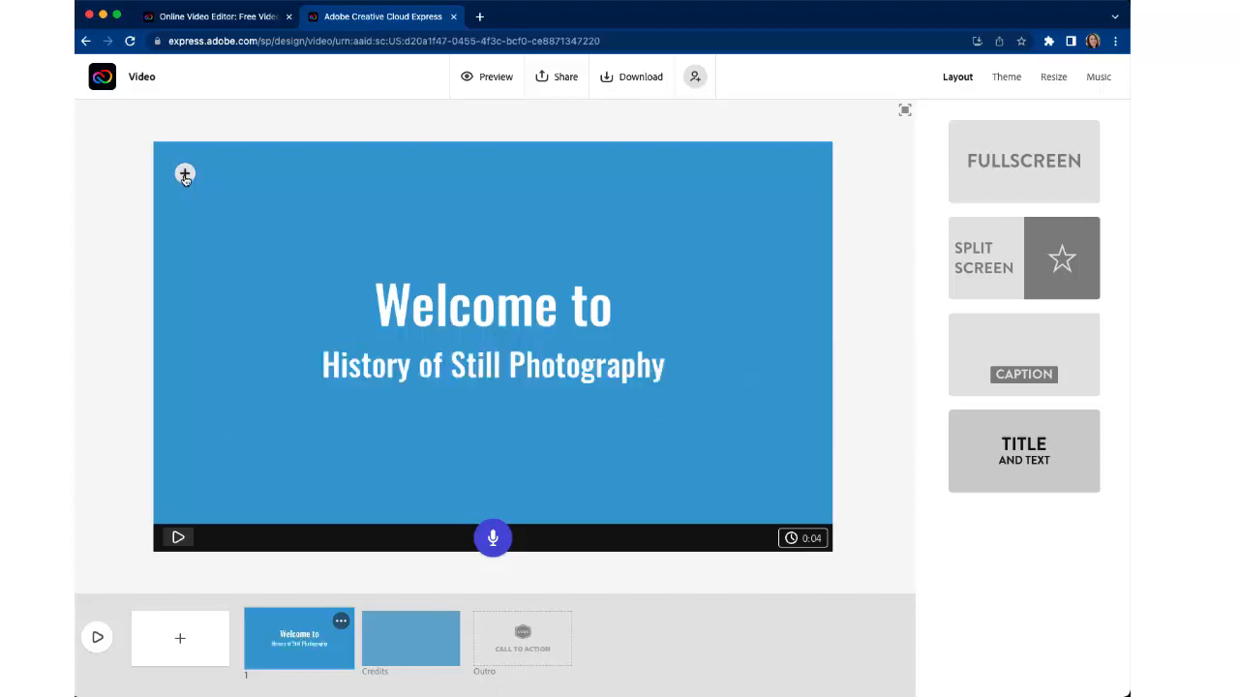
{"action": "left_click", "coordinate": [186, 174]}
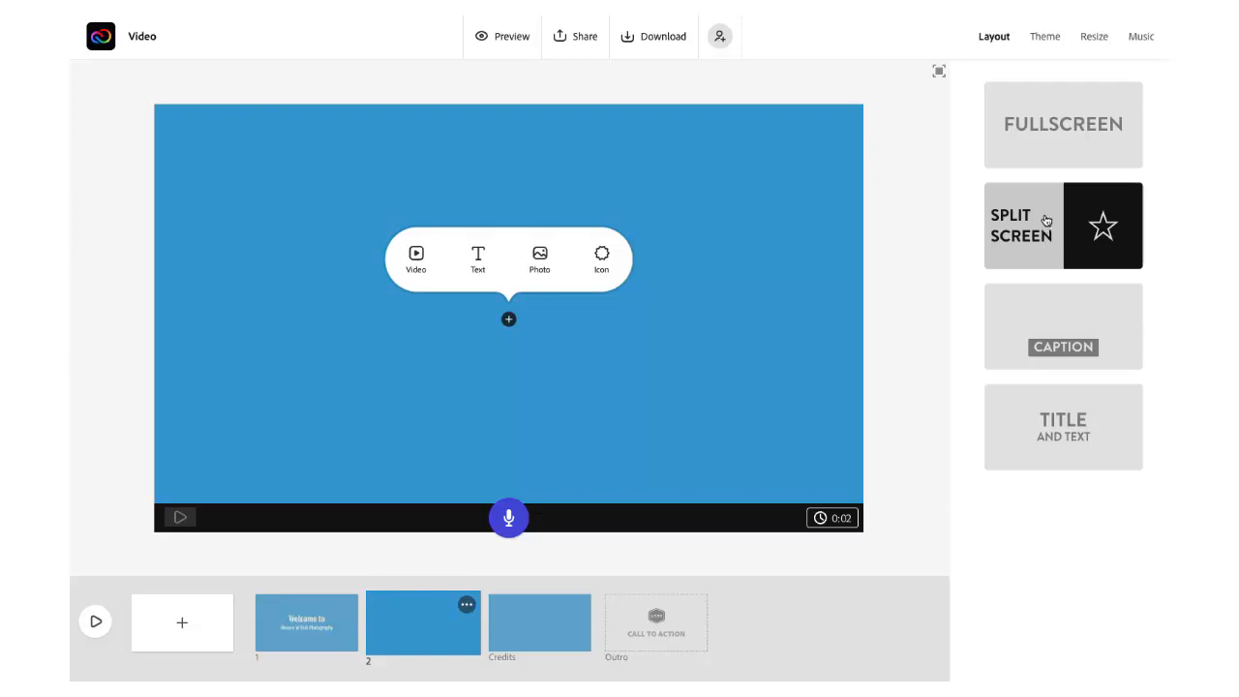
Apply a Split Screen layout to slide two and start adding a photo to its left half.
{"action": "left_click", "coordinate": [1022, 225]}
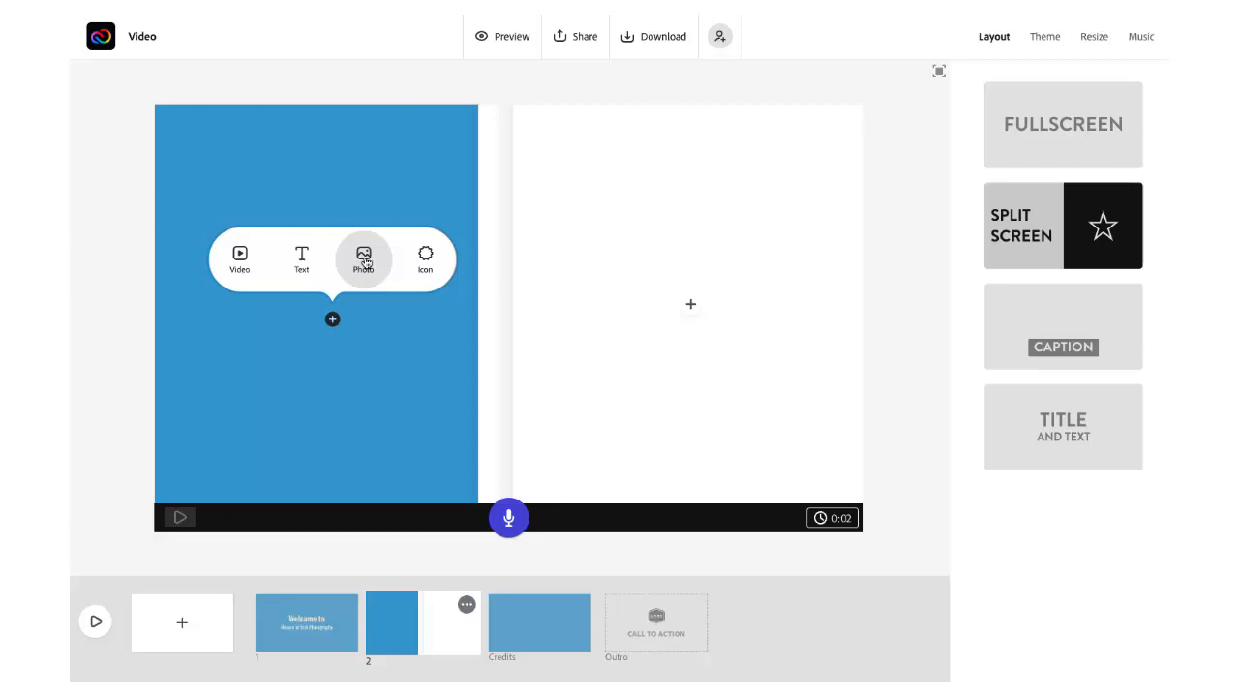
{"action": "left_click", "coordinate": [364, 259]}
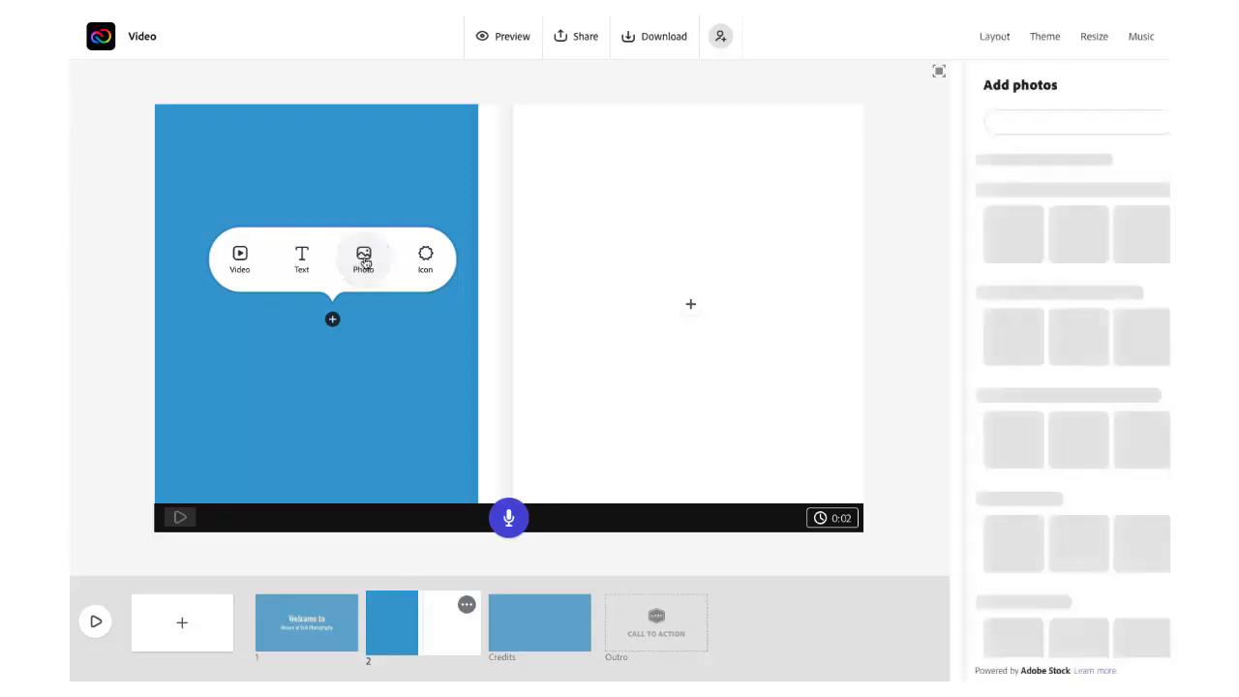
Upload the thumbs-up portrait into the left half of slide two.
{"action": "left_click", "coordinate": [364, 259]}
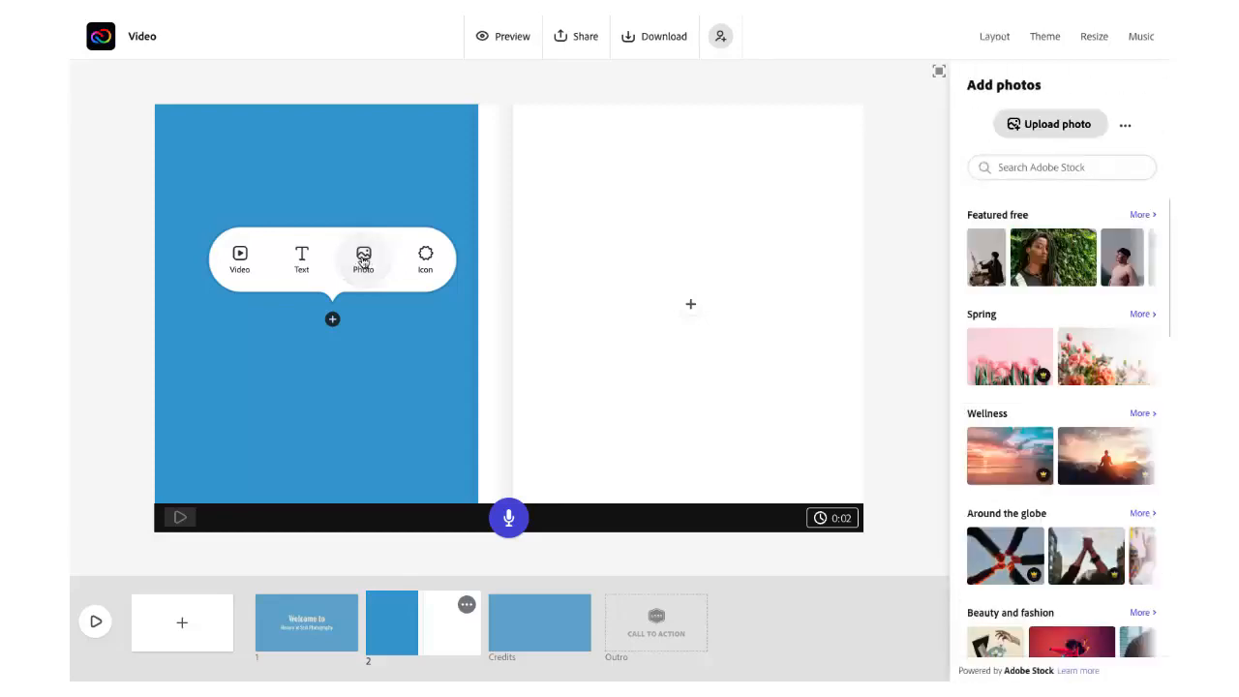
{"action": "mouse_move", "coordinate": [557, 266]}
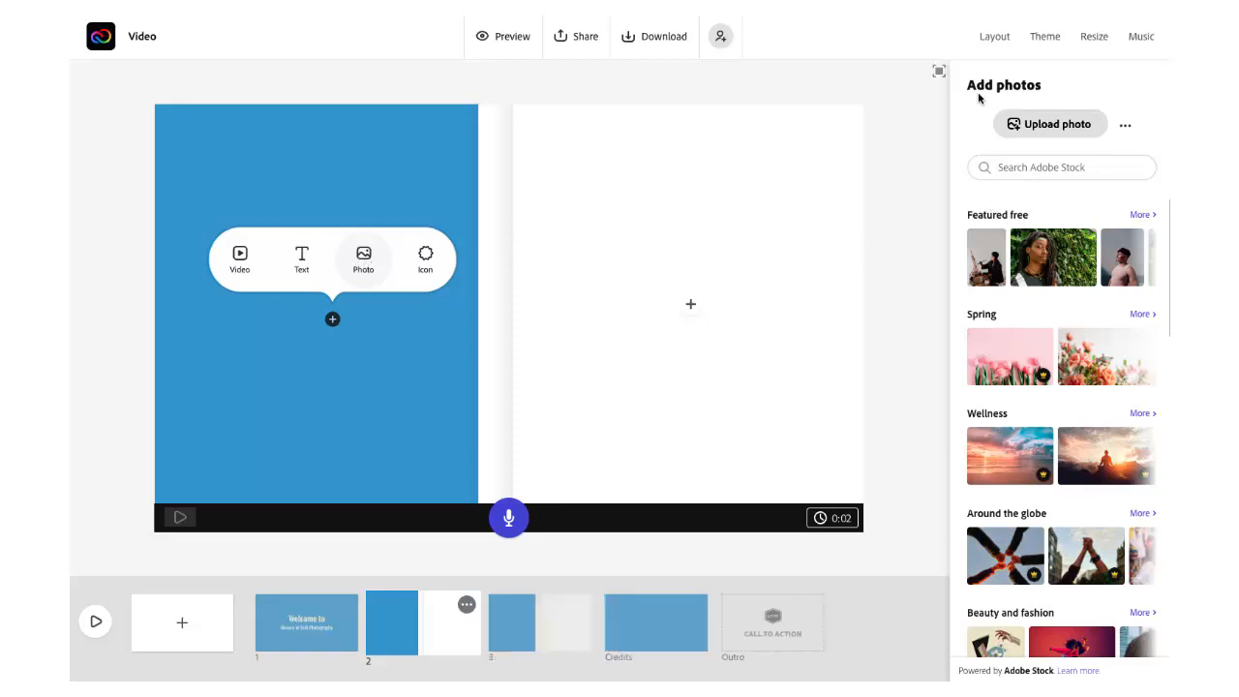
{"action": "mouse_move", "coordinate": [1030, 97]}
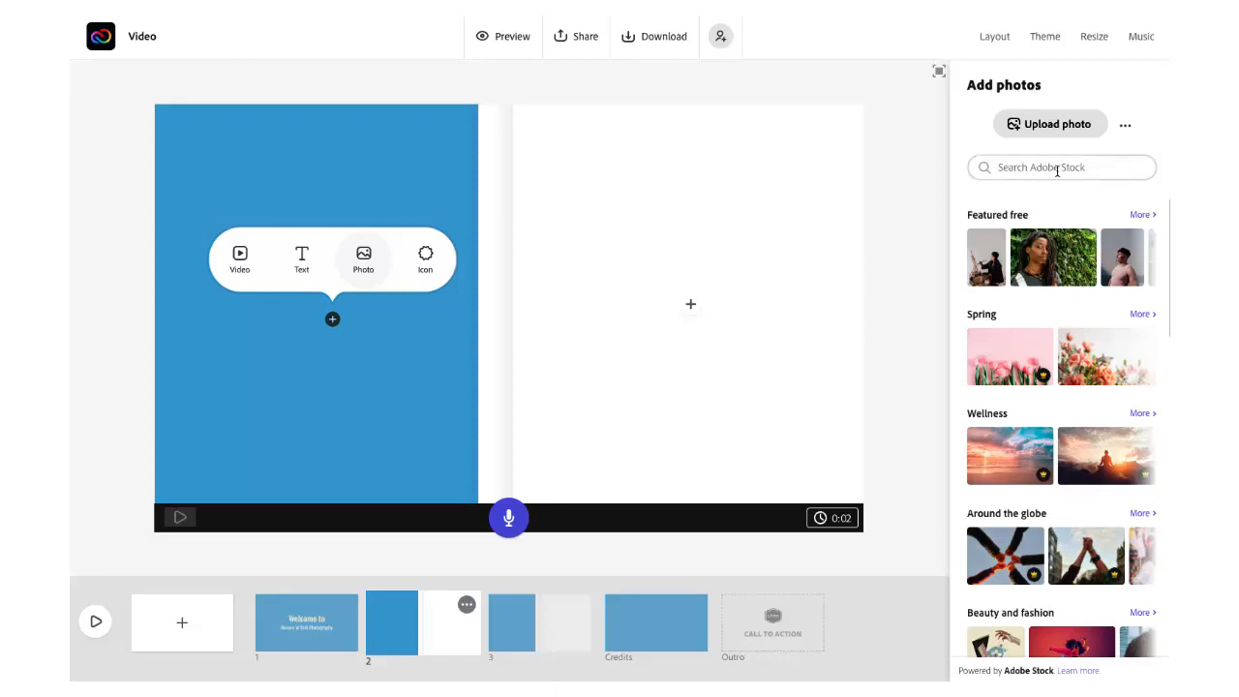
{"action": "mouse_move", "coordinate": [1030, 171]}
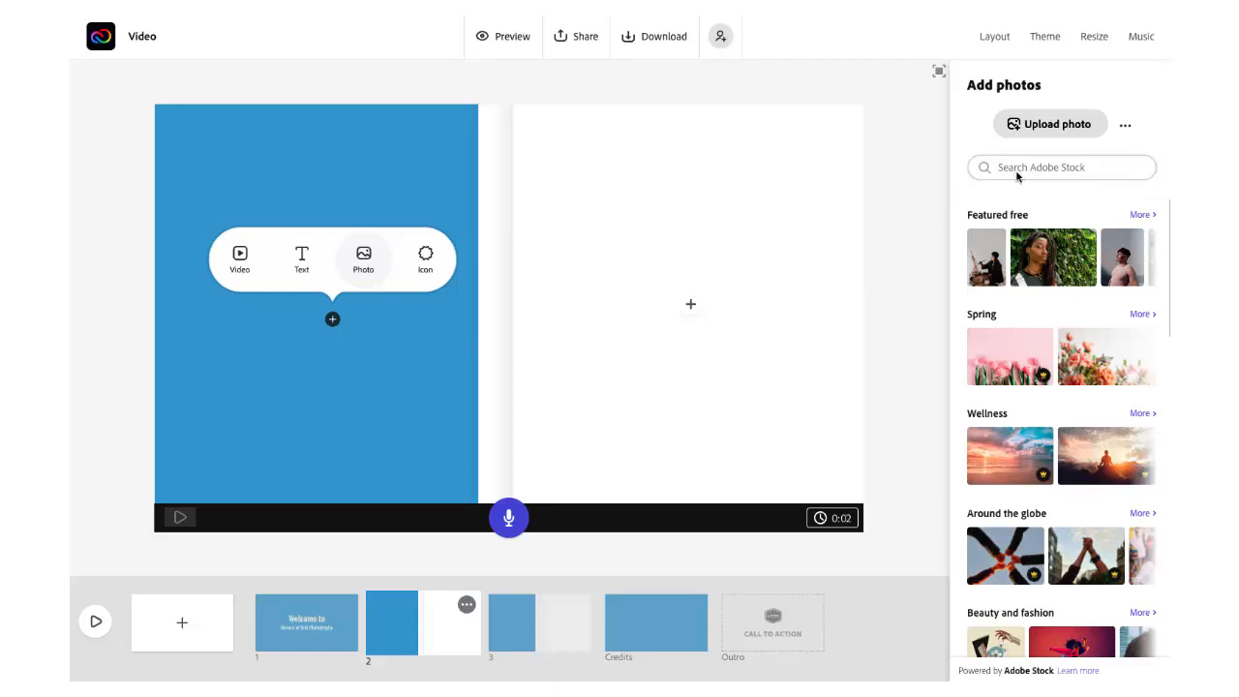
{"action": "left_click", "coordinate": [1060, 166]}
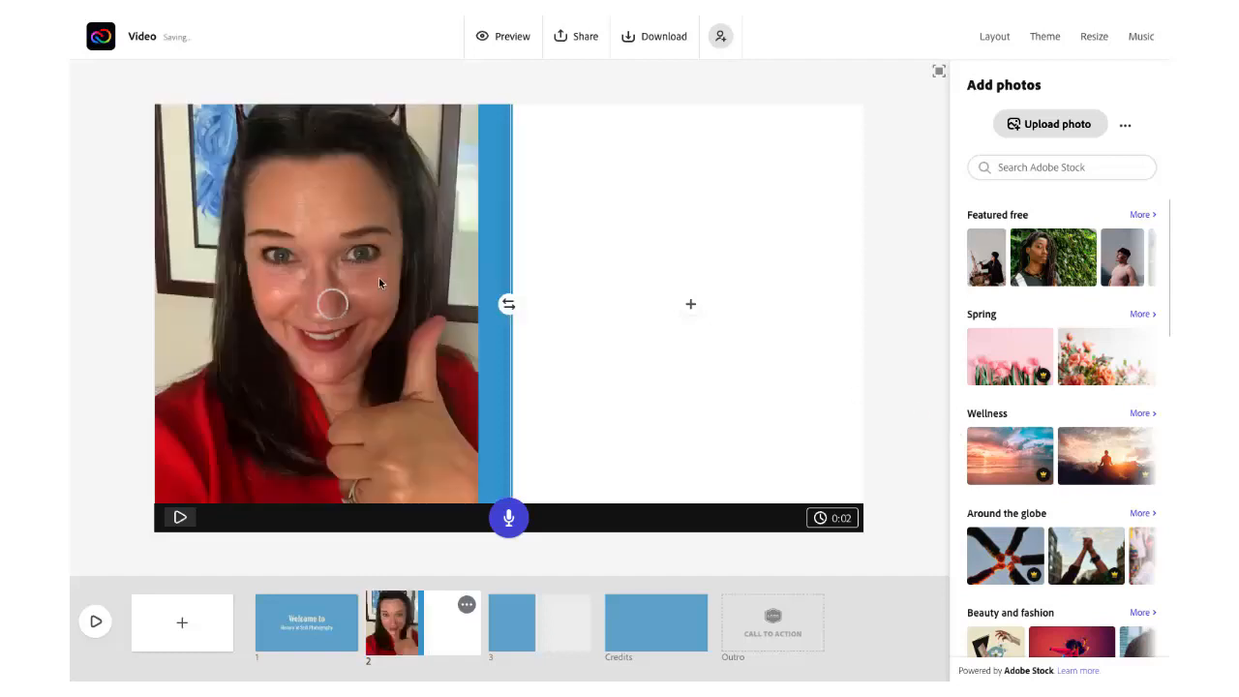
Zoom the thumbs-up photo out twice so it fits within the left half.
{"action": "left_click", "coordinate": [993, 35]}
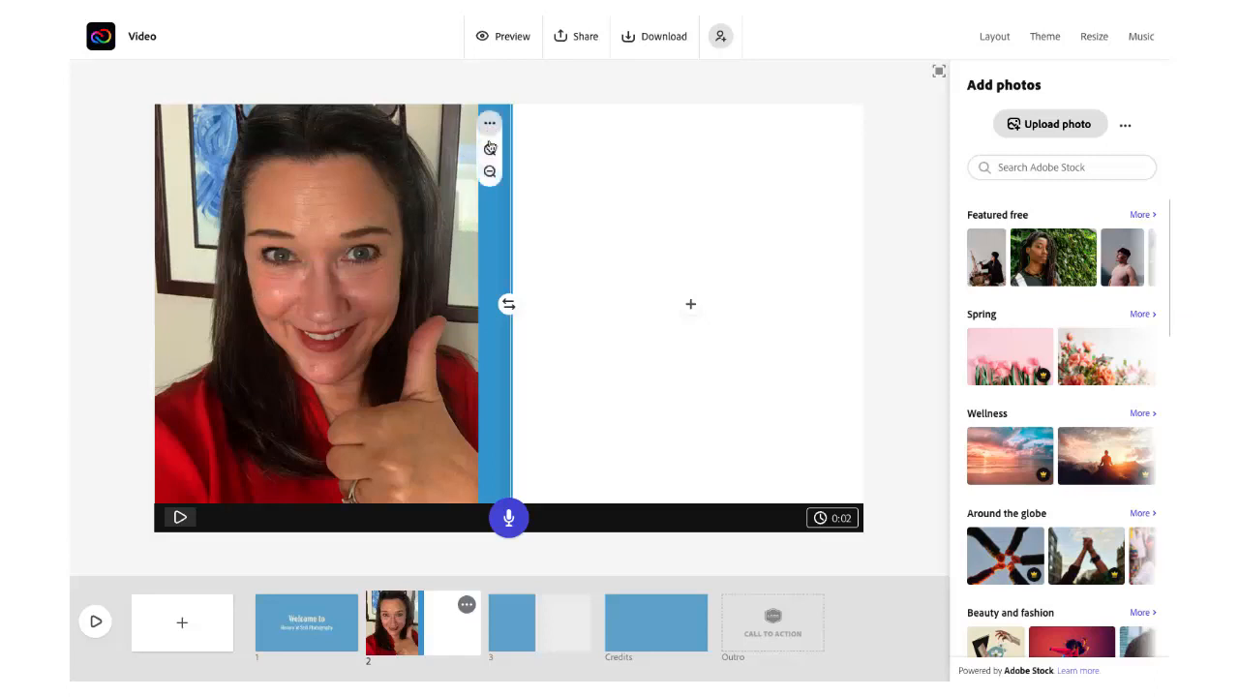
{"action": "left_click", "coordinate": [490, 172]}
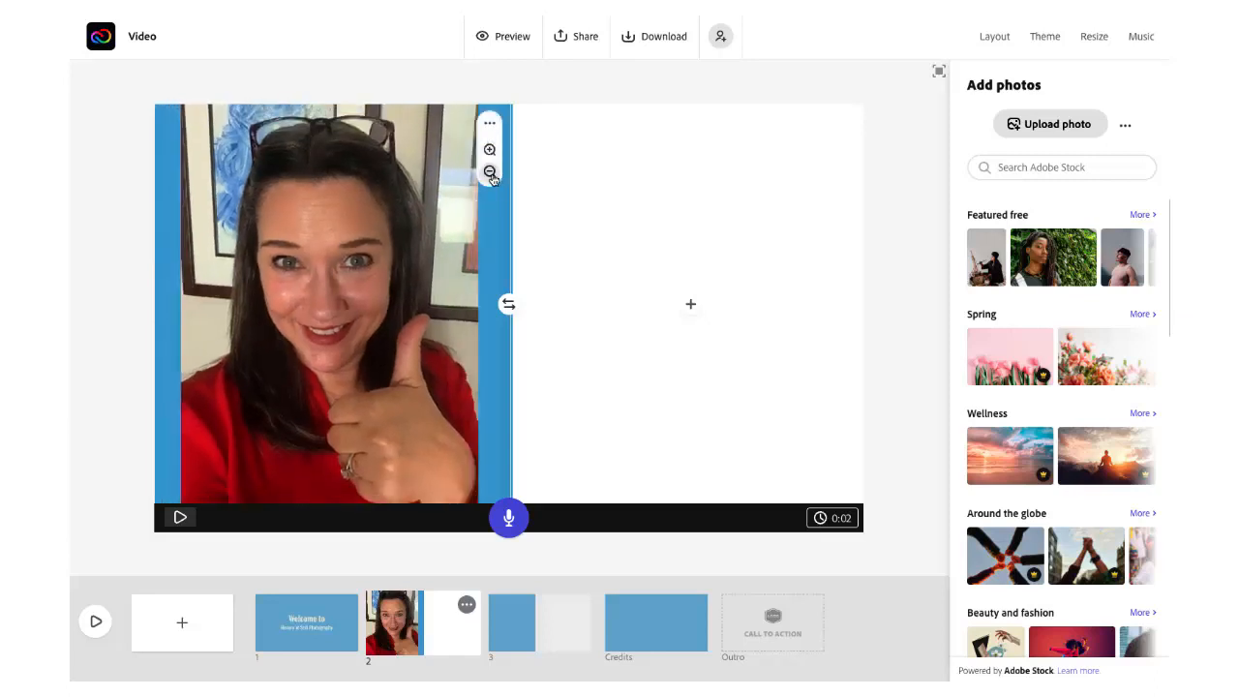
{"action": "left_click", "coordinate": [490, 174]}
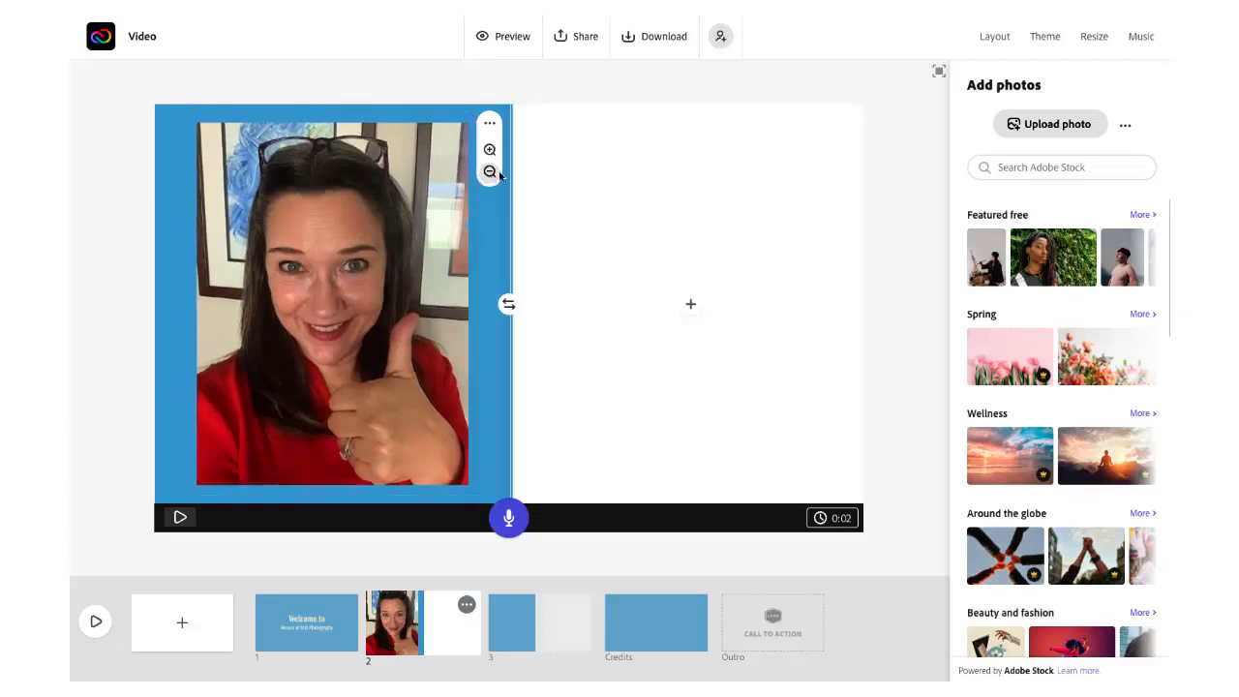
{"action": "left_click", "coordinate": [995, 34]}
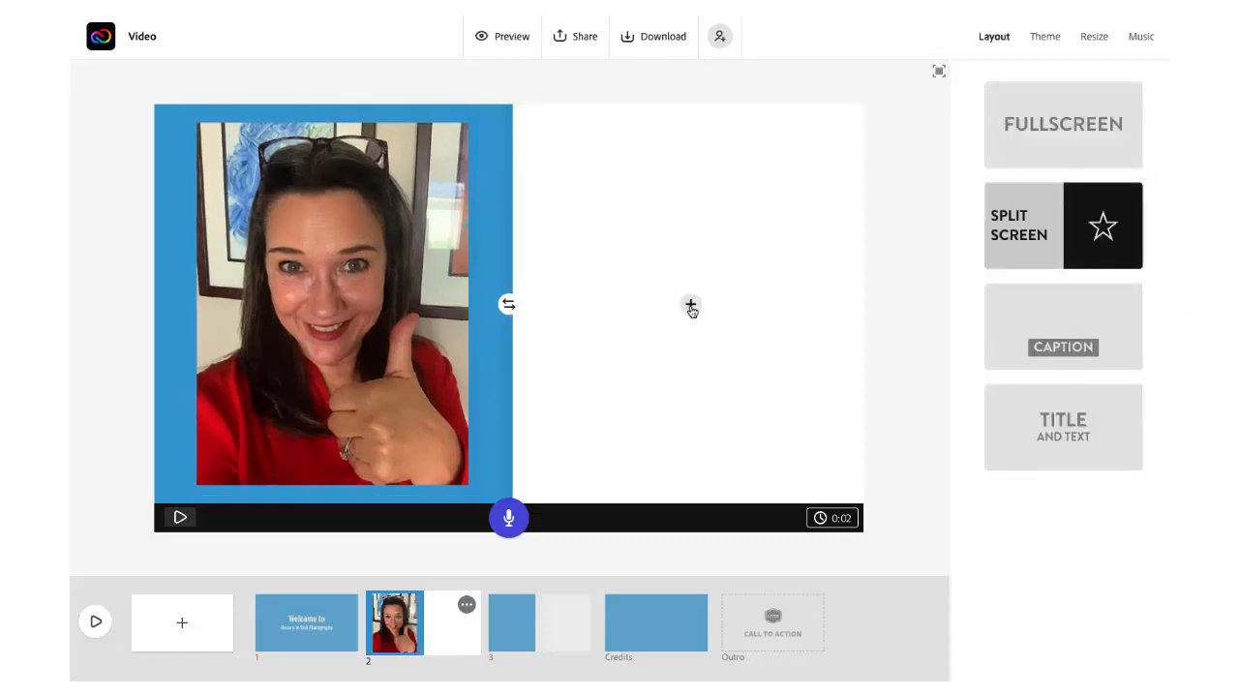
{"action": "left_click", "coordinate": [689, 303]}
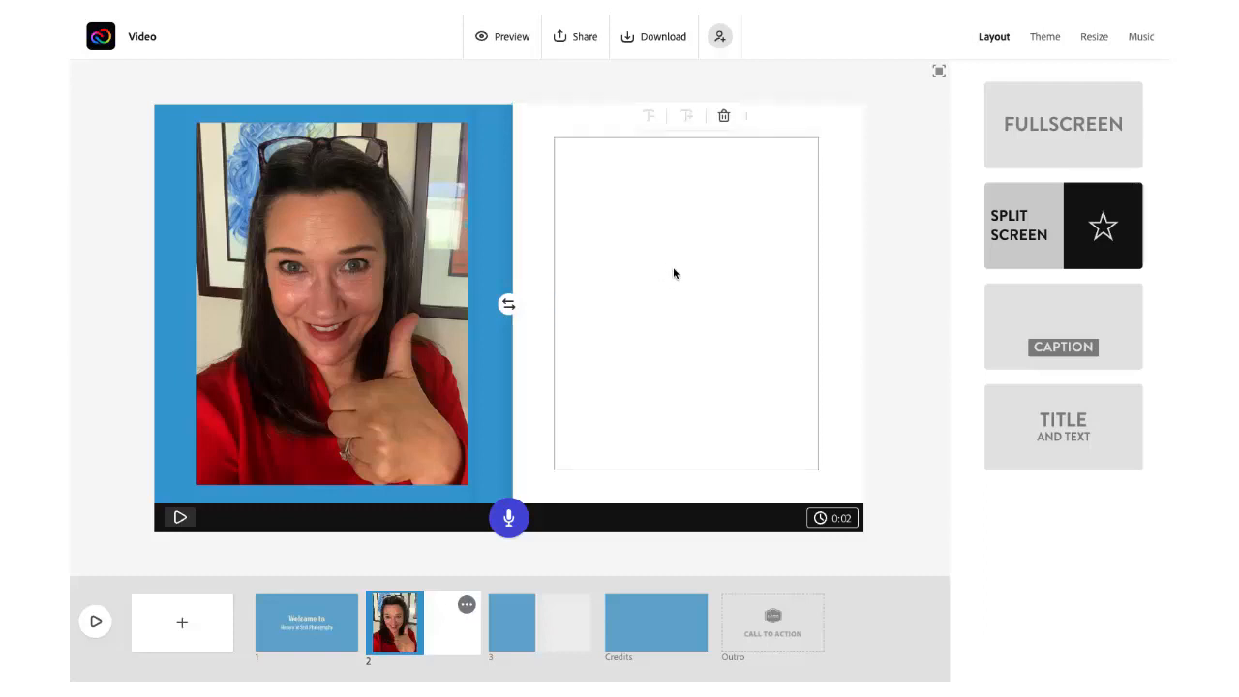
Add "I'm so excited to be your instructor!" and swap halves so text sits left, photo right.
{"action": "type", "text": "I'm so excited to be your instructor!"}
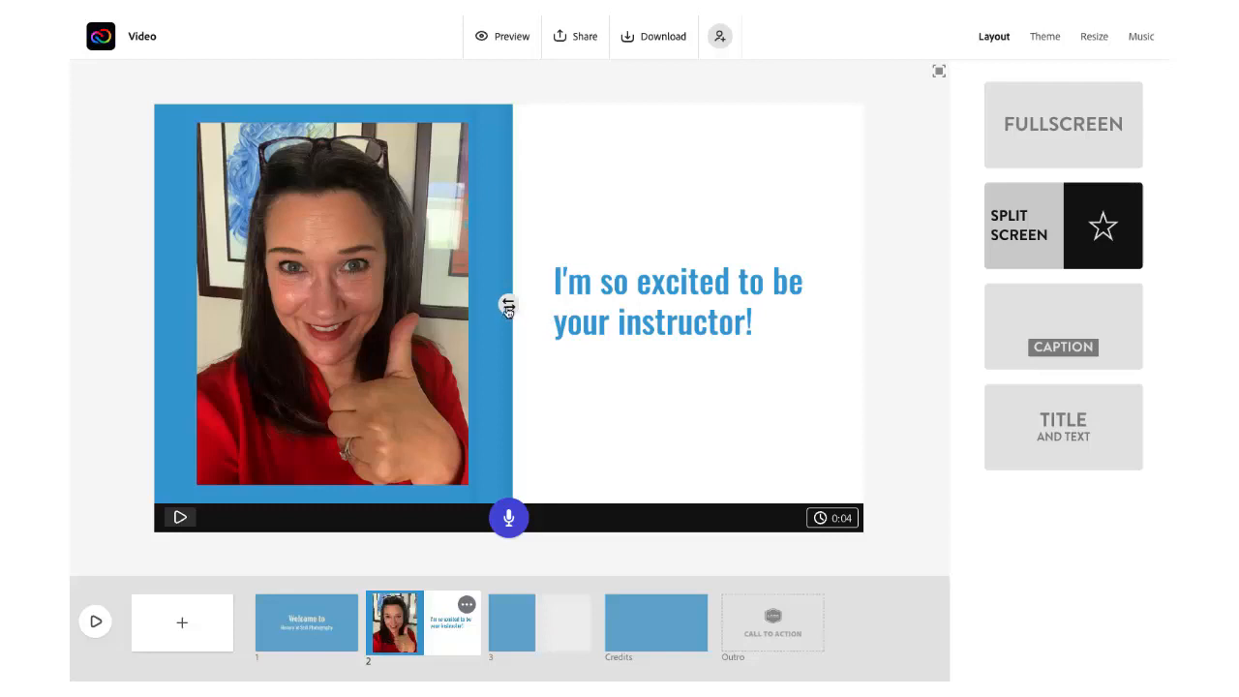
{"action": "mouse_move", "coordinate": [507, 306]}
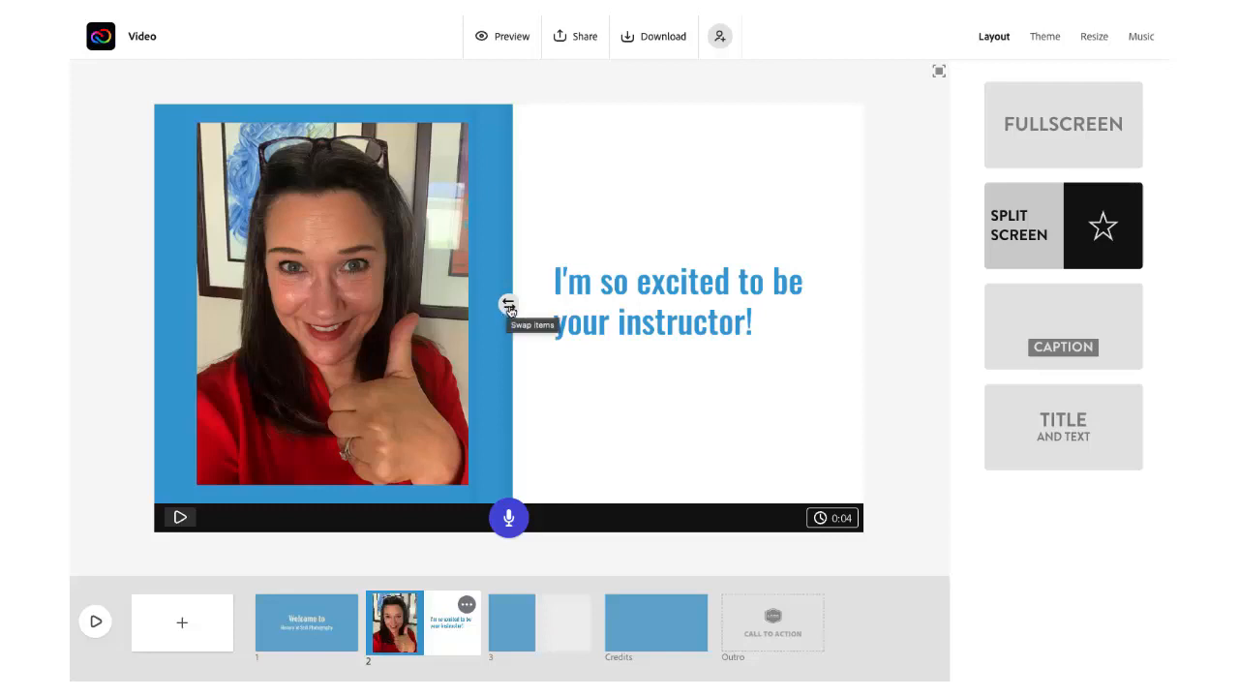
{"action": "left_click", "coordinate": [507, 306]}
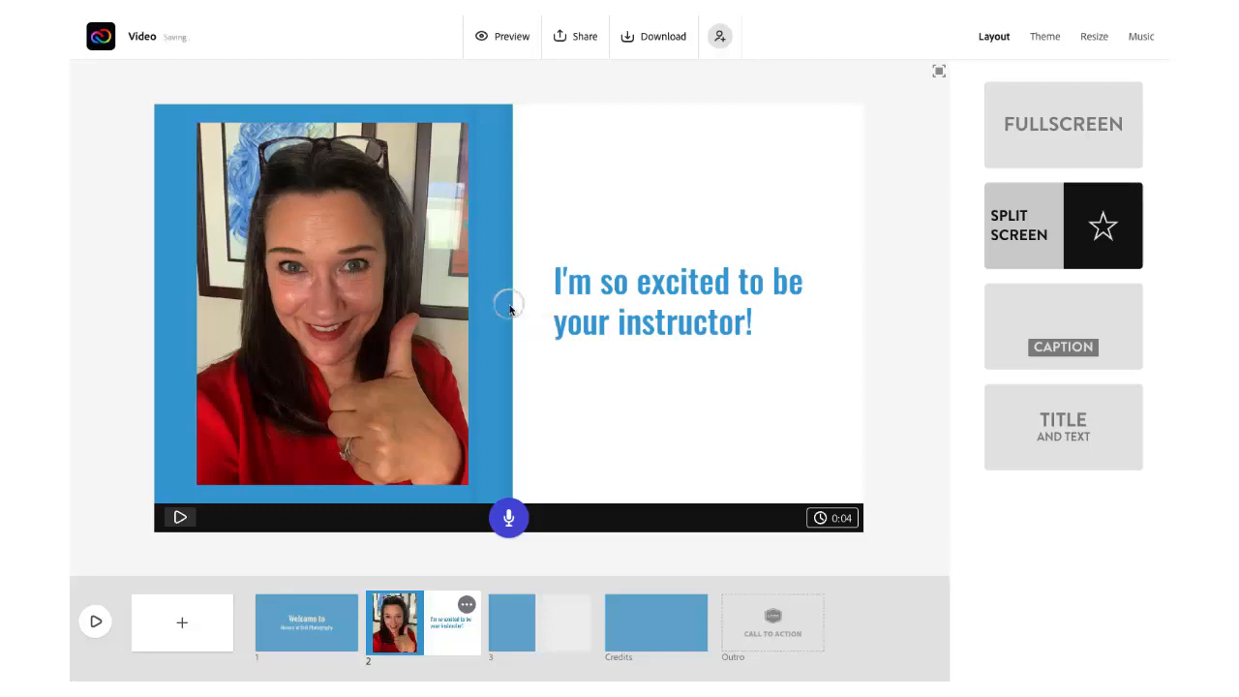
{"action": "left_click", "coordinate": [507, 306]}
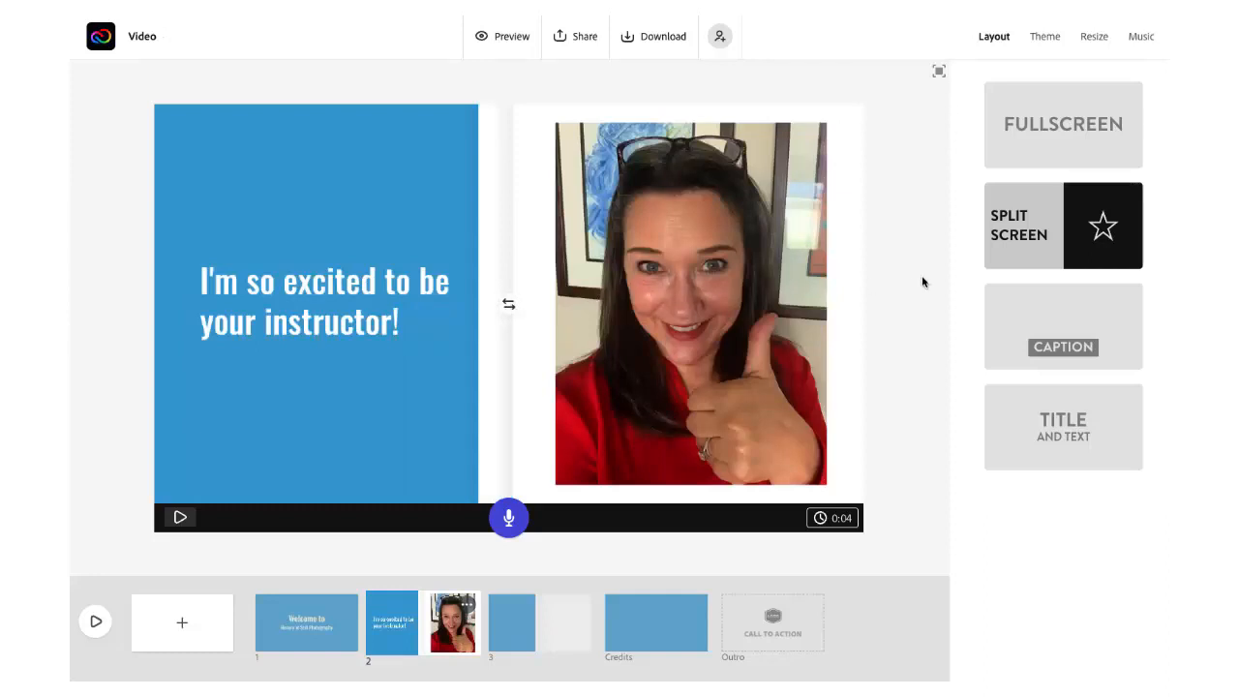
{"action": "left_click", "coordinate": [306, 624]}
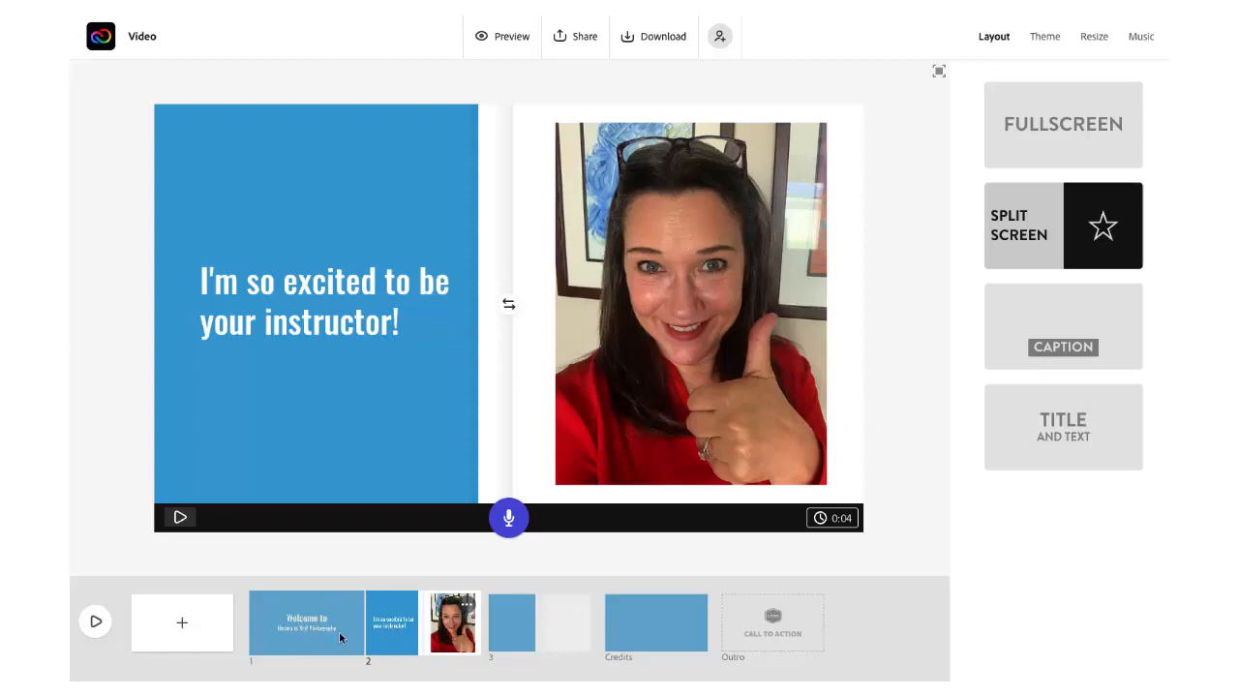
{"action": "left_click", "coordinate": [391, 624]}
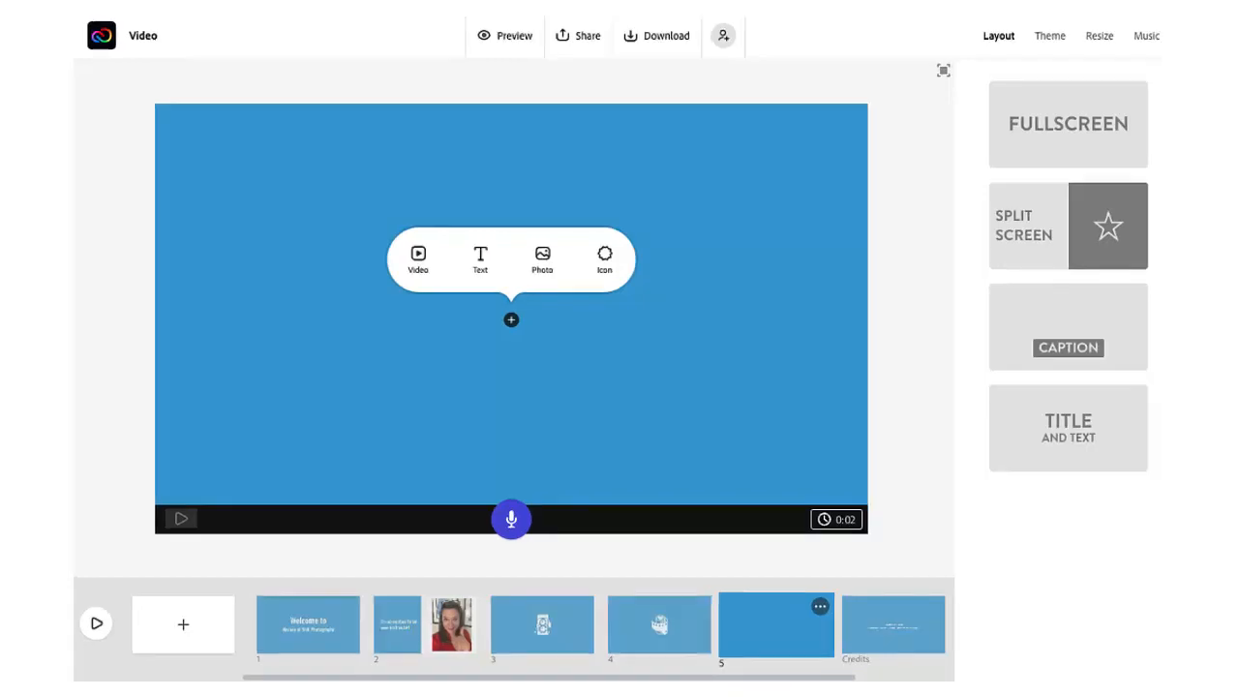
Choose a Fullscreen media layout for slide 5 and pick Video as the media type.
{"action": "left_click", "coordinate": [1068, 124]}
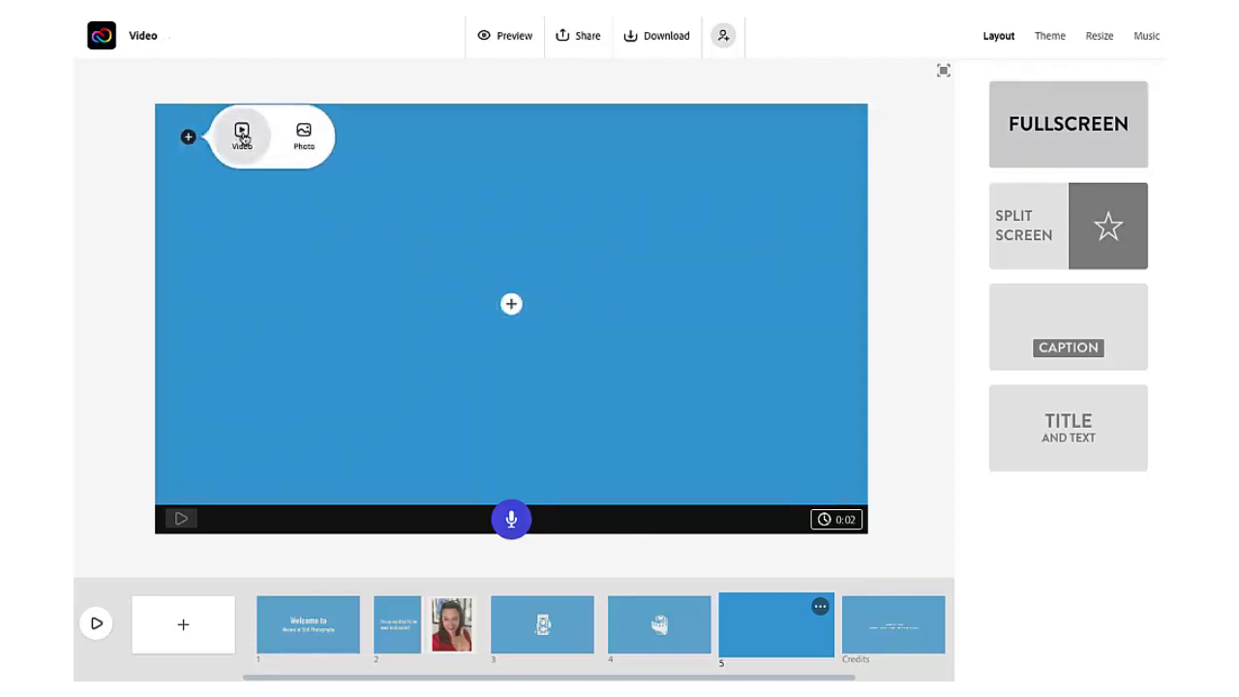
{"action": "left_click", "coordinate": [242, 136]}
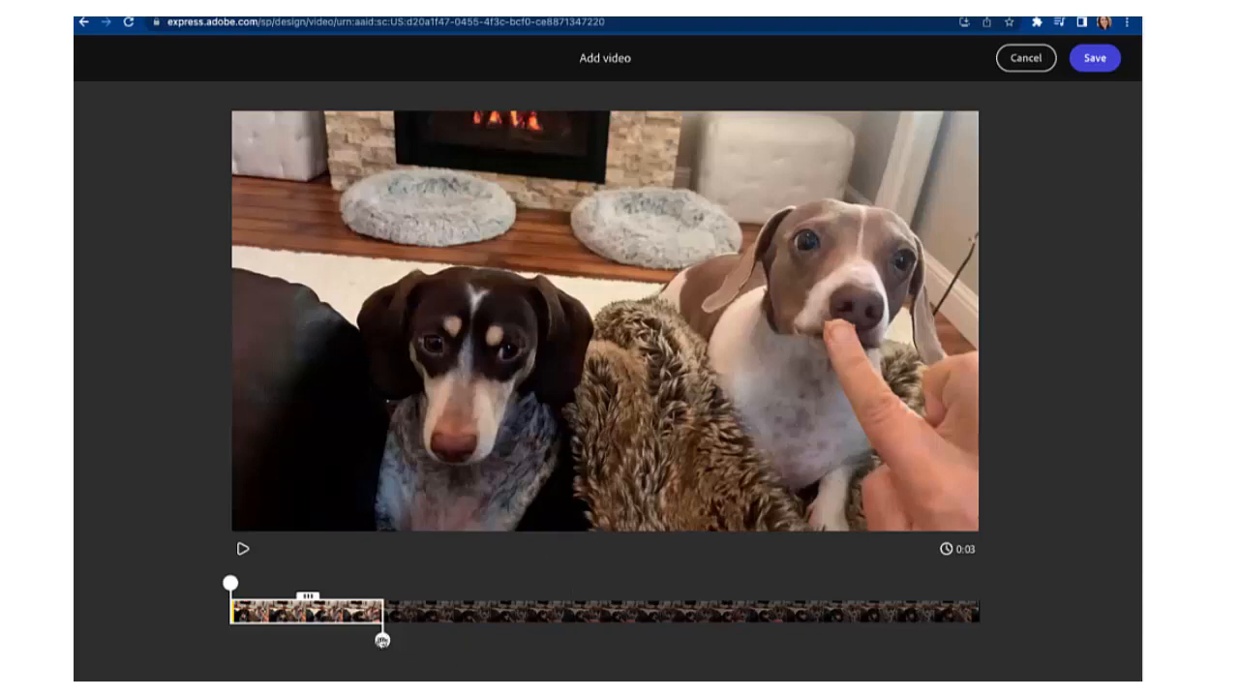
Adjust the dog clip's end handle to about 10-11 seconds and save it to the slide.
{"action": "left_click_drag", "start_coordinate": [382, 638], "coordinate": [523, 639]}
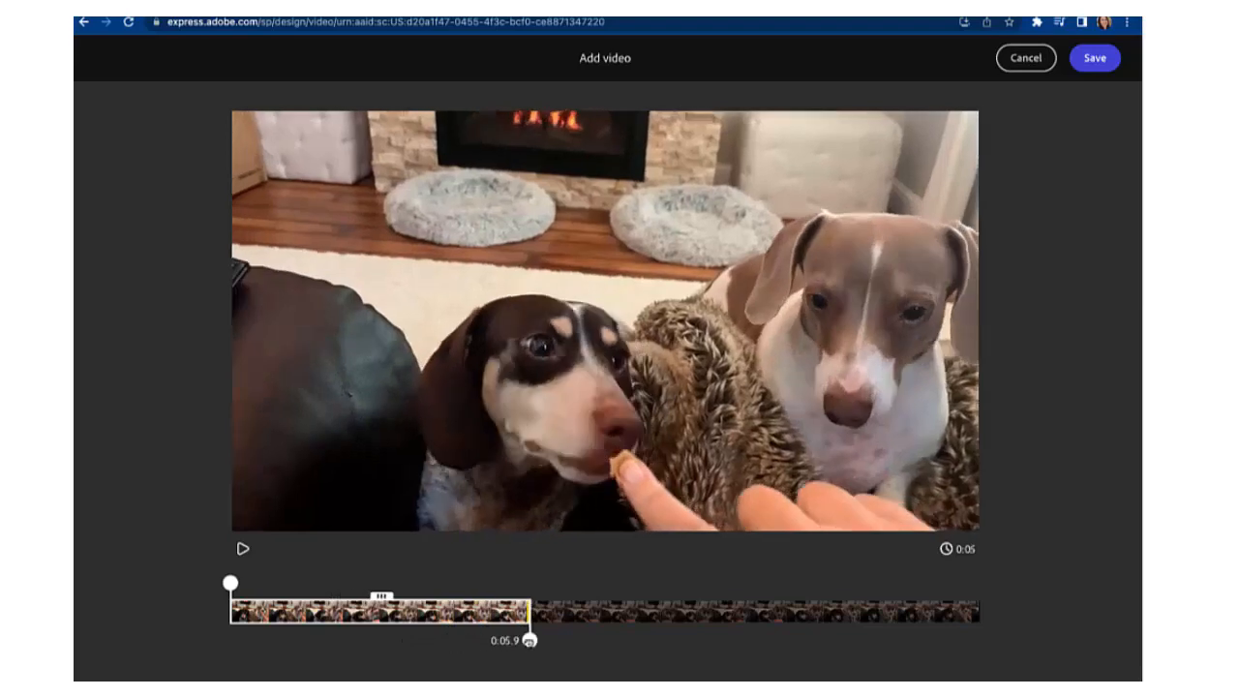
{"action": "left_click_drag", "start_coordinate": [523, 639], "coordinate": [790, 639]}
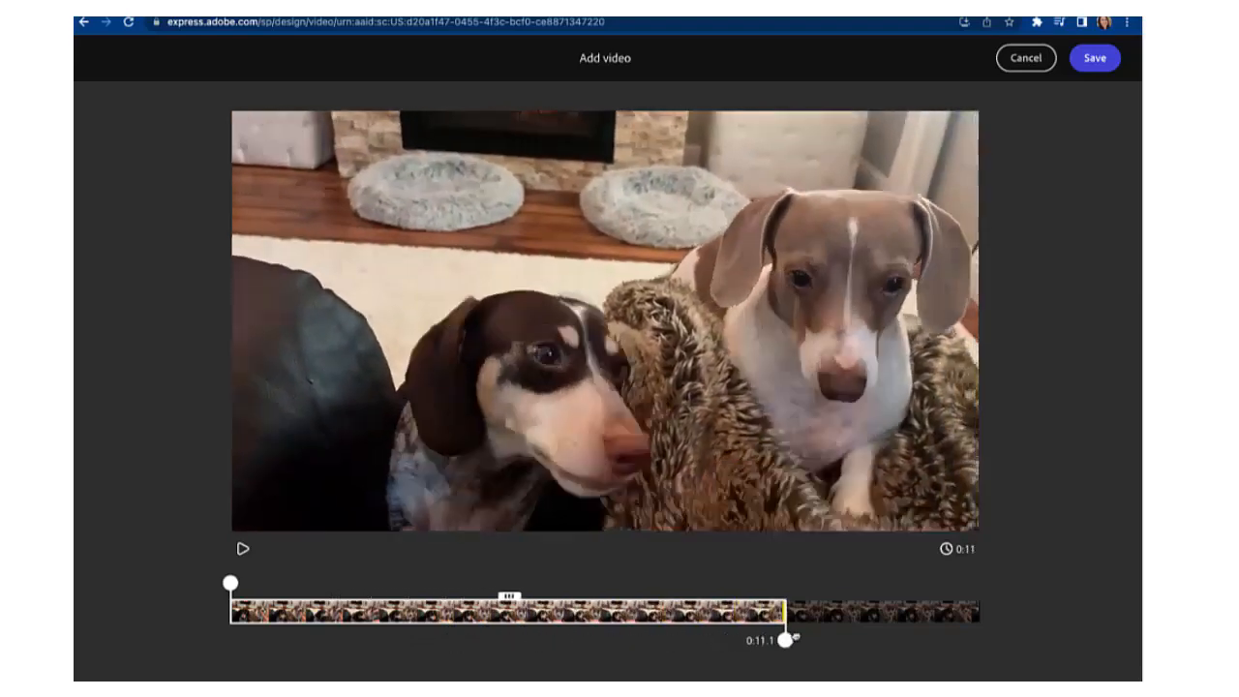
{"action": "left_click_drag", "start_coordinate": [789, 643], "coordinate": [978, 643]}
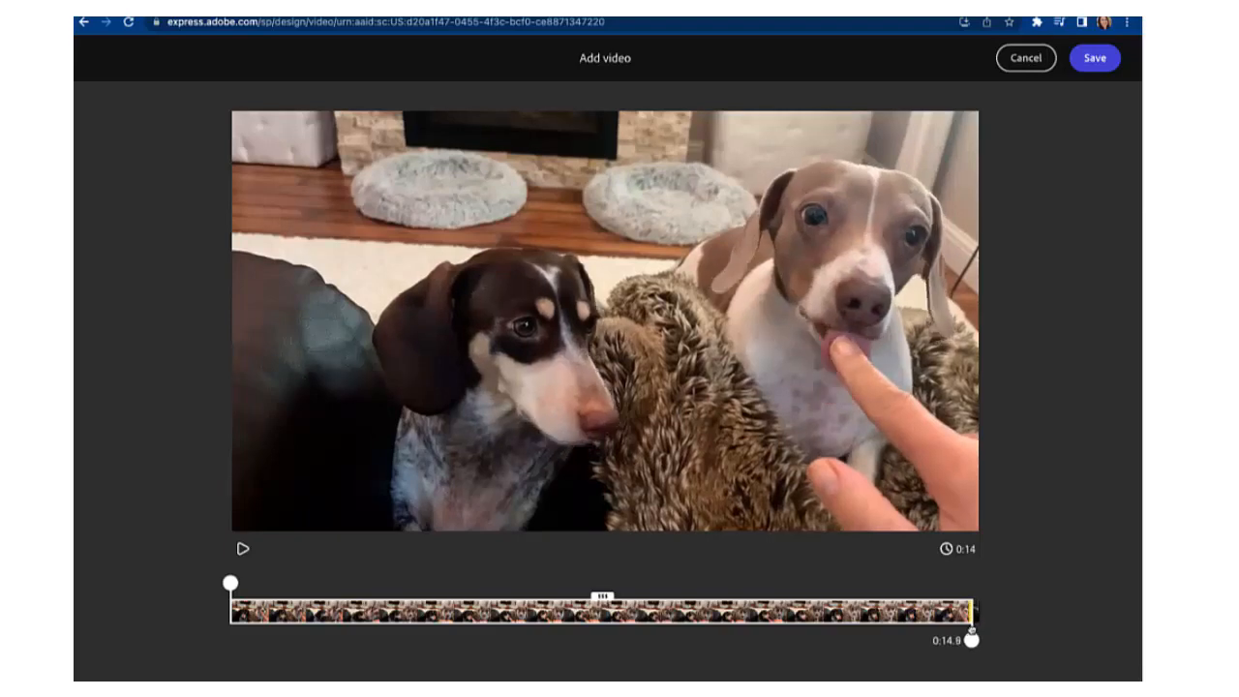
{"action": "left_click_drag", "start_coordinate": [972, 643], "coordinate": [894, 642]}
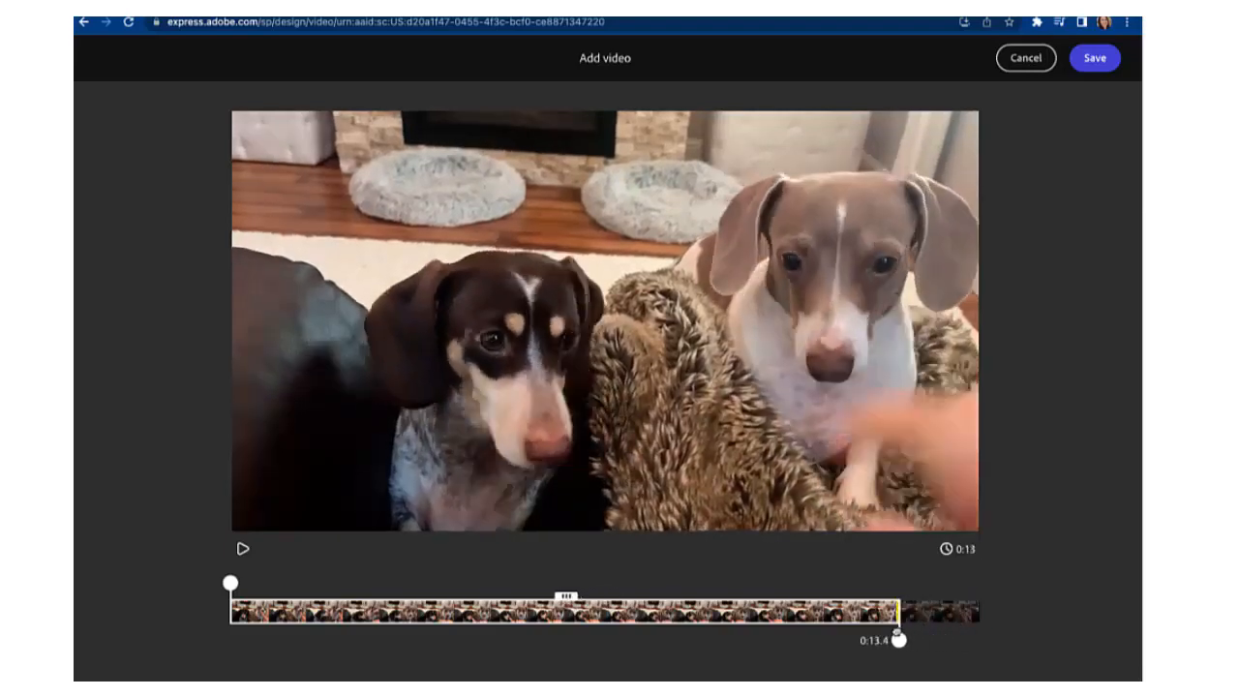
{"action": "left_click_drag", "start_coordinate": [898, 639], "coordinate": [823, 638]}
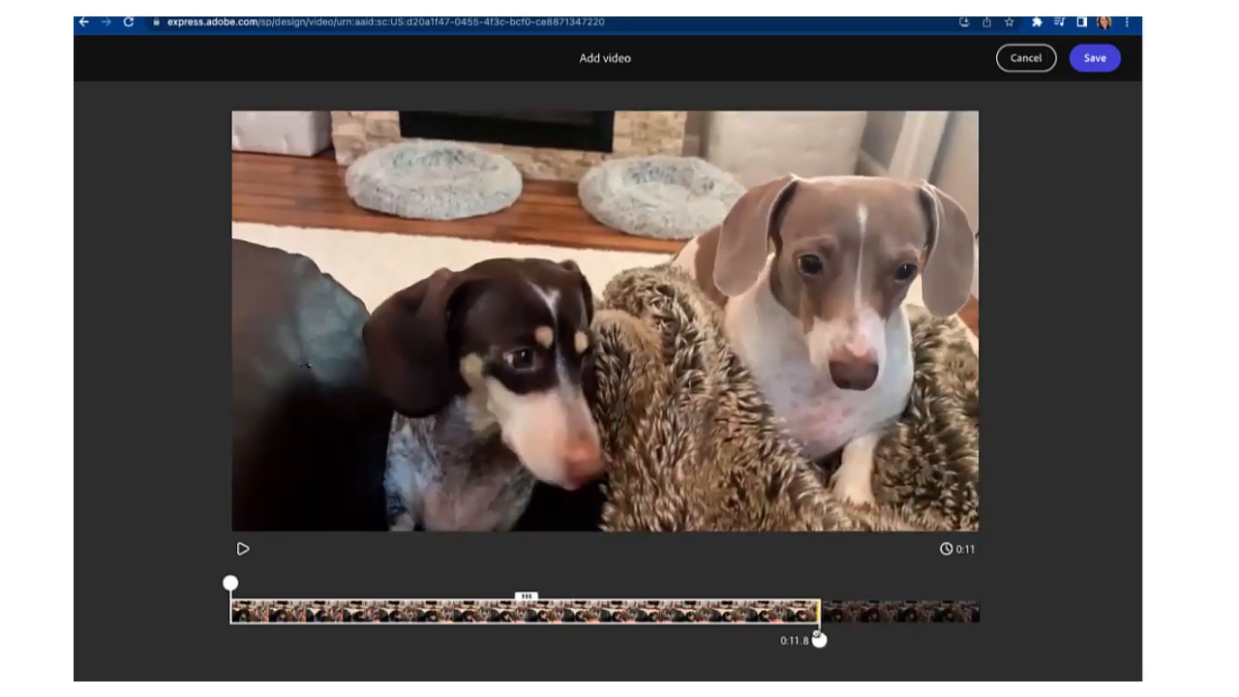
{"action": "left_click_drag", "start_coordinate": [820, 639], "coordinate": [763, 639]}
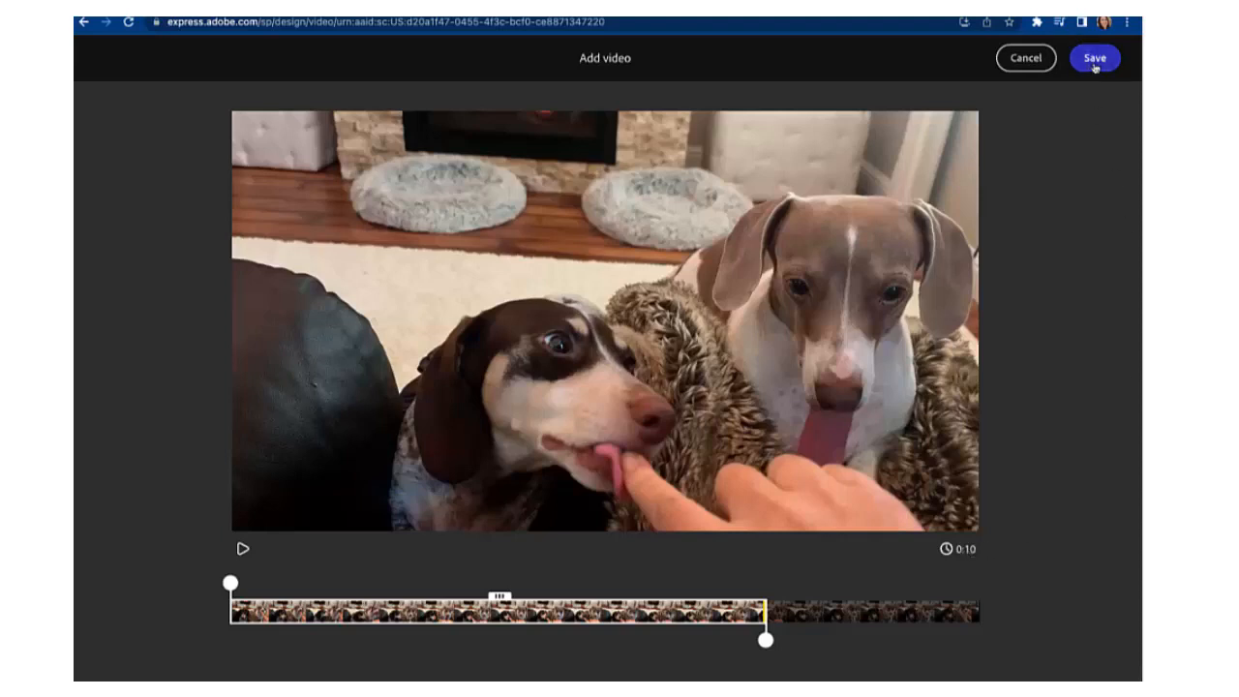
{"action": "left_click", "coordinate": [1096, 58]}
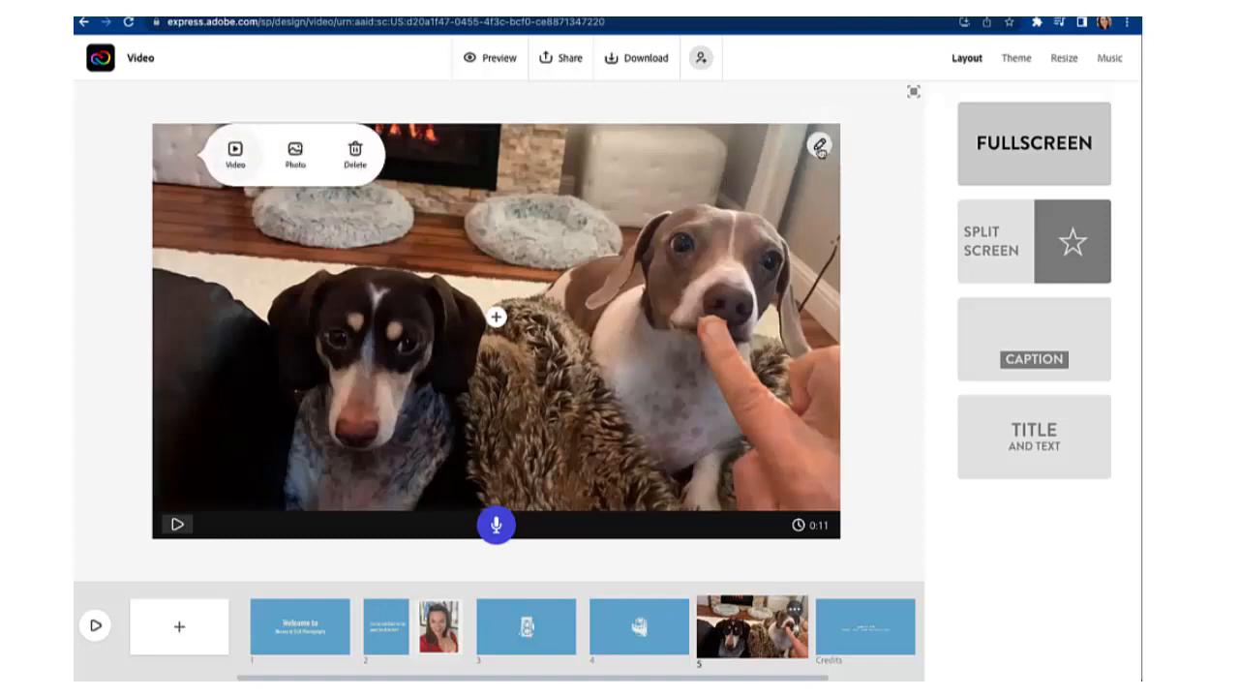
Select the dog video clip to reveal its Zoom, Continue clip and Clip volume options.
{"action": "left_click", "coordinate": [821, 143]}
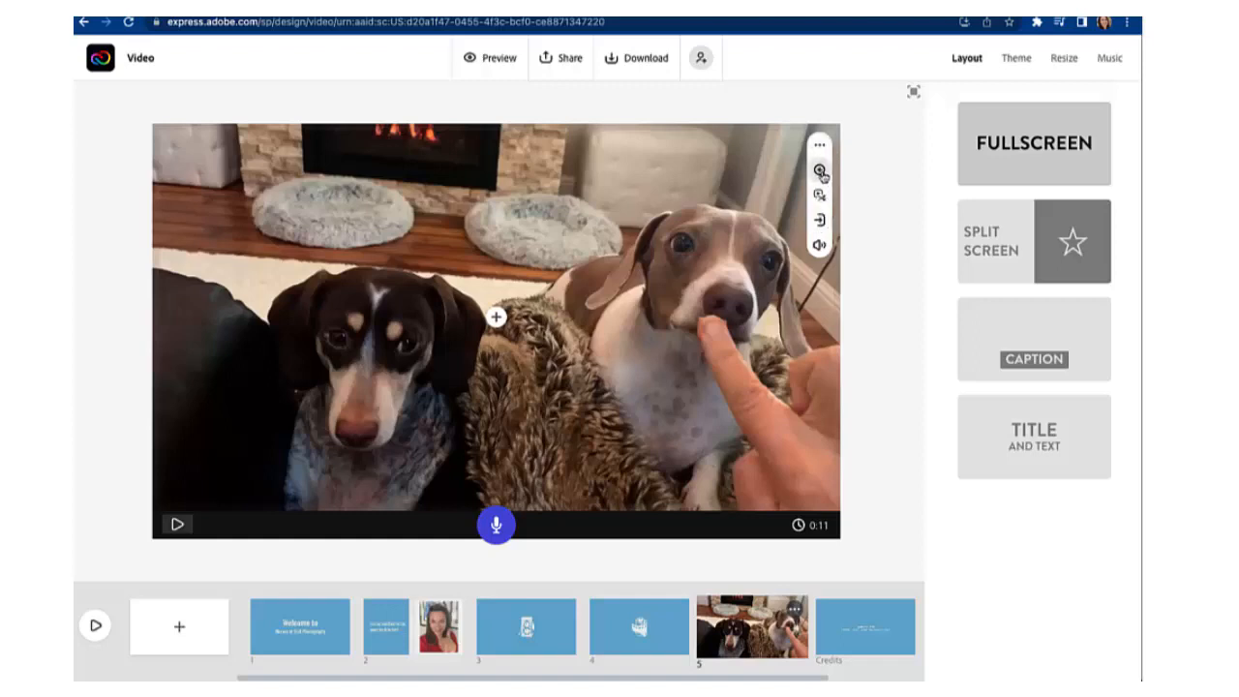
{"action": "mouse_move", "coordinate": [819, 200]}
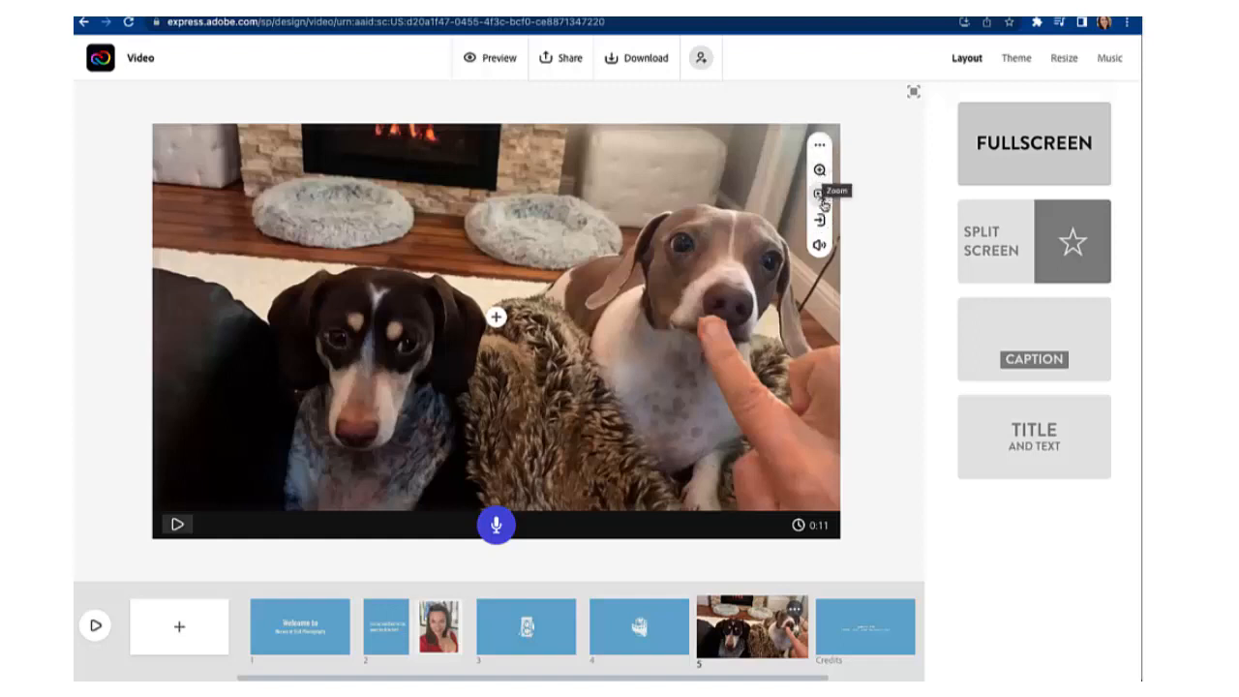
{"action": "mouse_move", "coordinate": [819, 221]}
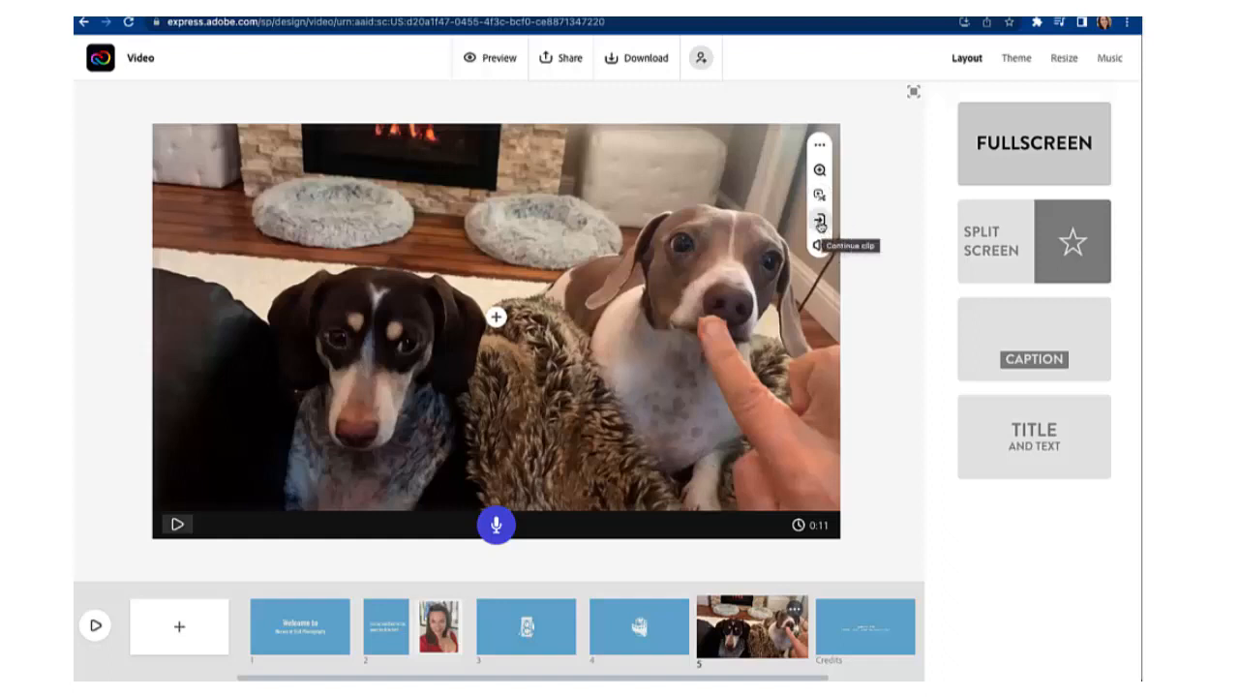
{"action": "left_click", "coordinate": [821, 216]}
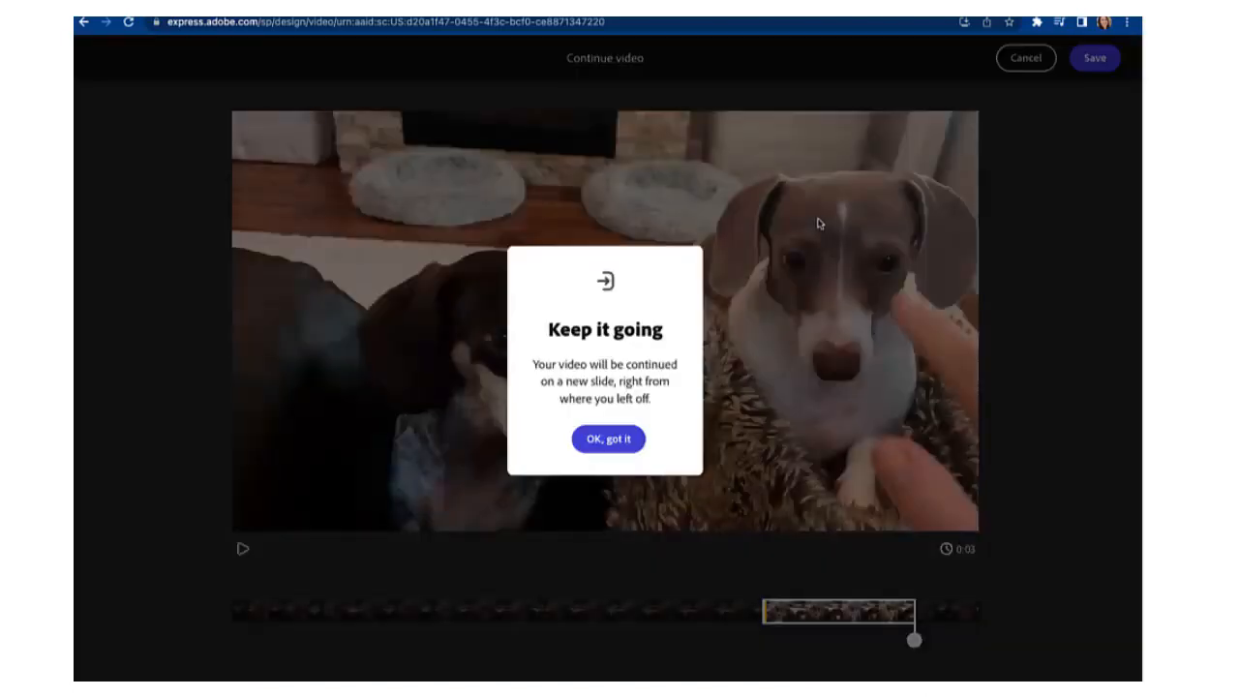
{"action": "mouse_move", "coordinate": [860, 248]}
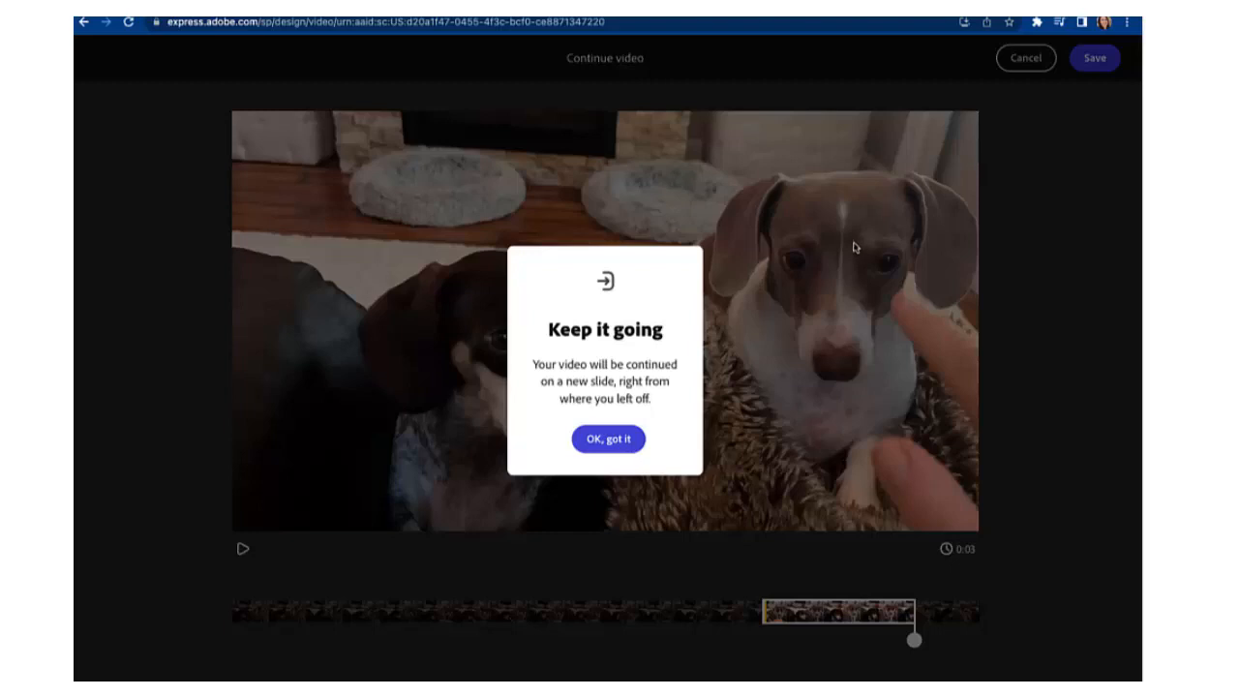
{"action": "mouse_move", "coordinate": [819, 404]}
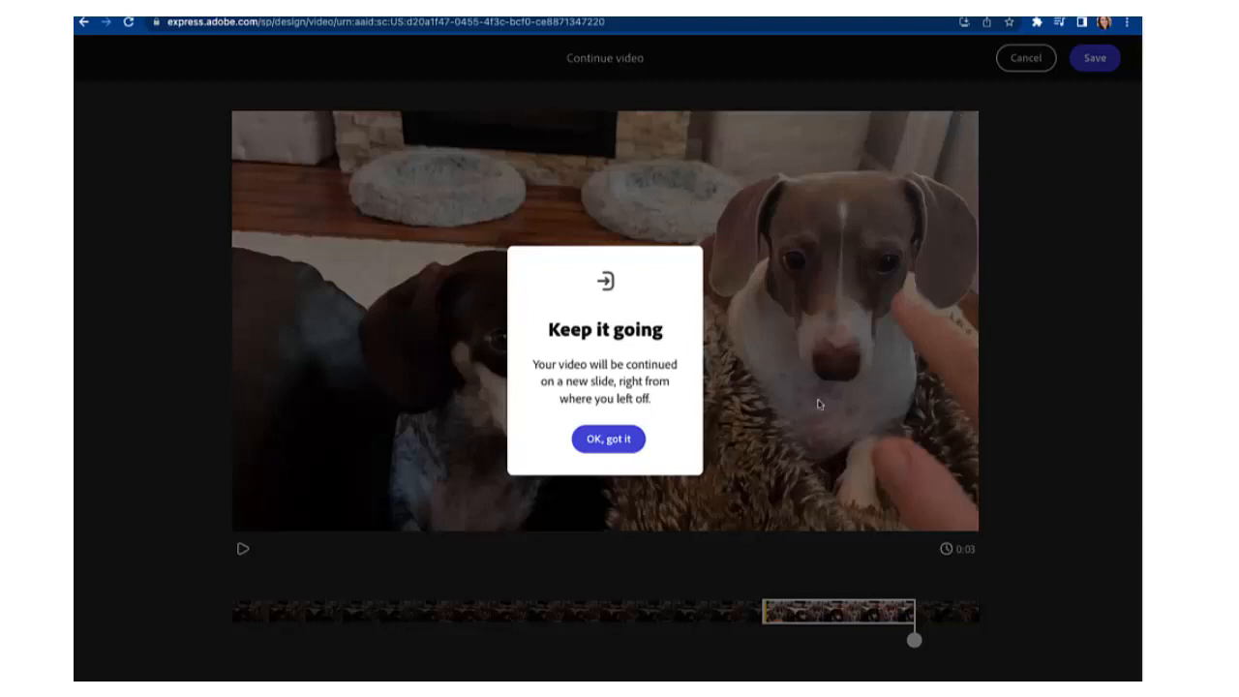
{"action": "left_click", "coordinate": [608, 437]}
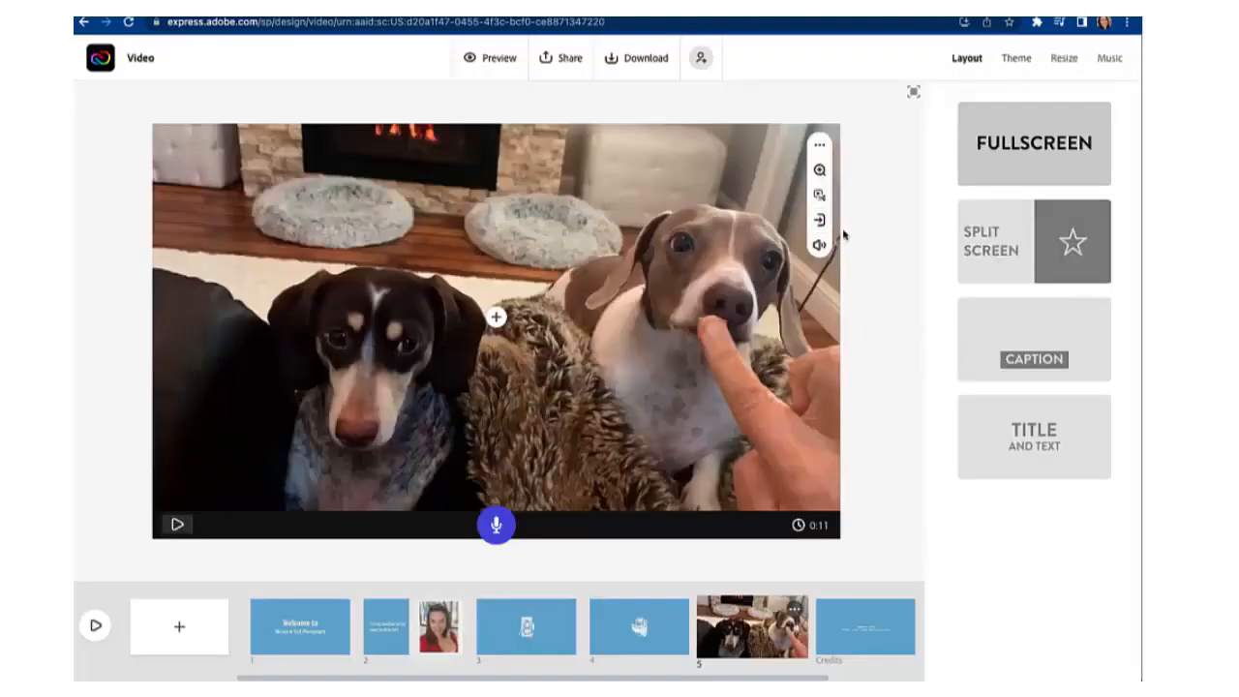
{"action": "mouse_move", "coordinate": [818, 244]}
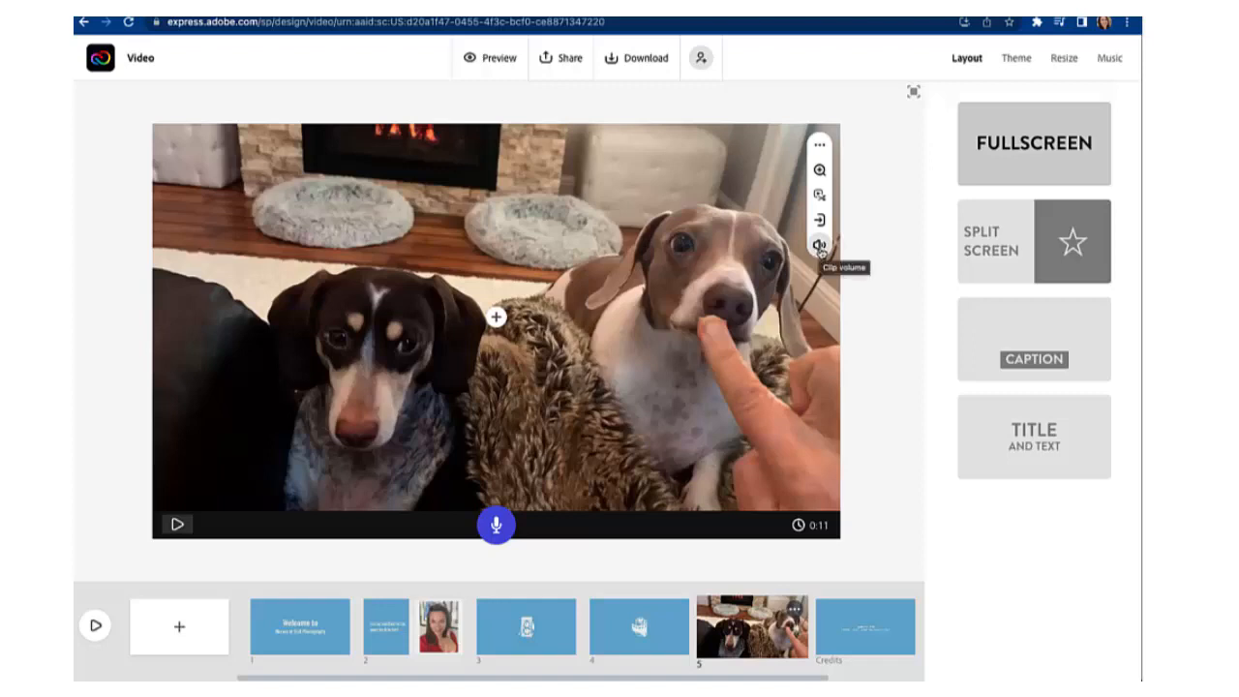
Set the dog clip's own volume to Mute and leave clip editing.
{"action": "left_click", "coordinate": [819, 244]}
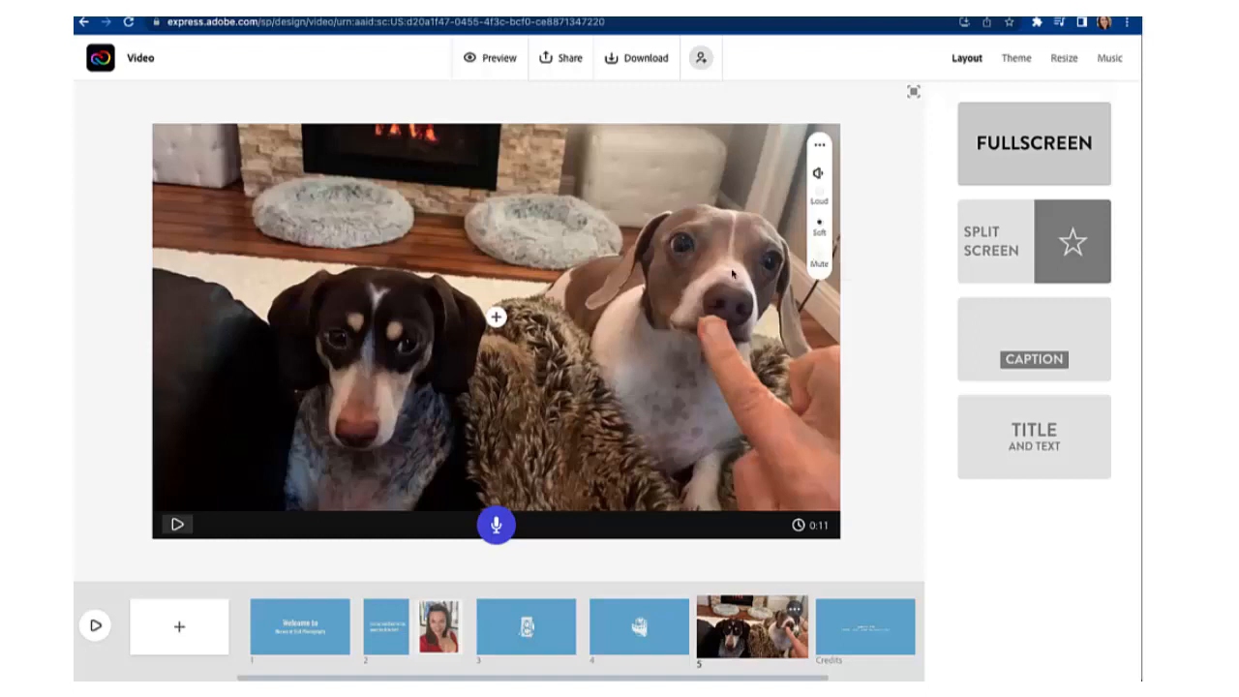
{"action": "mouse_move", "coordinate": [295, 399]}
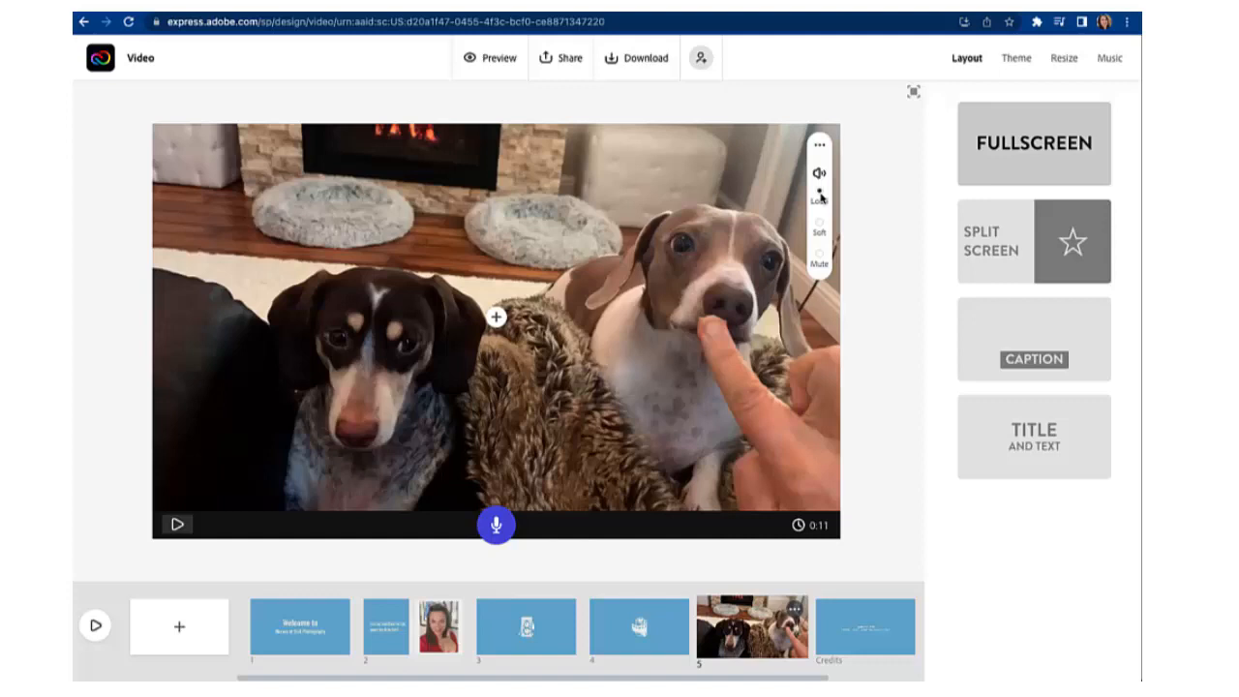
{"action": "mouse_move", "coordinate": [821, 199]}
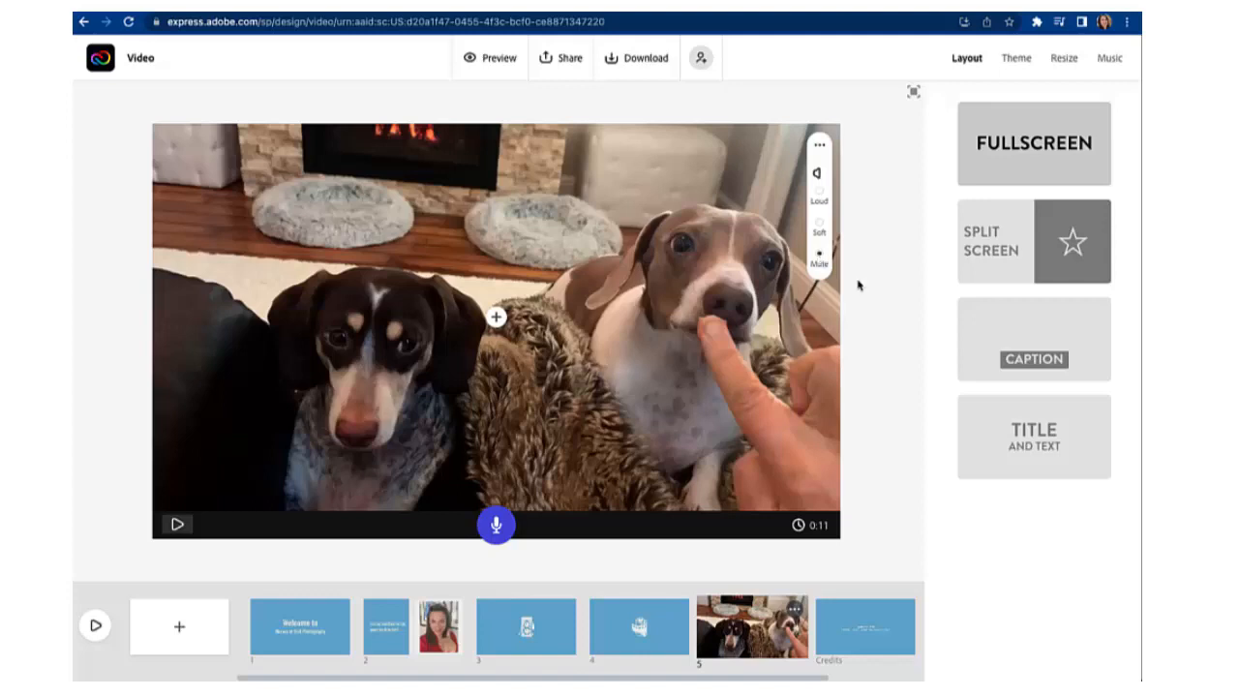
{"action": "mouse_move", "coordinate": [873, 300]}
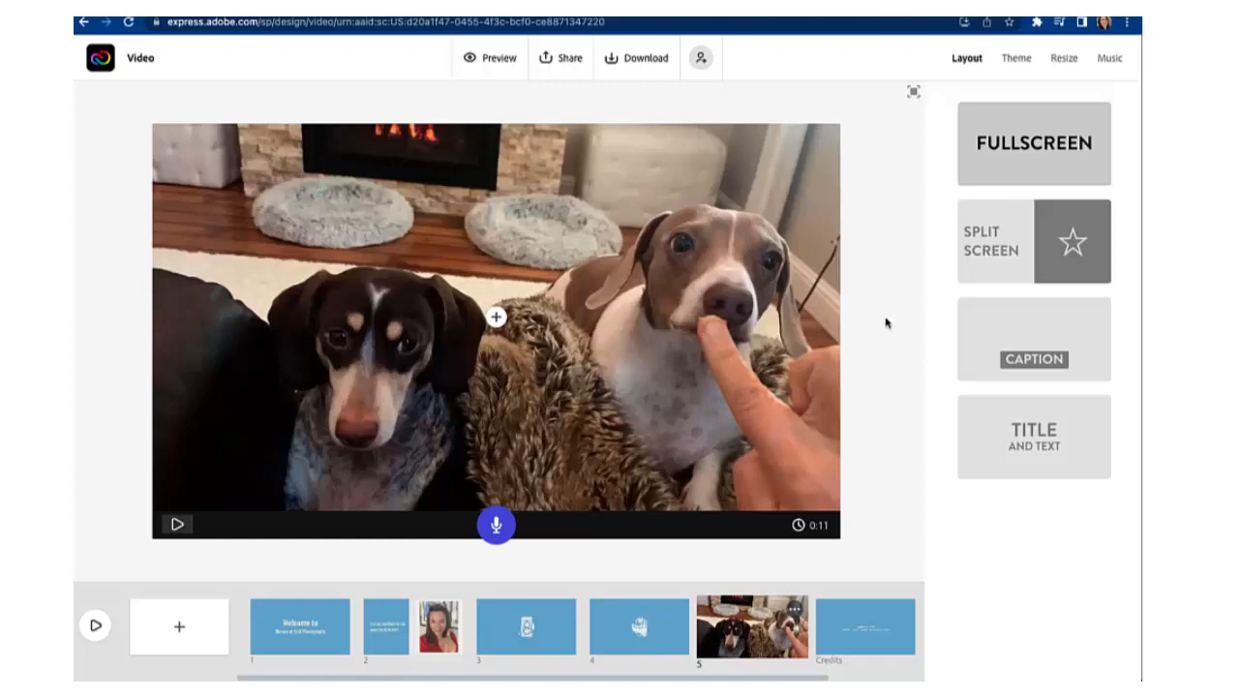
{"action": "left_click", "coordinate": [298, 627]}
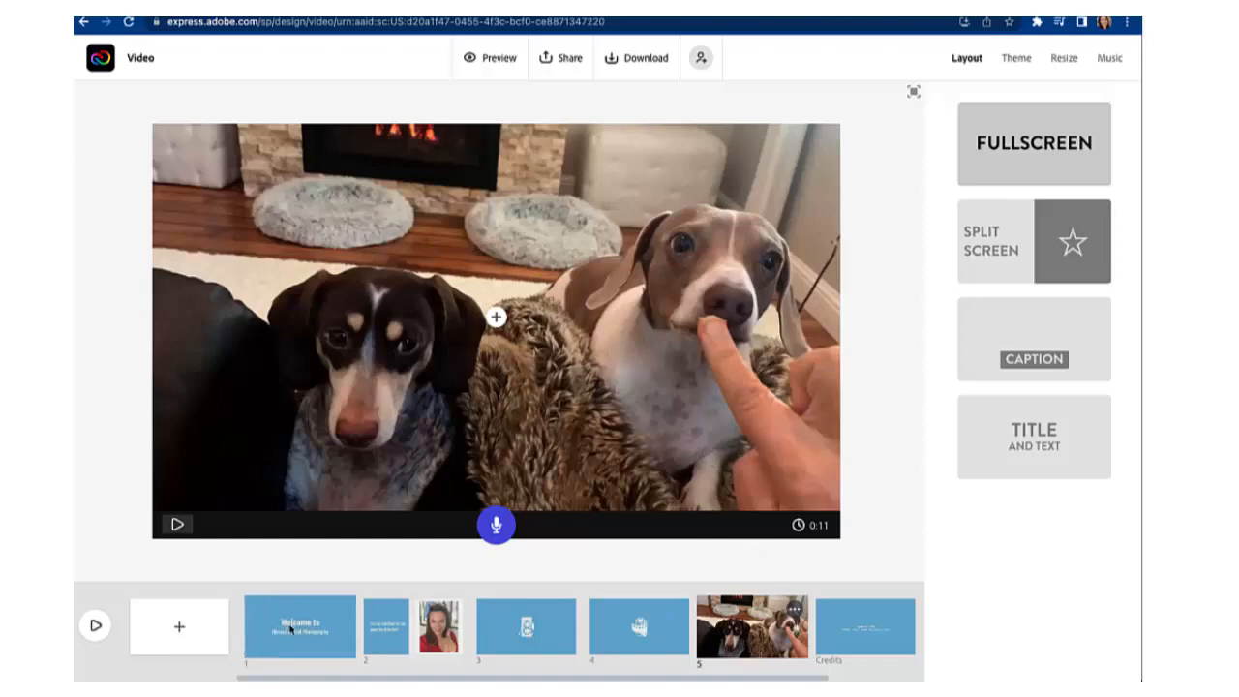
Select the opening title slide and grant Chrome microphone access for recording.
{"action": "left_click", "coordinate": [300, 625]}
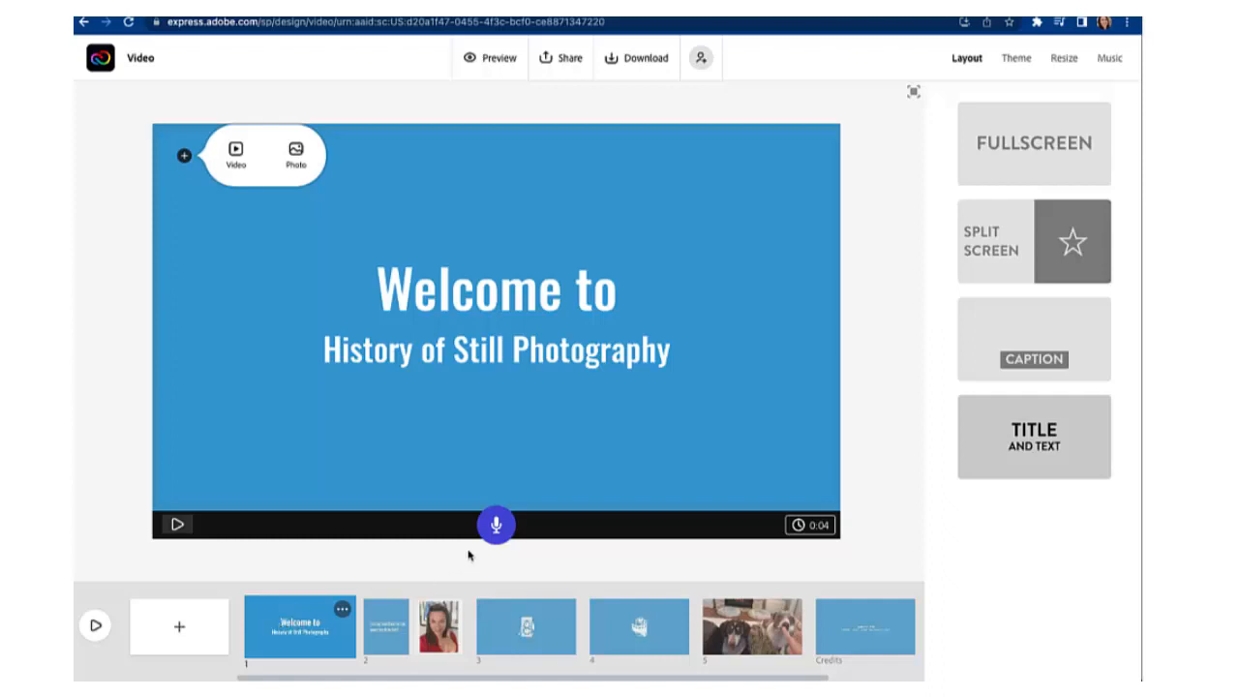
{"action": "left_click", "coordinate": [496, 525]}
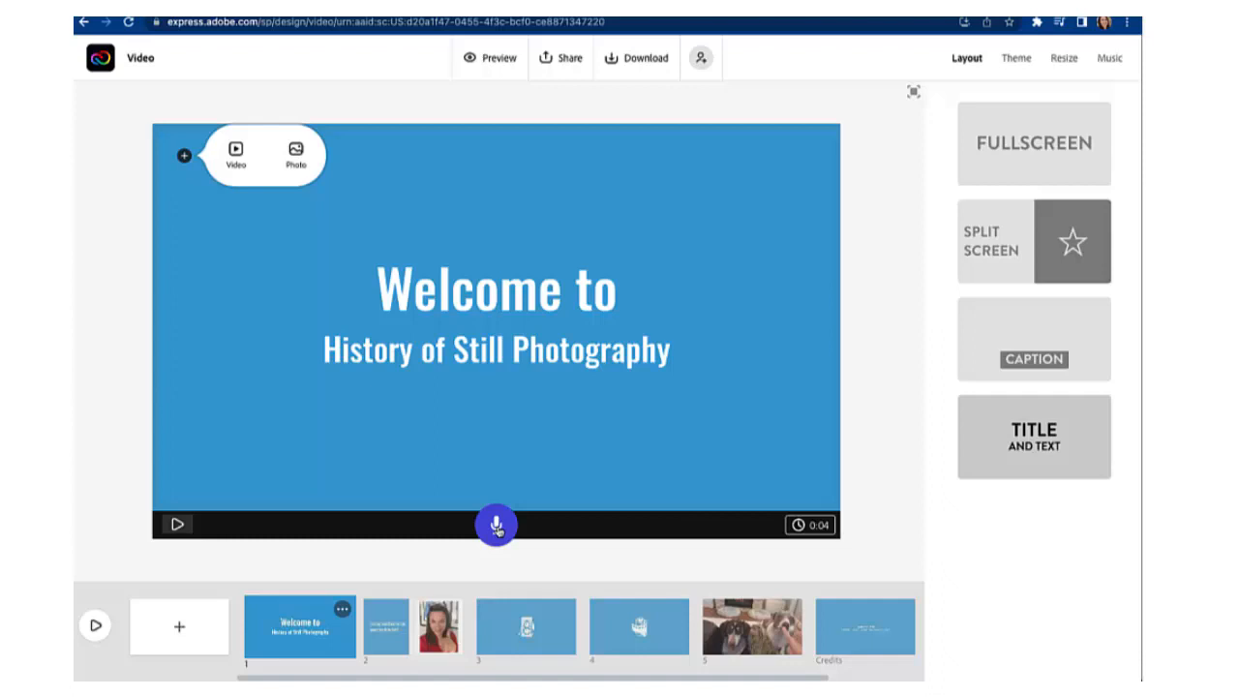
{"action": "left_click", "coordinate": [496, 523]}
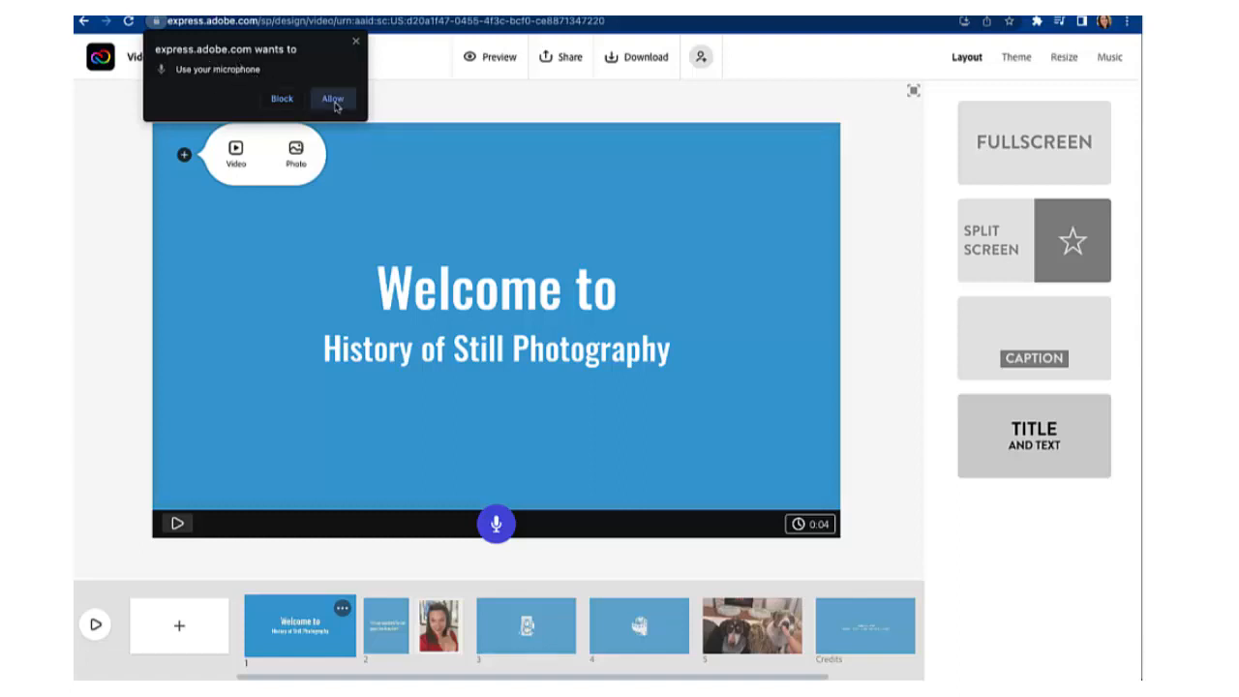
{"action": "left_click", "coordinate": [333, 99]}
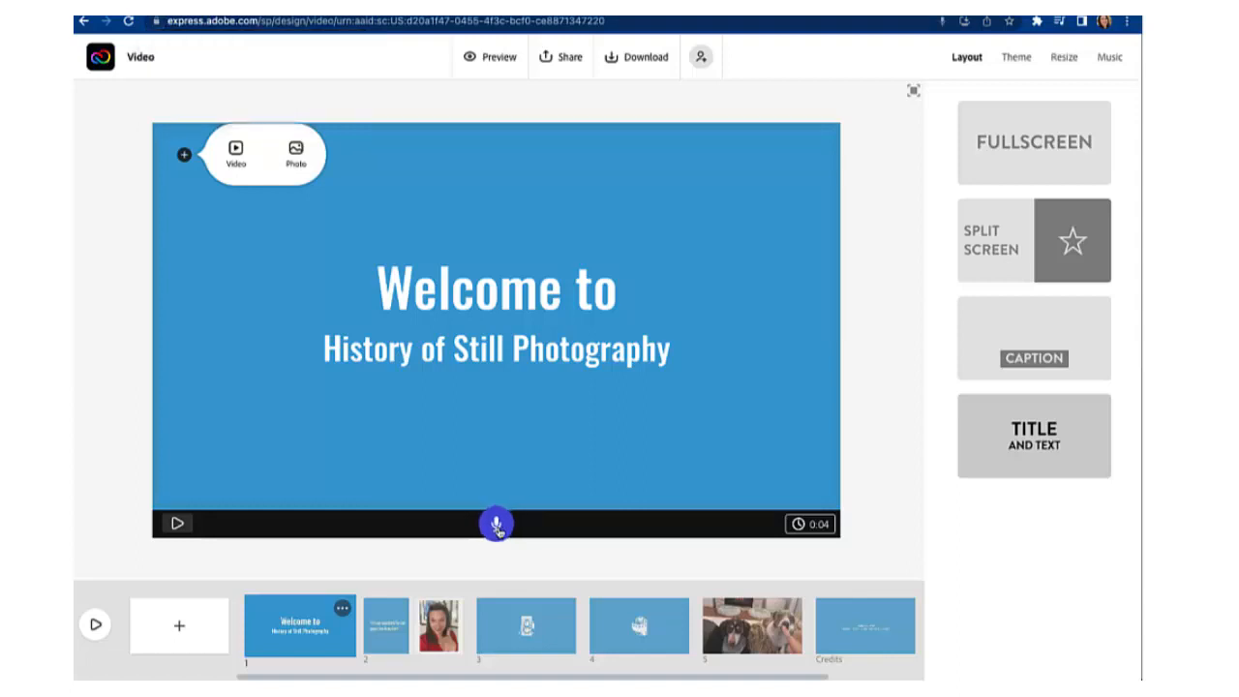
Record a roughly five-second voiceover for the Welcome title slide.
{"action": "left_click", "coordinate": [495, 522]}
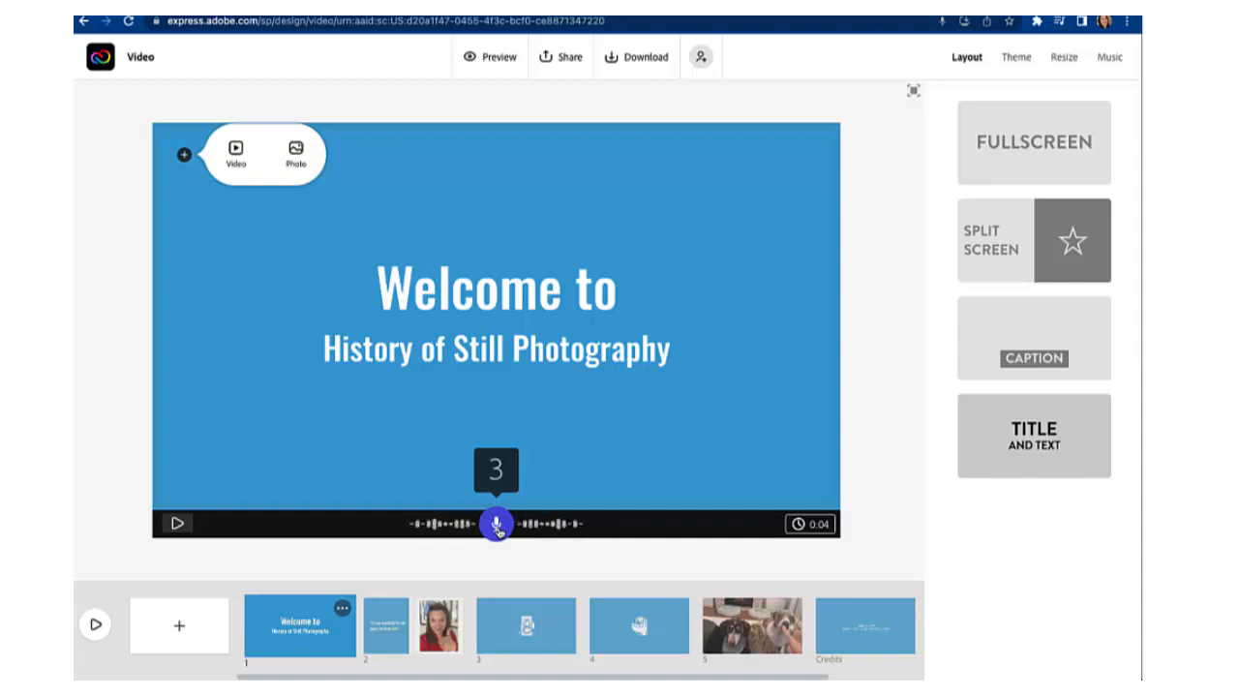
{"action": "left_click", "coordinate": [496, 527]}
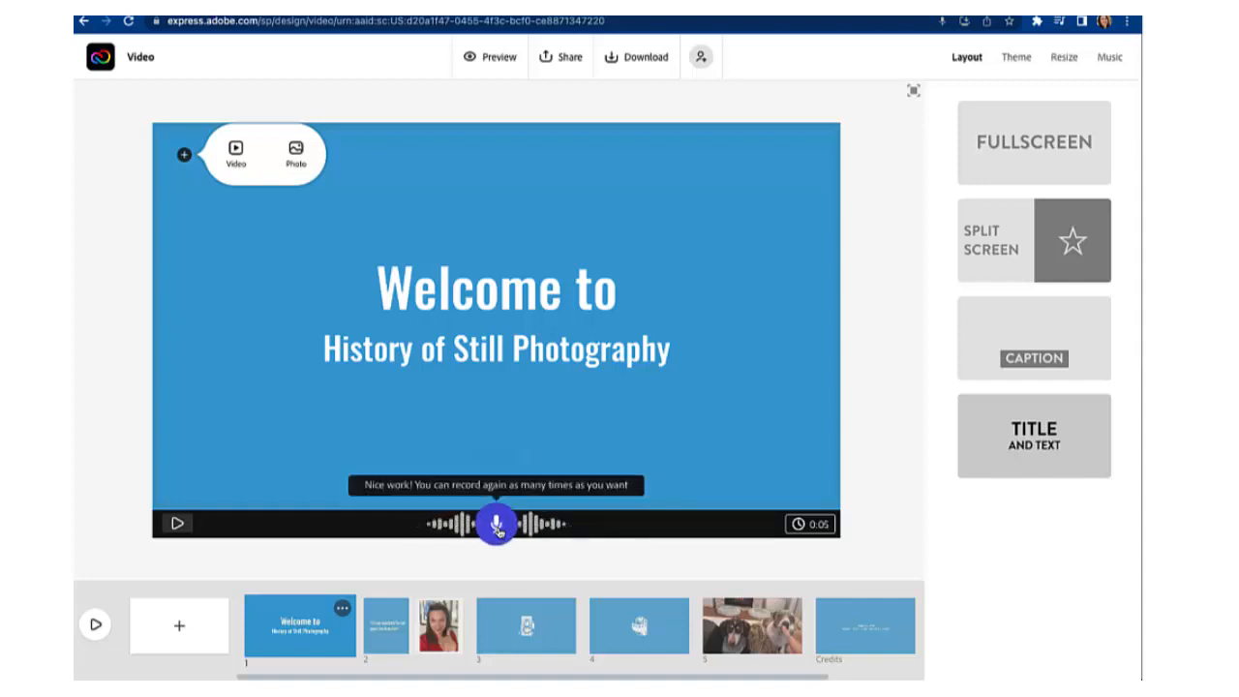
{"action": "left_click", "coordinate": [496, 523]}
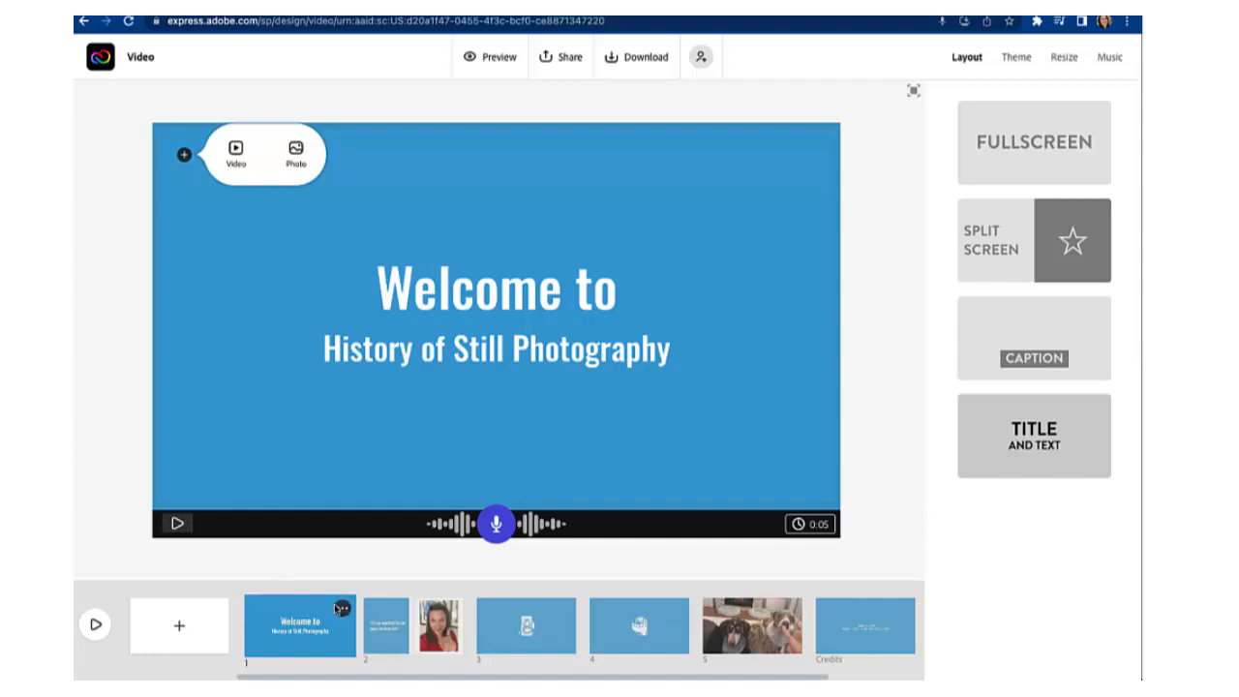
Record a short voiceover for the instructor split-screen slide.
{"action": "left_click", "coordinate": [381, 624]}
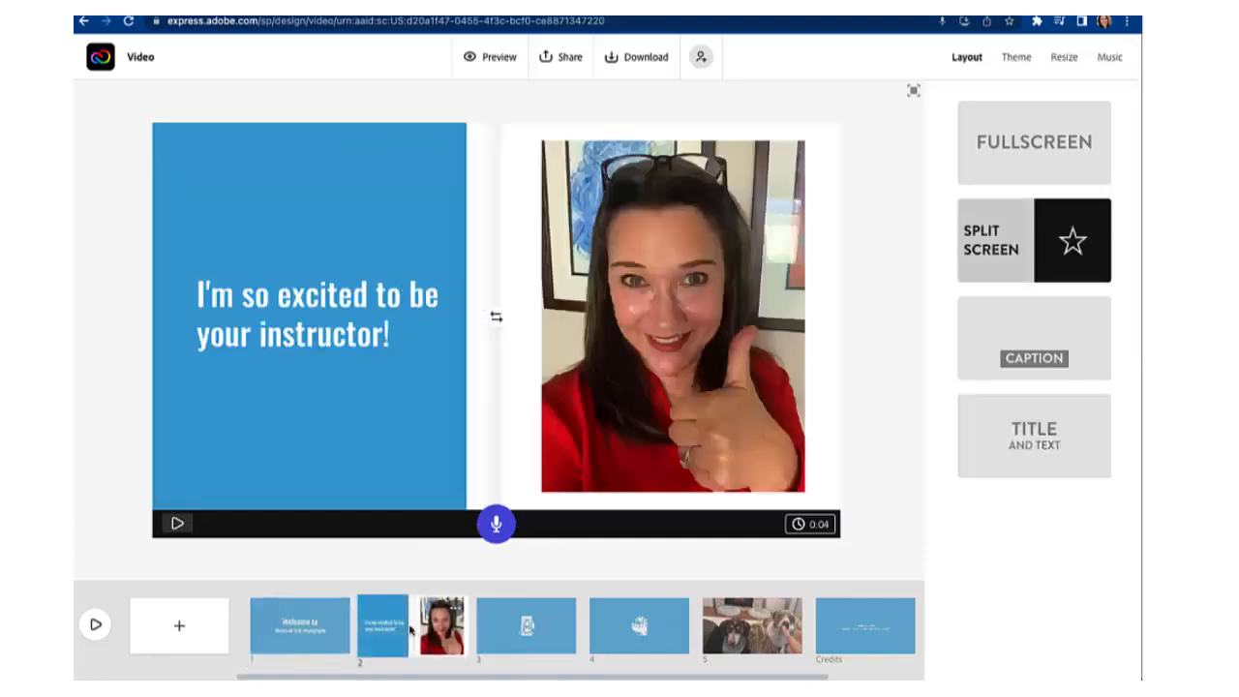
{"action": "left_click", "coordinate": [178, 522]}
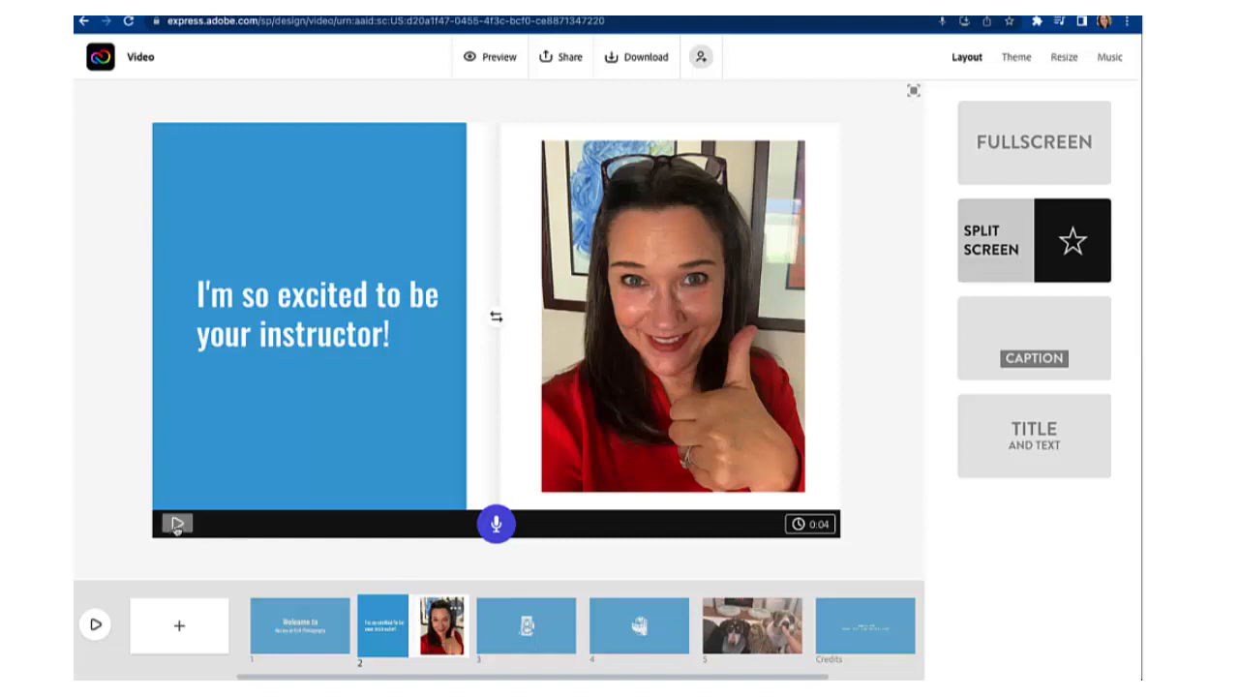
{"action": "left_click", "coordinate": [496, 523]}
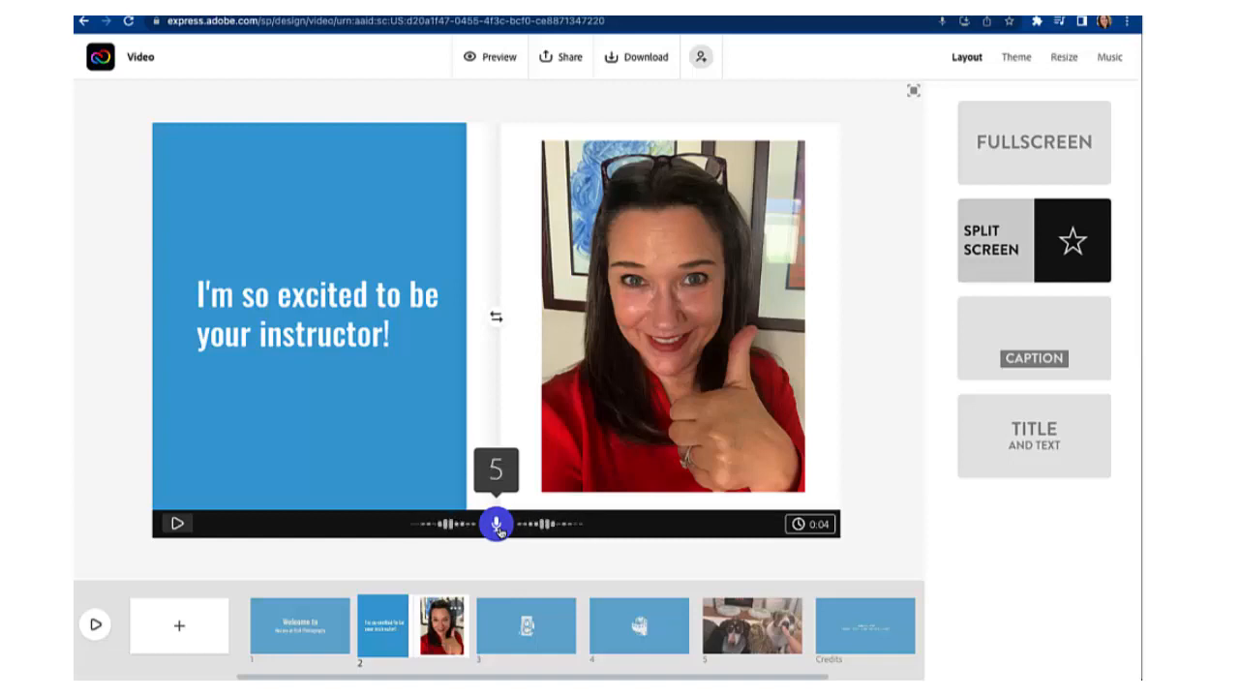
Review the camera-icon and dog-clip slides to check their recorded narration.
{"action": "left_click", "coordinate": [527, 624]}
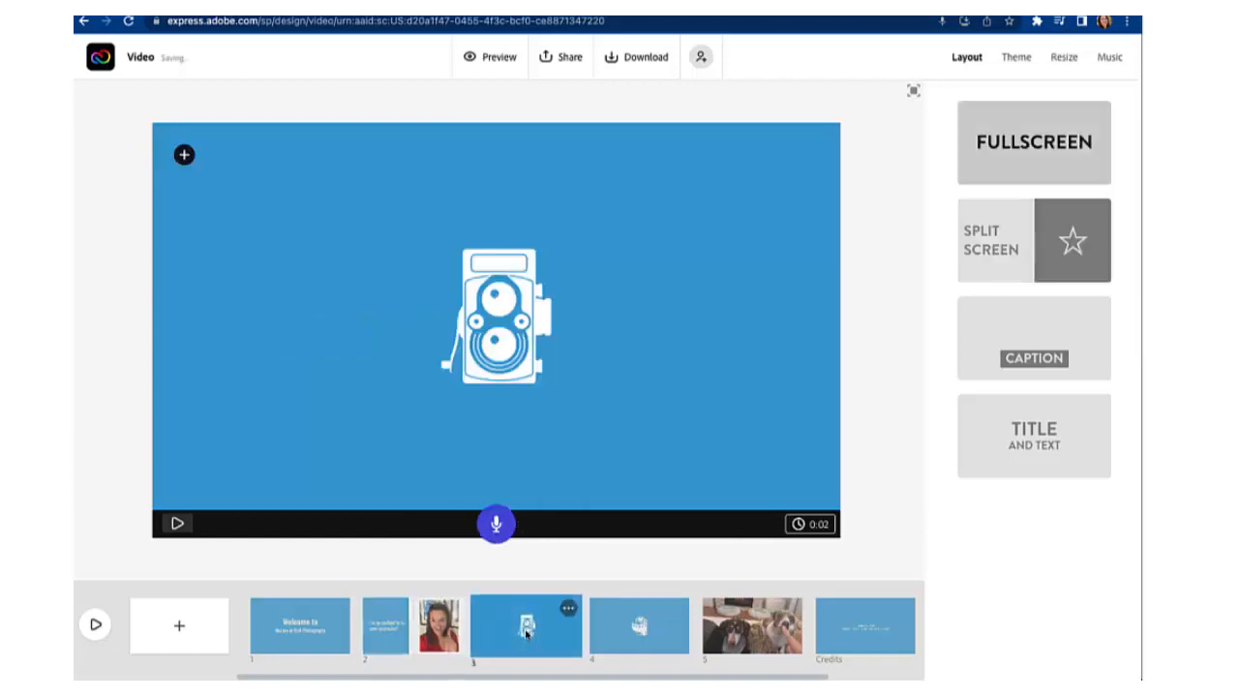
{"action": "left_click", "coordinate": [182, 154]}
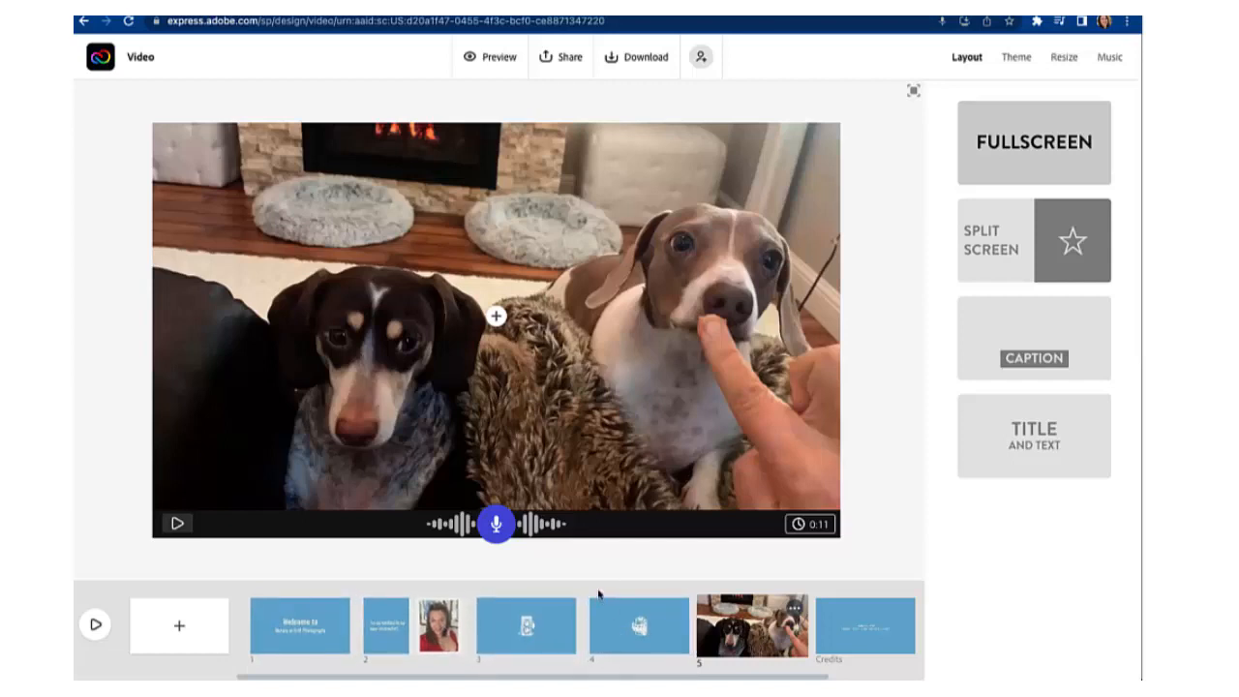
{"action": "mouse_move", "coordinate": [544, 580]}
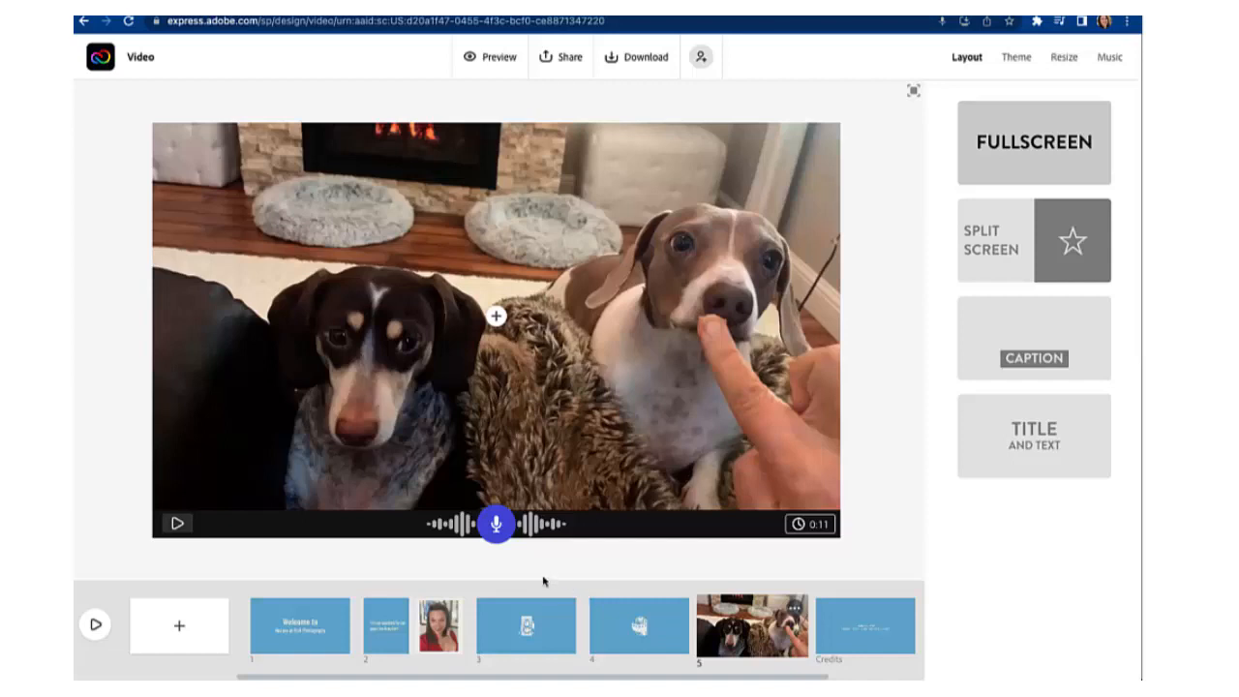
{"action": "left_click", "coordinate": [527, 624]}
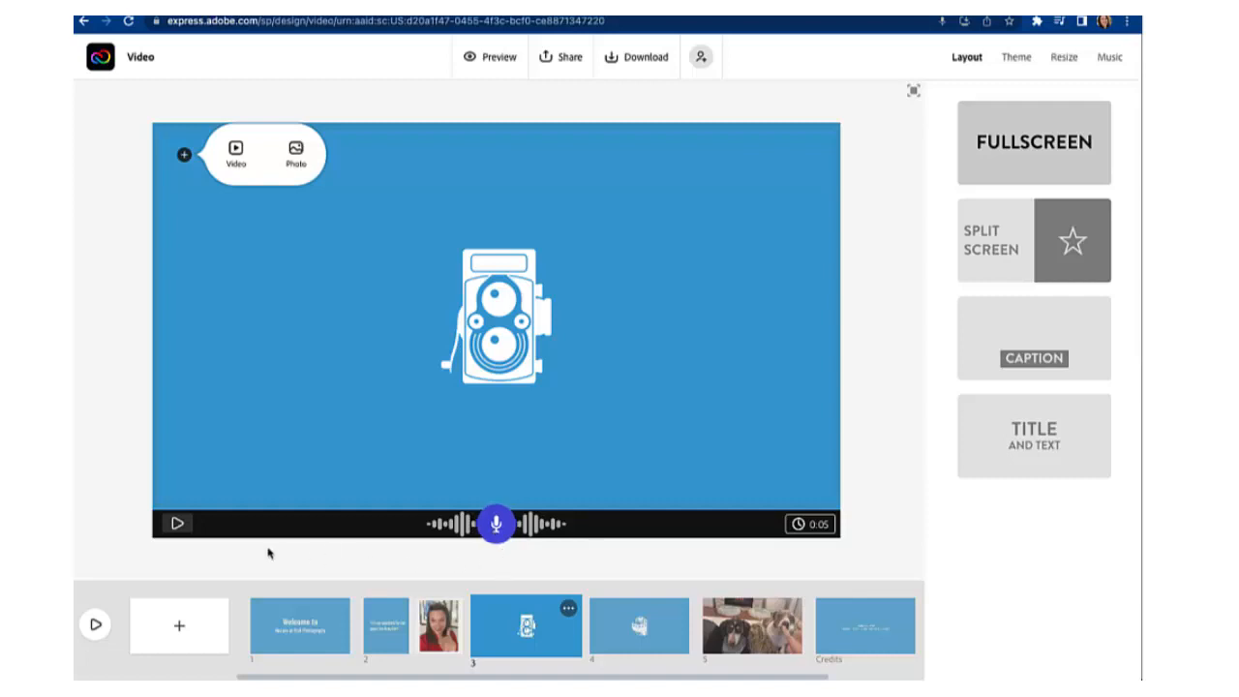
{"action": "mouse_move", "coordinate": [321, 584]}
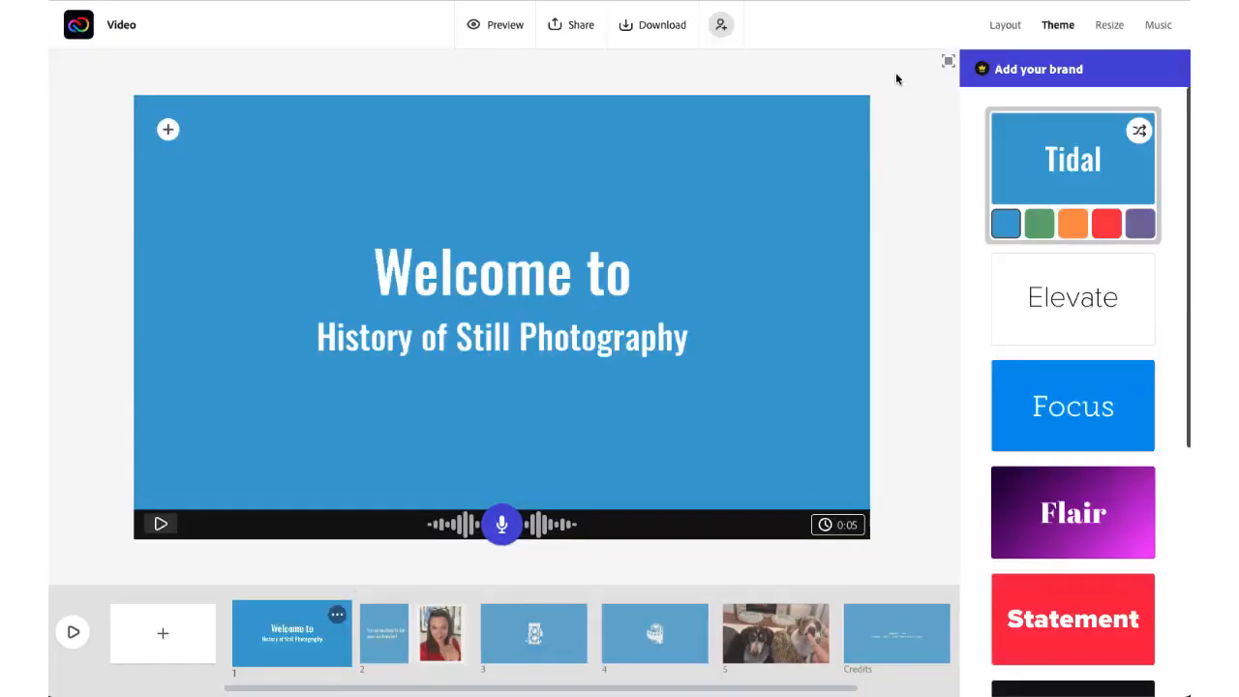
{"action": "mouse_move", "coordinate": [798, 77]}
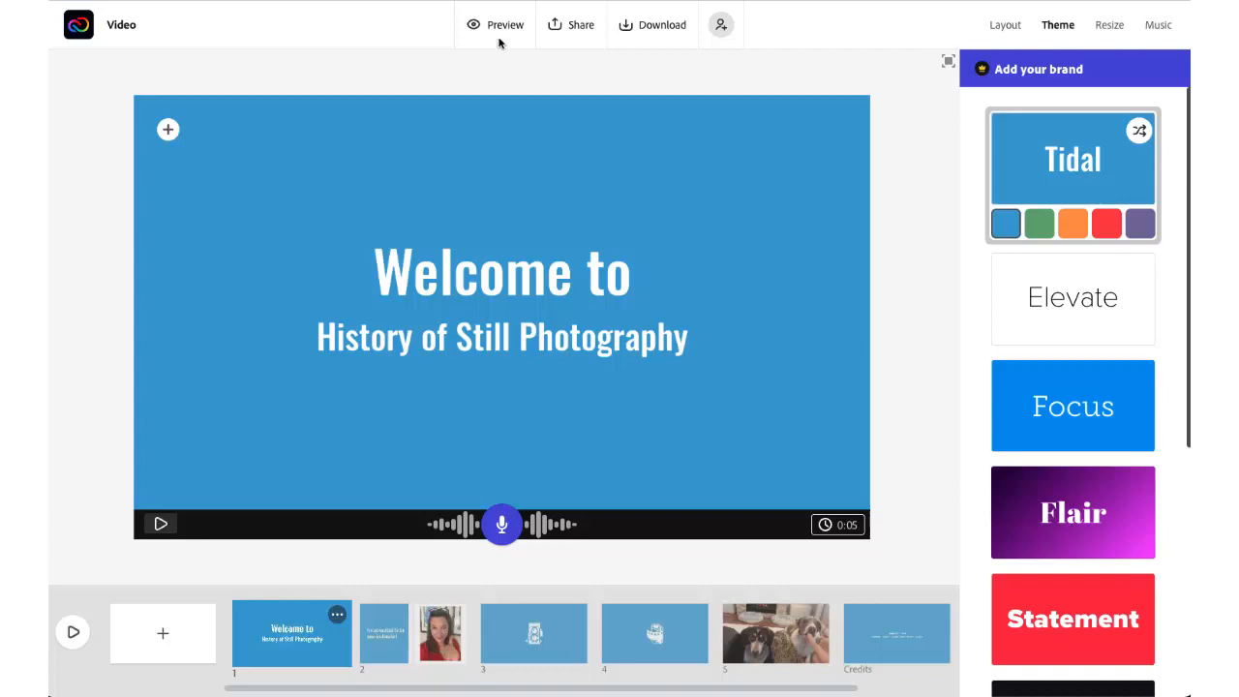
{"action": "mouse_move", "coordinate": [504, 69]}
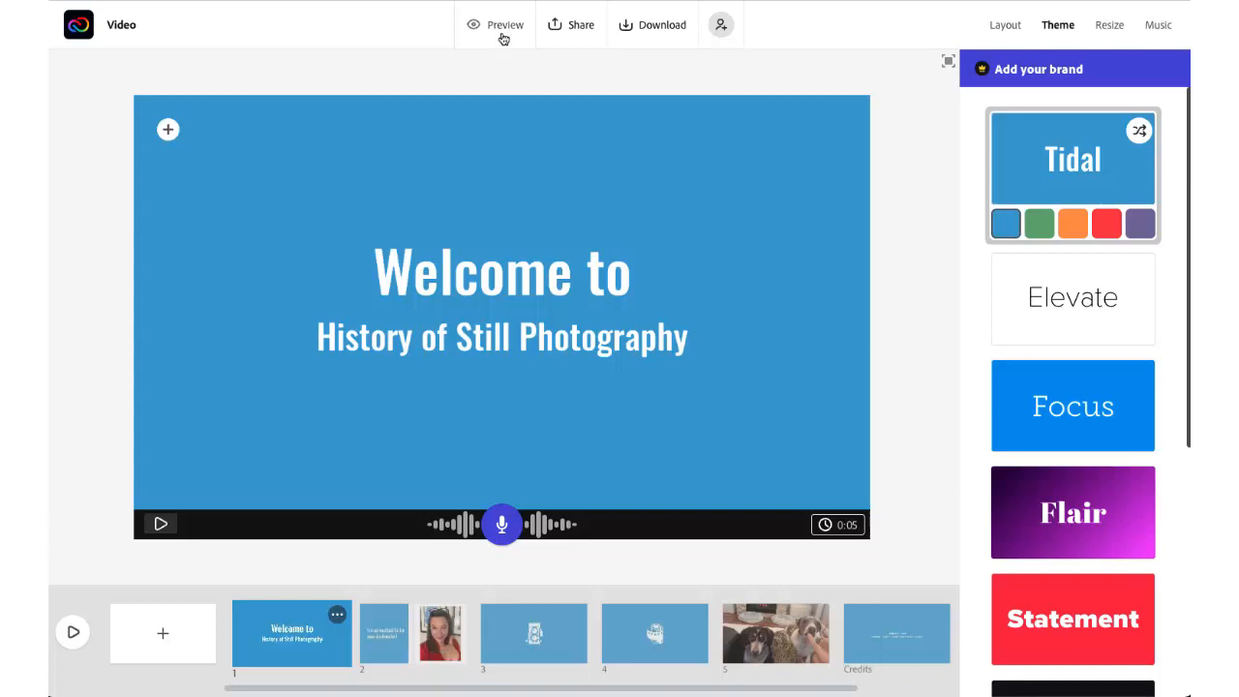
{"action": "left_click", "coordinate": [495, 23]}
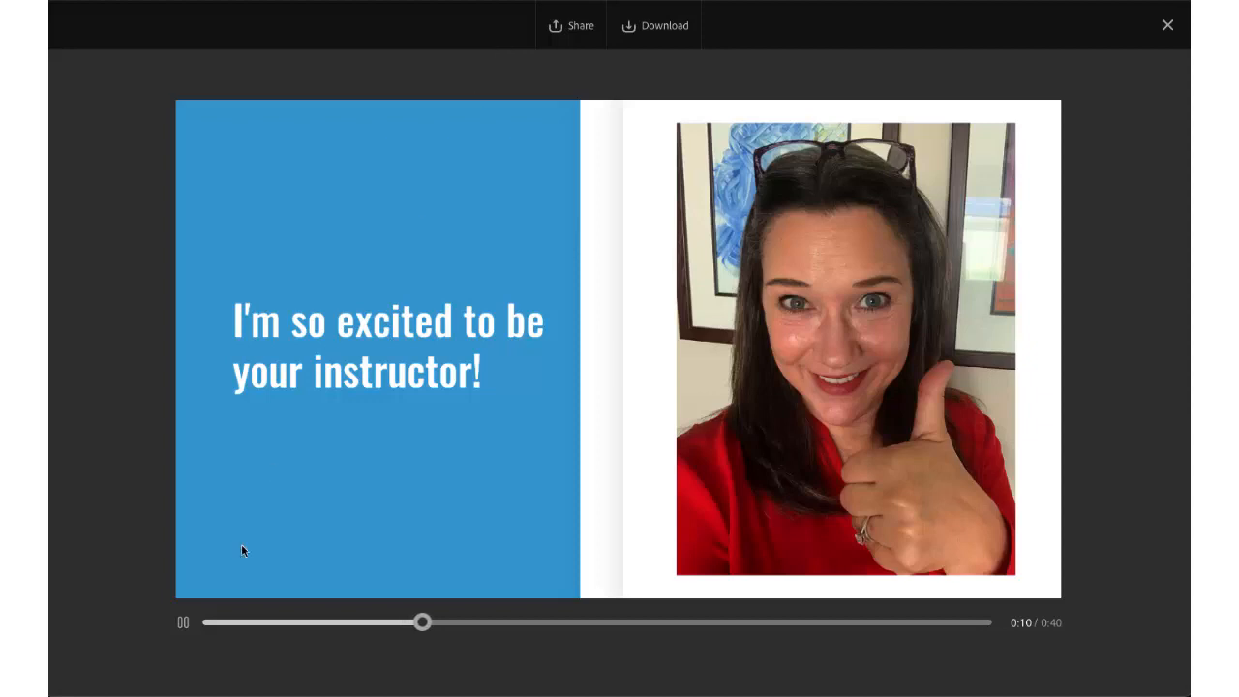
{"action": "left_click", "coordinate": [182, 624]}
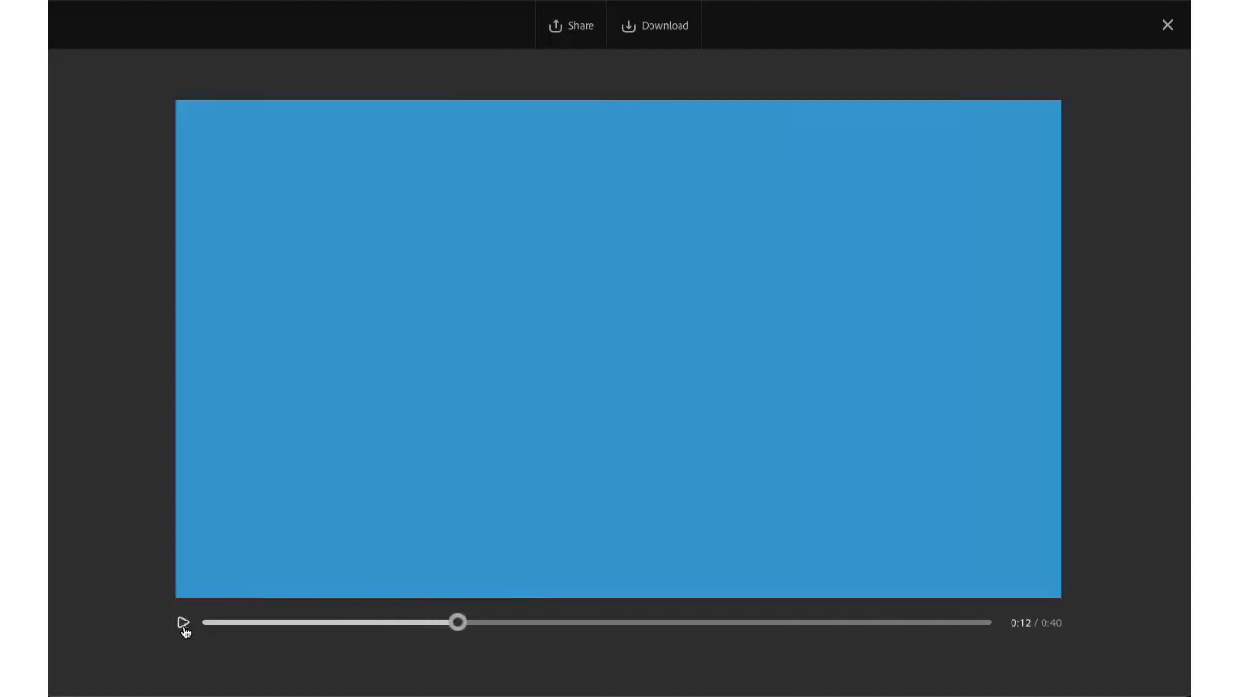
{"action": "mouse_move", "coordinate": [1154, 35]}
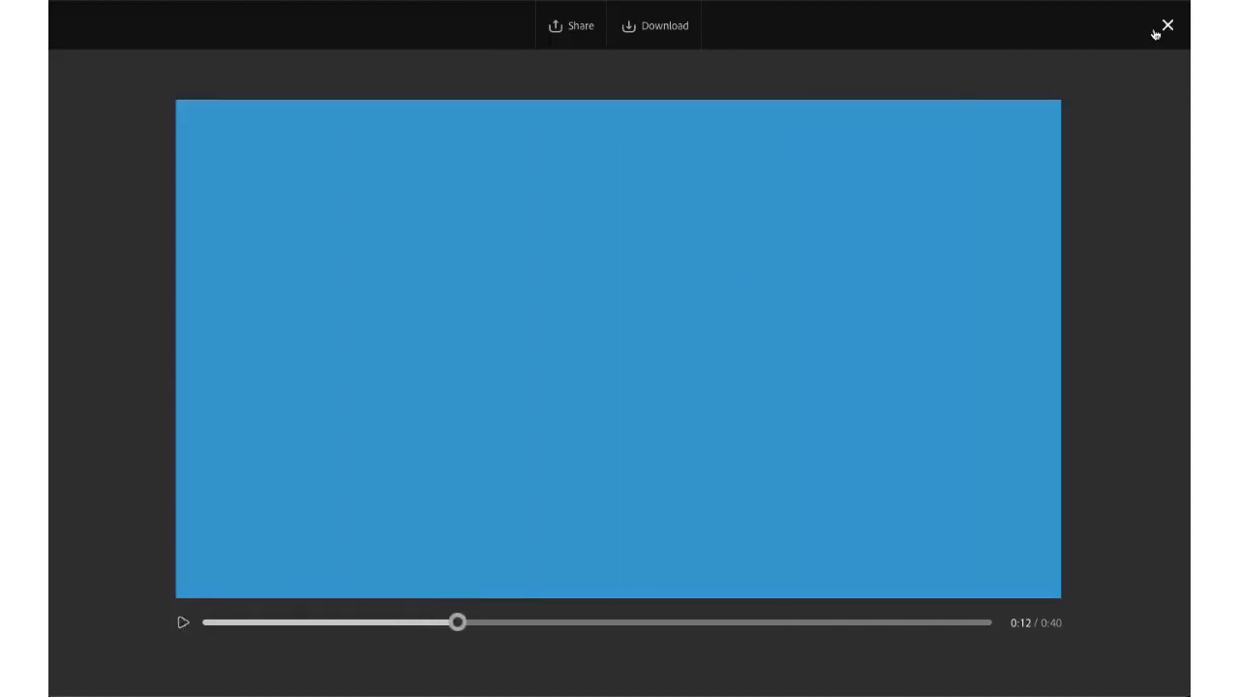
{"action": "left_click", "coordinate": [1166, 23]}
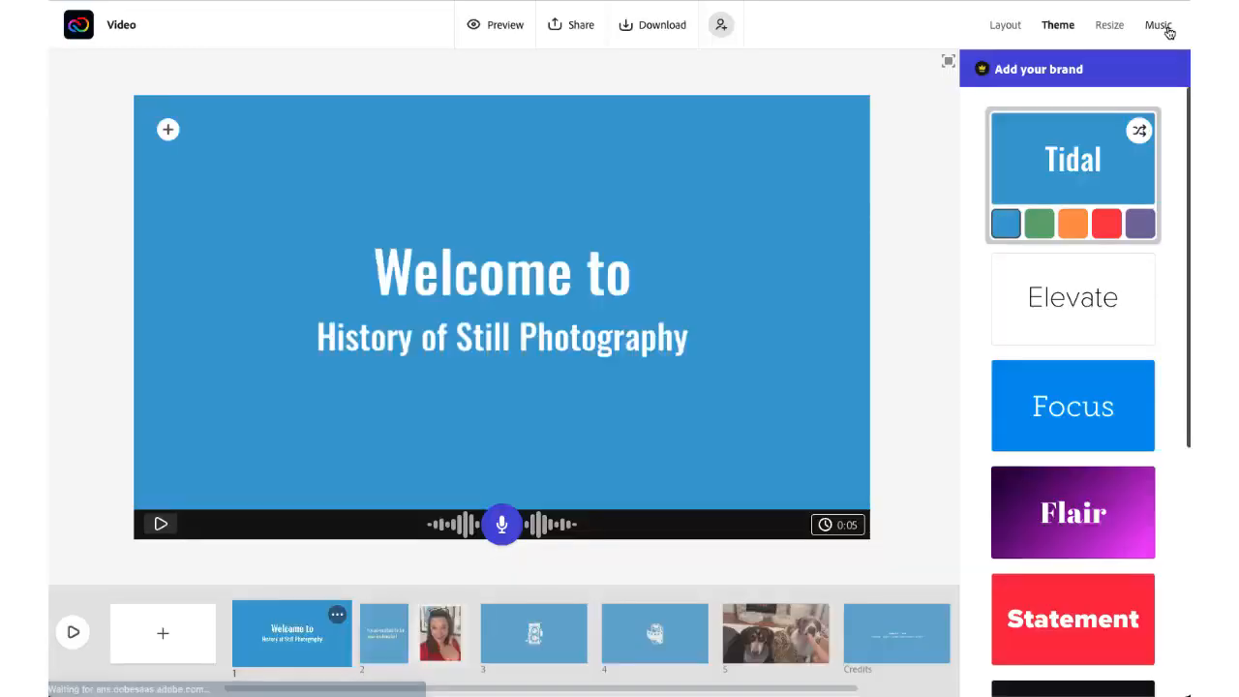
{"action": "mouse_move", "coordinate": [925, 153]}
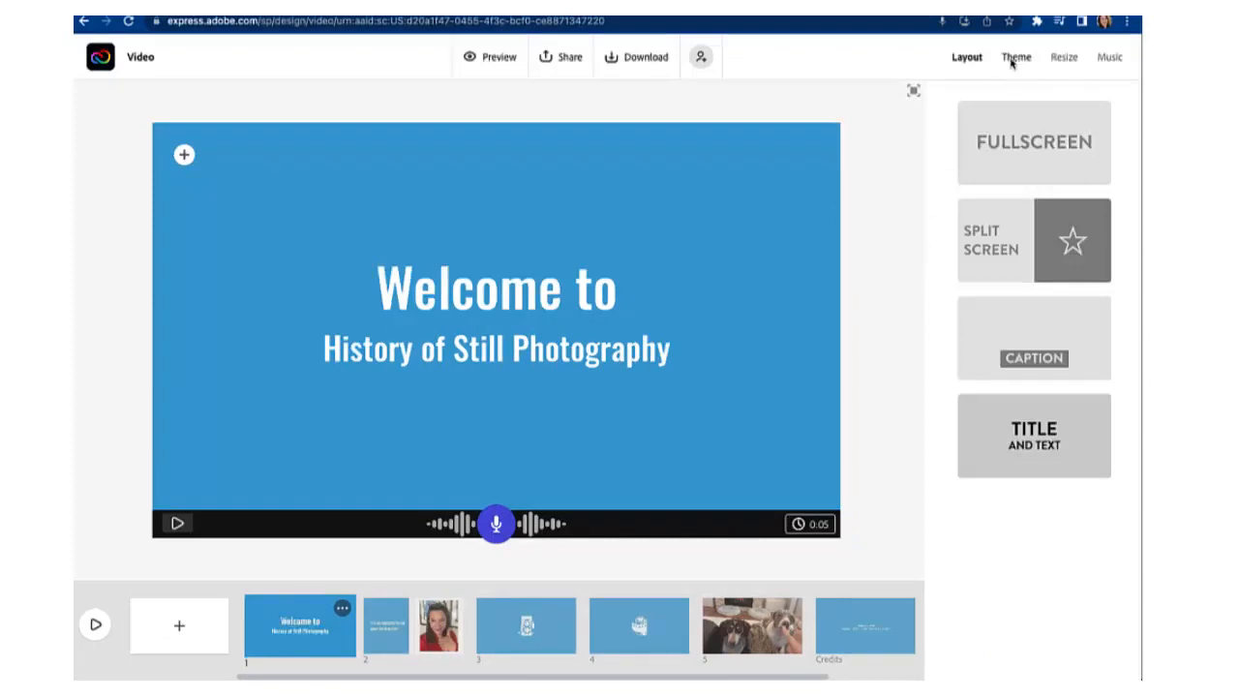
Preview the Elevate and Focus themes, including Focus's green variant.
{"action": "left_click", "coordinate": [1014, 58]}
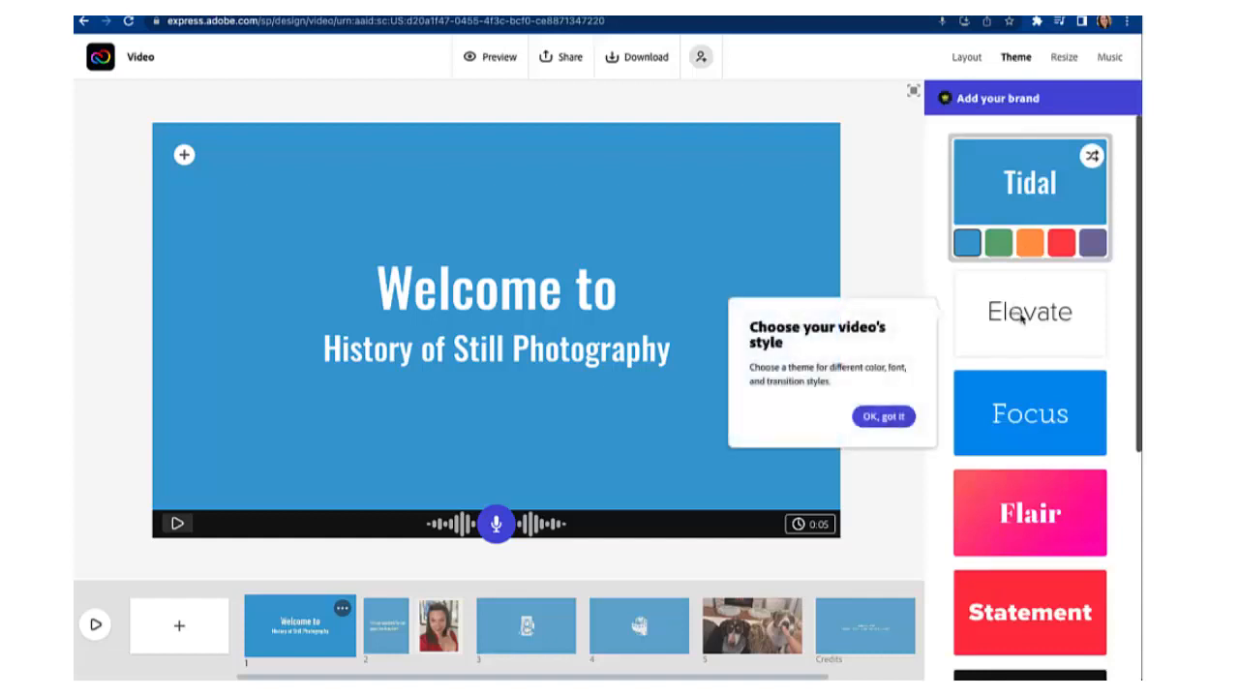
{"action": "left_click", "coordinate": [882, 416]}
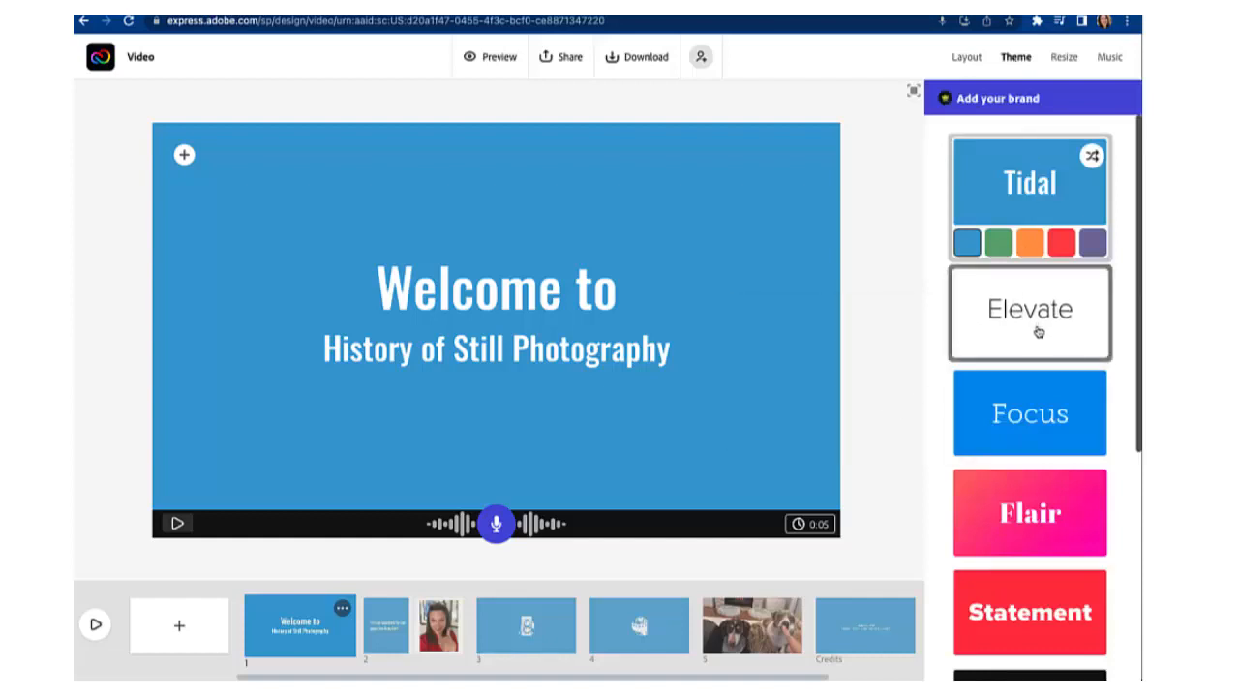
{"action": "left_click", "coordinate": [1030, 310]}
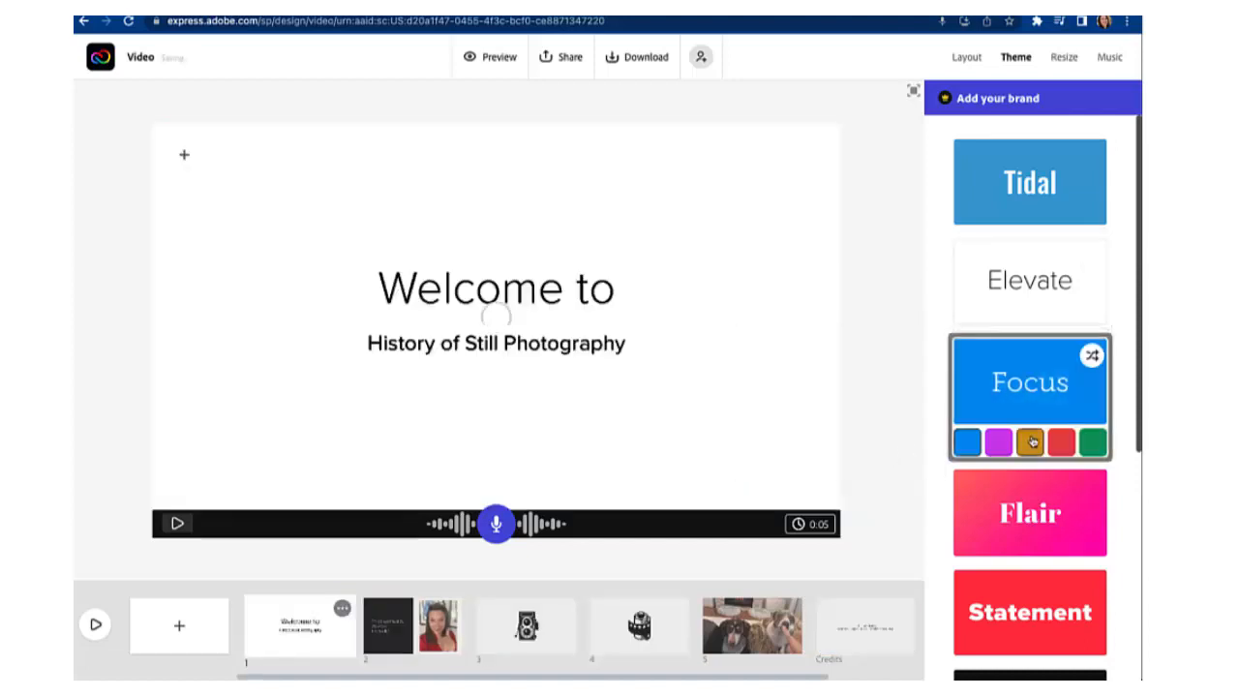
{"action": "left_click", "coordinate": [1092, 443]}
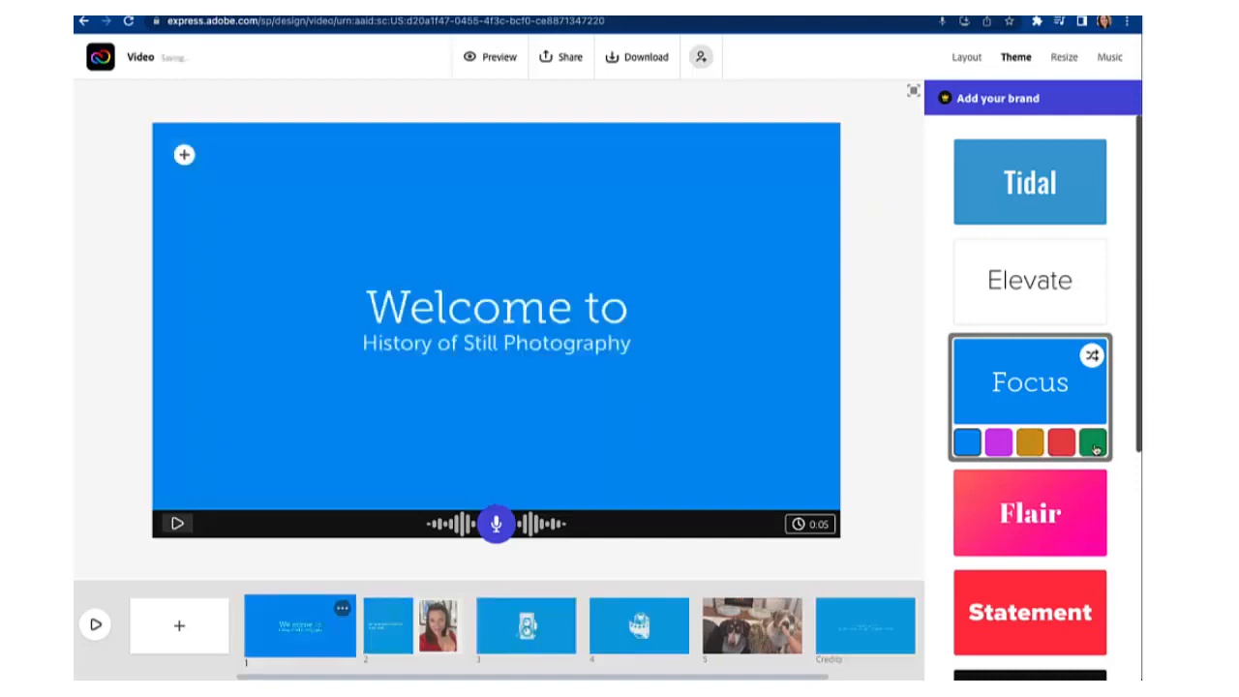
{"action": "left_click", "coordinate": [1092, 441]}
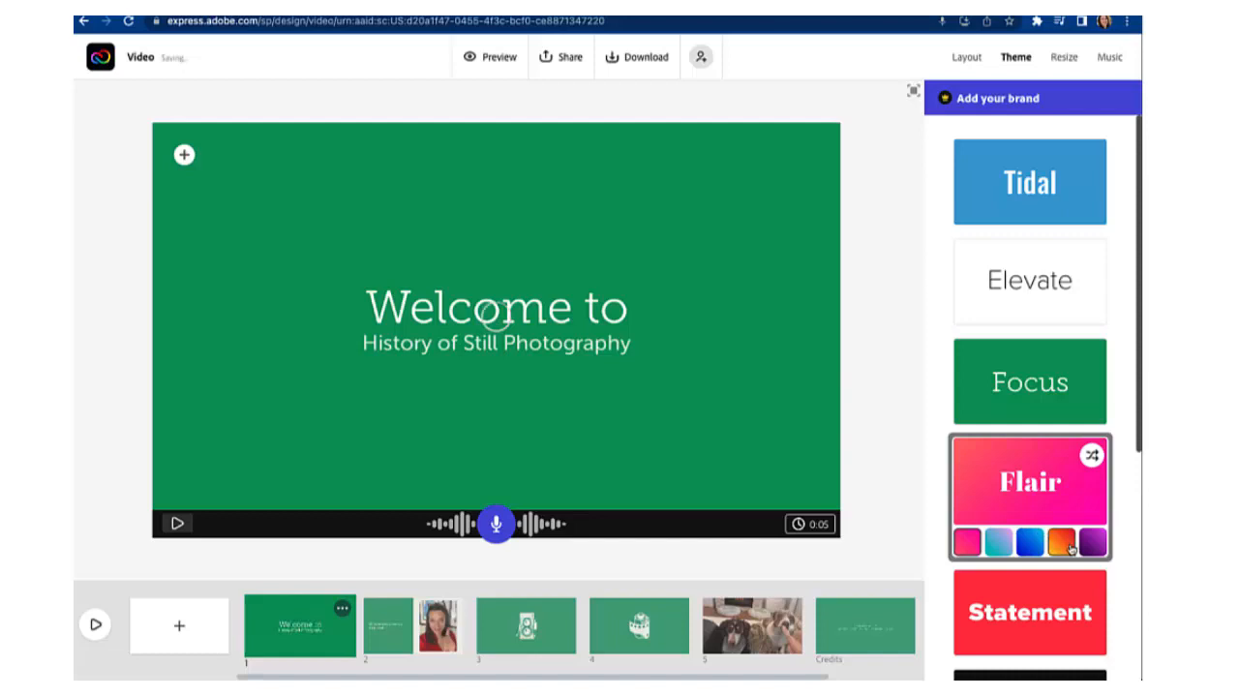
Apply the purple Flair theme to the whole video and bring up the size options.
{"action": "left_click", "coordinate": [999, 552]}
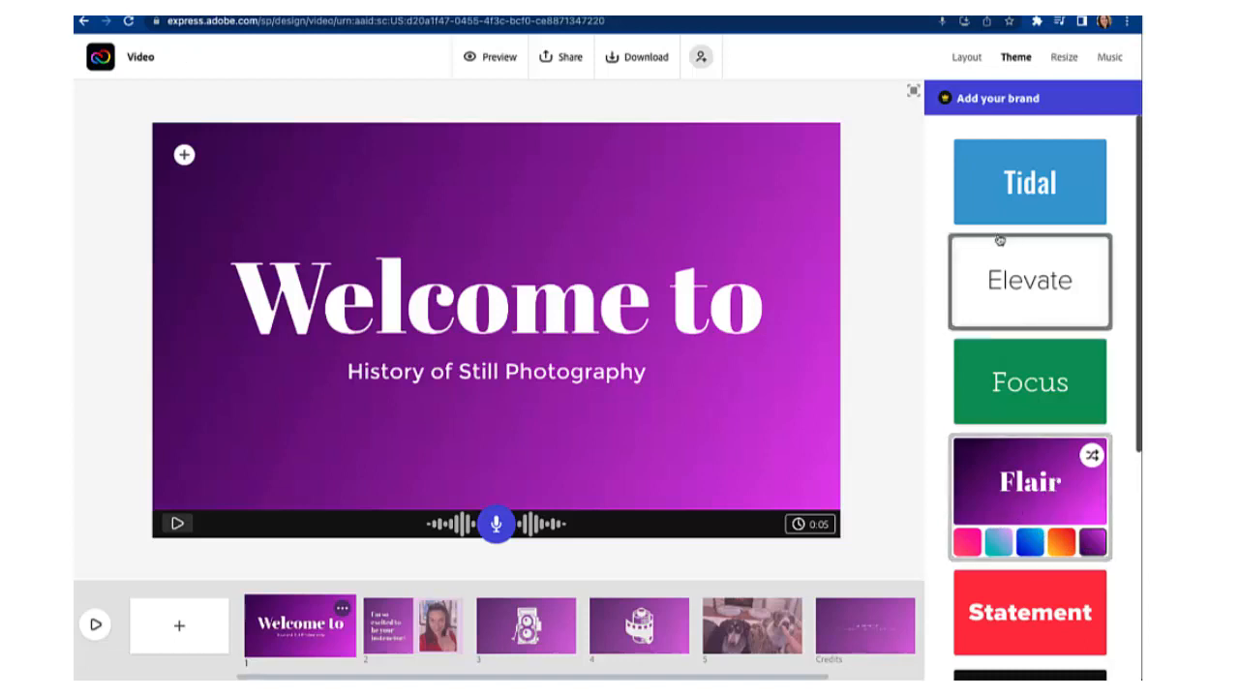
{"action": "left_click", "coordinate": [1062, 58]}
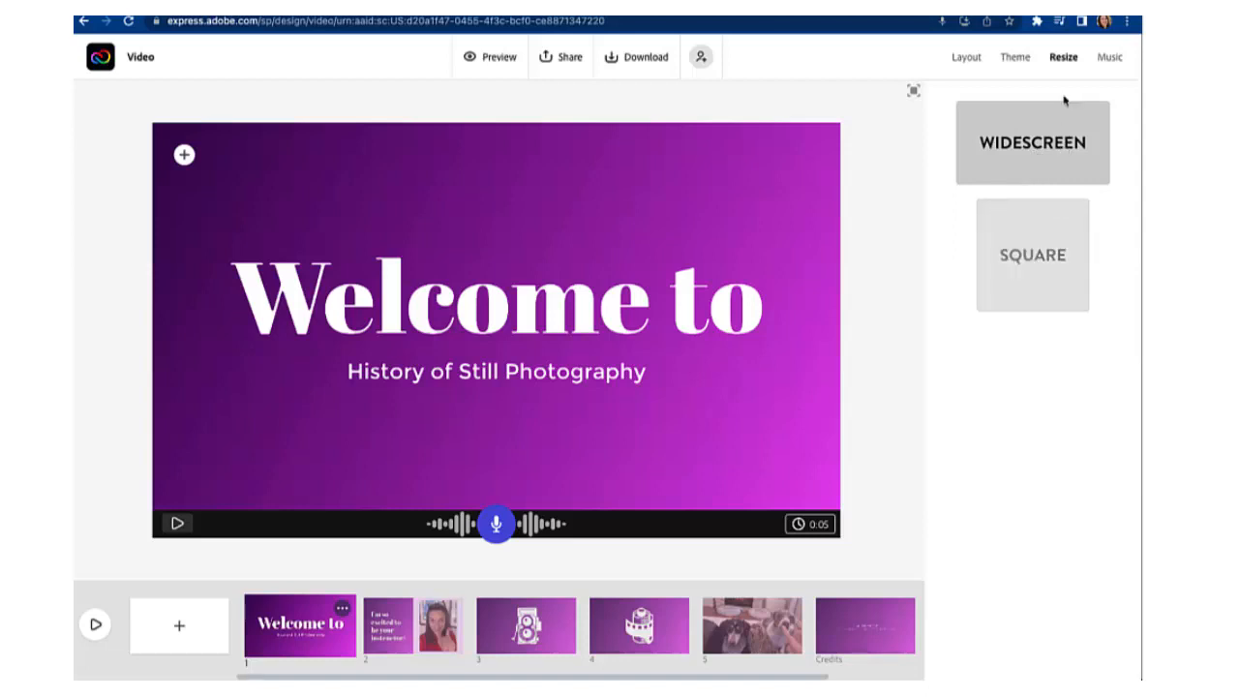
Lower the Wandering Guitar background music volume and start downloading the finished video.
{"action": "left_click", "coordinate": [1110, 56]}
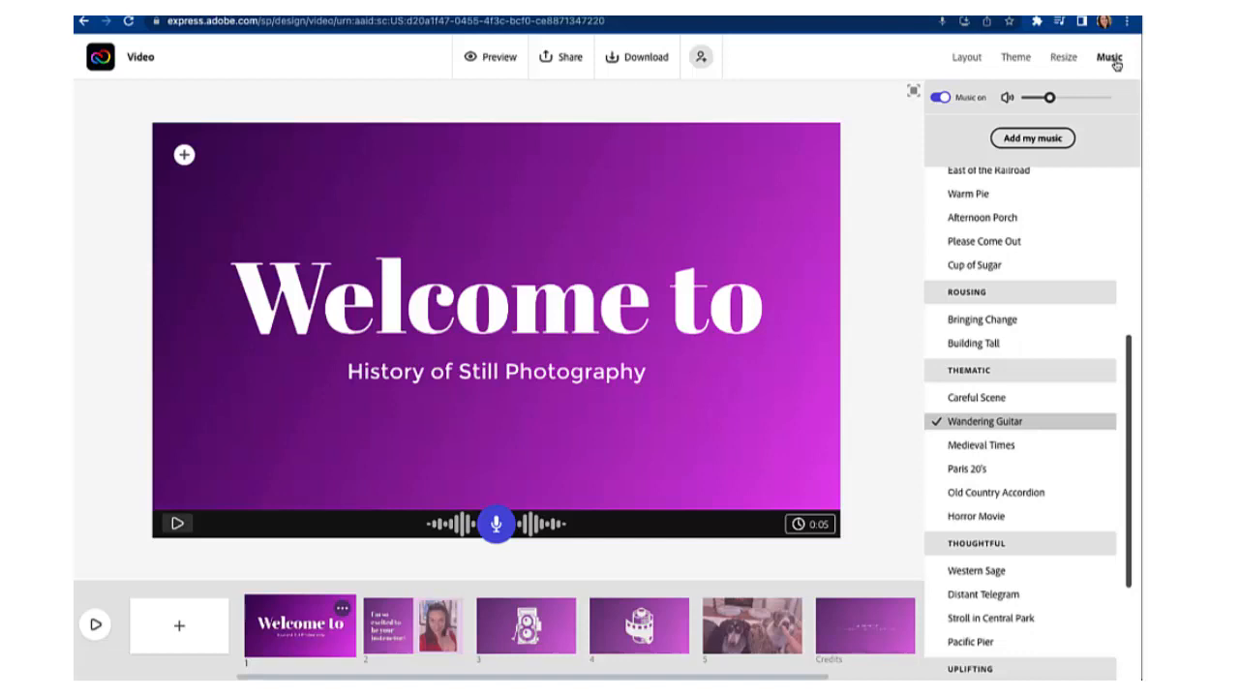
{"action": "mouse_move", "coordinate": [1023, 283]}
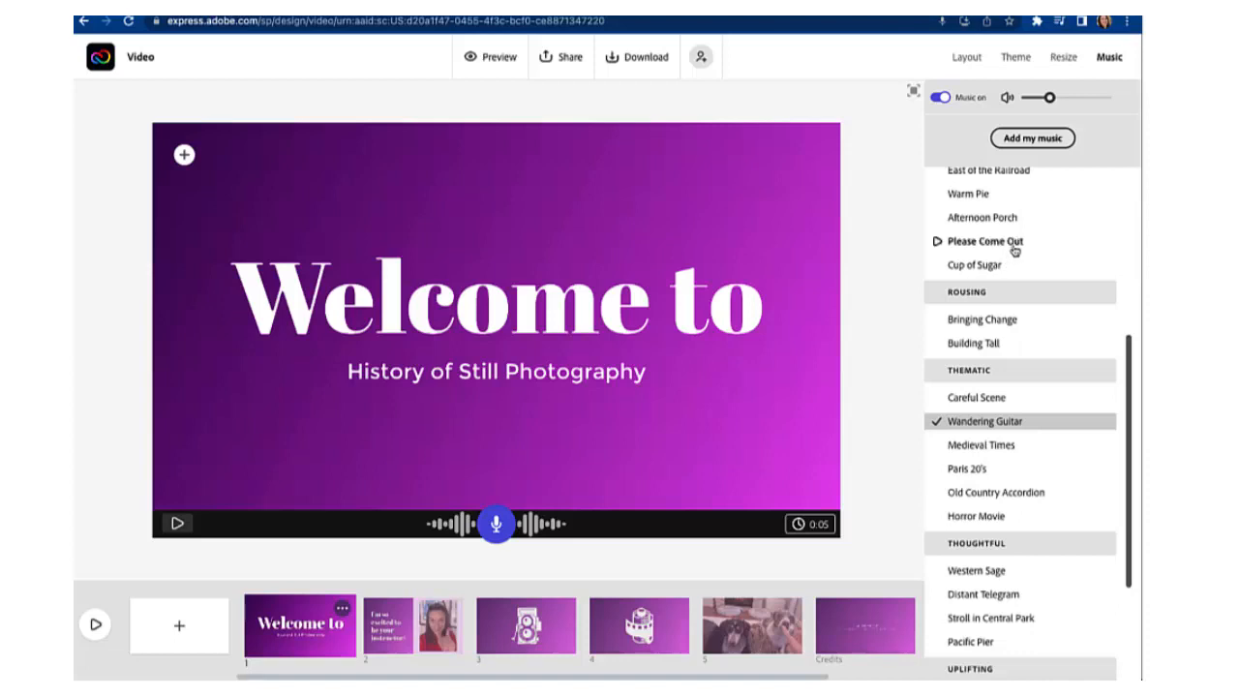
{"action": "mouse_move", "coordinate": [1038, 213]}
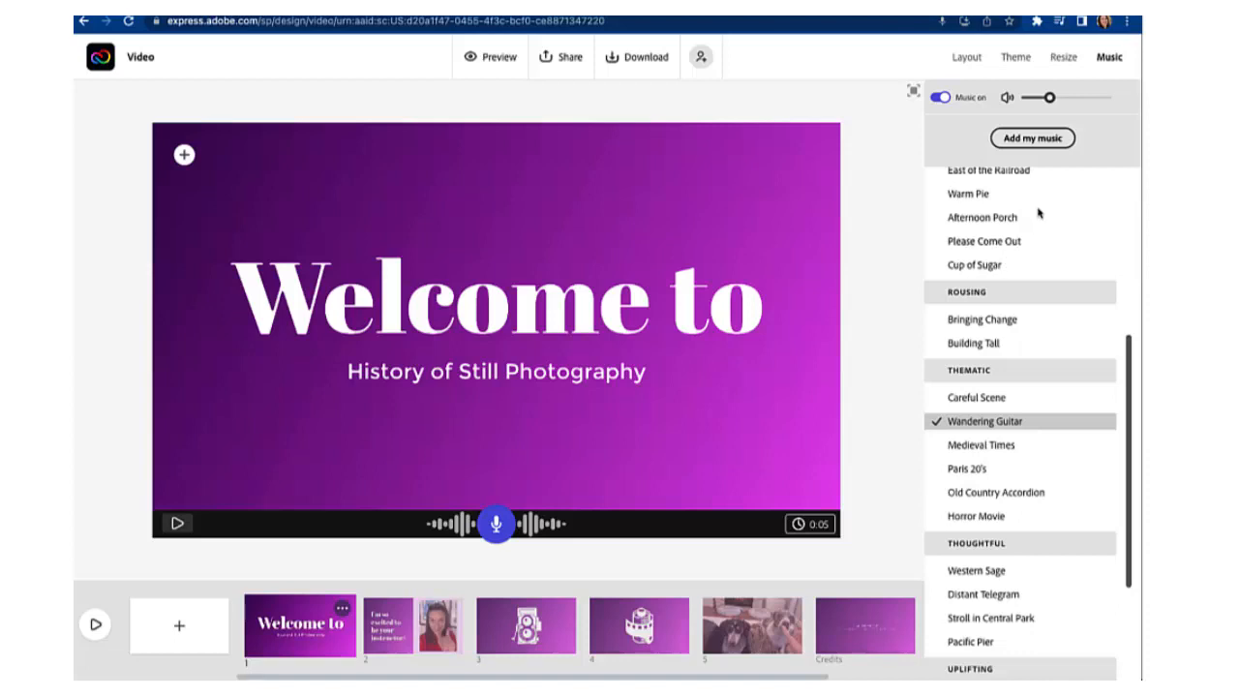
{"action": "mouse_move", "coordinate": [1082, 167]}
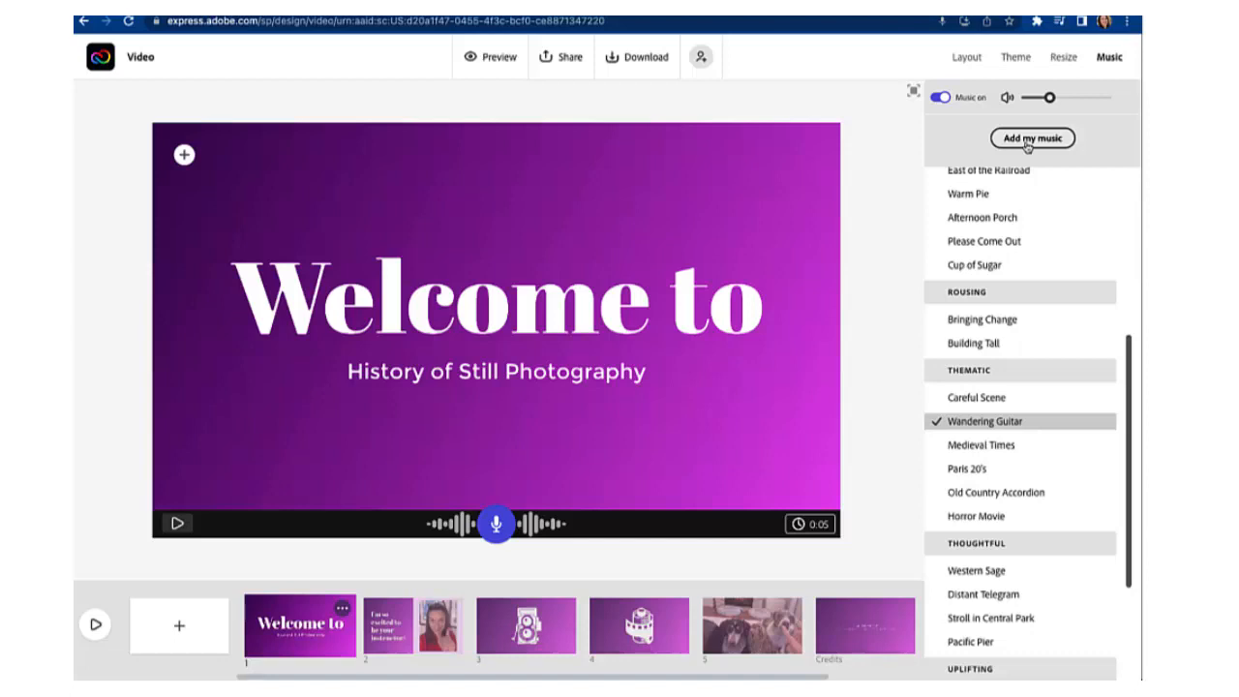
{"action": "mouse_move", "coordinate": [1026, 147]}
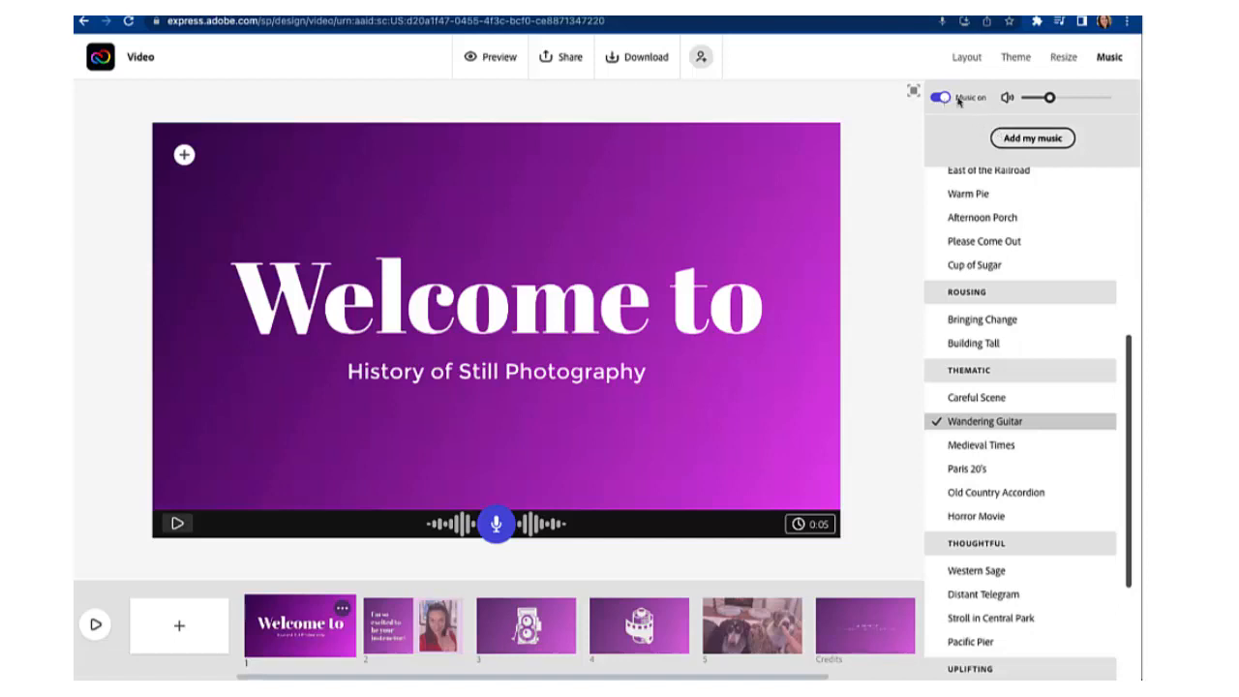
{"action": "left_click_drag", "start_coordinate": [1055, 97], "coordinate": [1030, 97]}
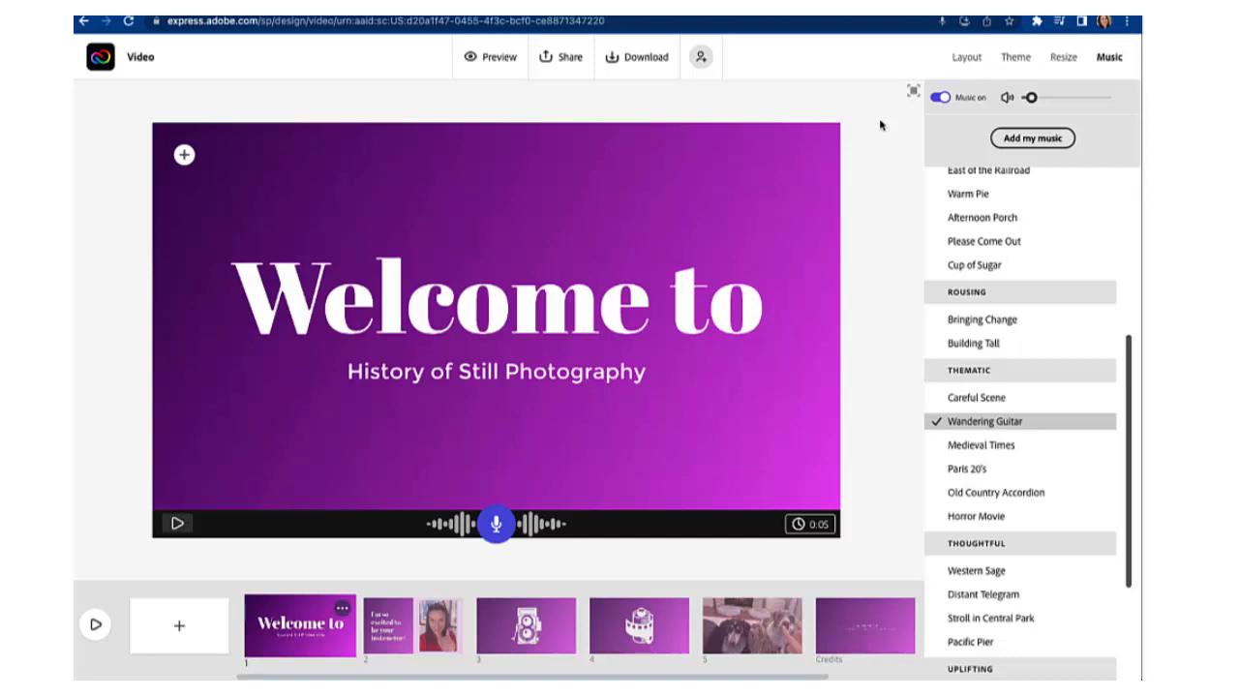
{"action": "mouse_move", "coordinate": [708, 104]}
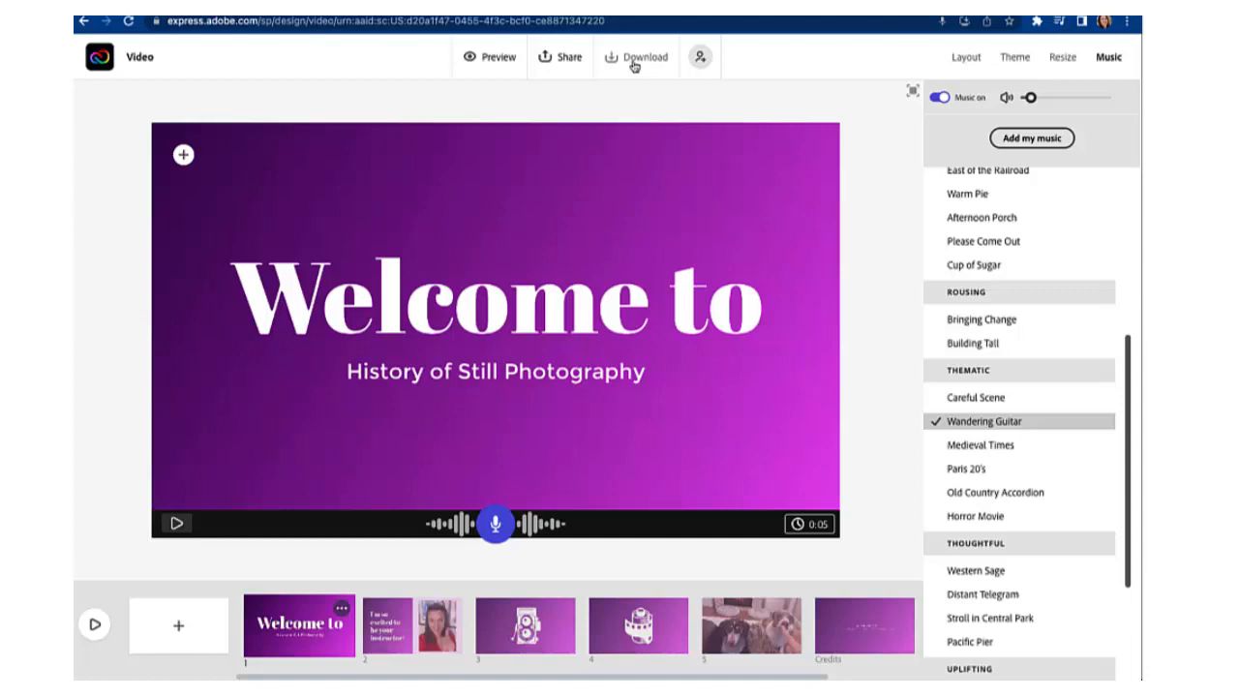
{"action": "left_click", "coordinate": [635, 58]}
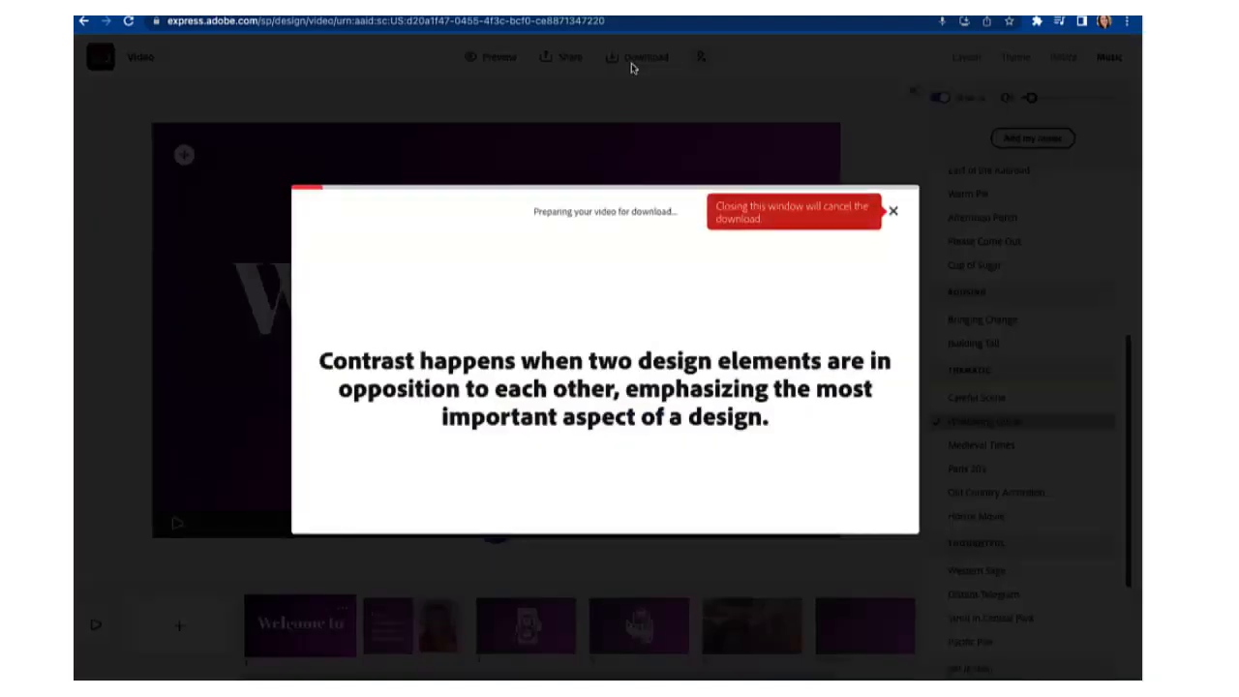